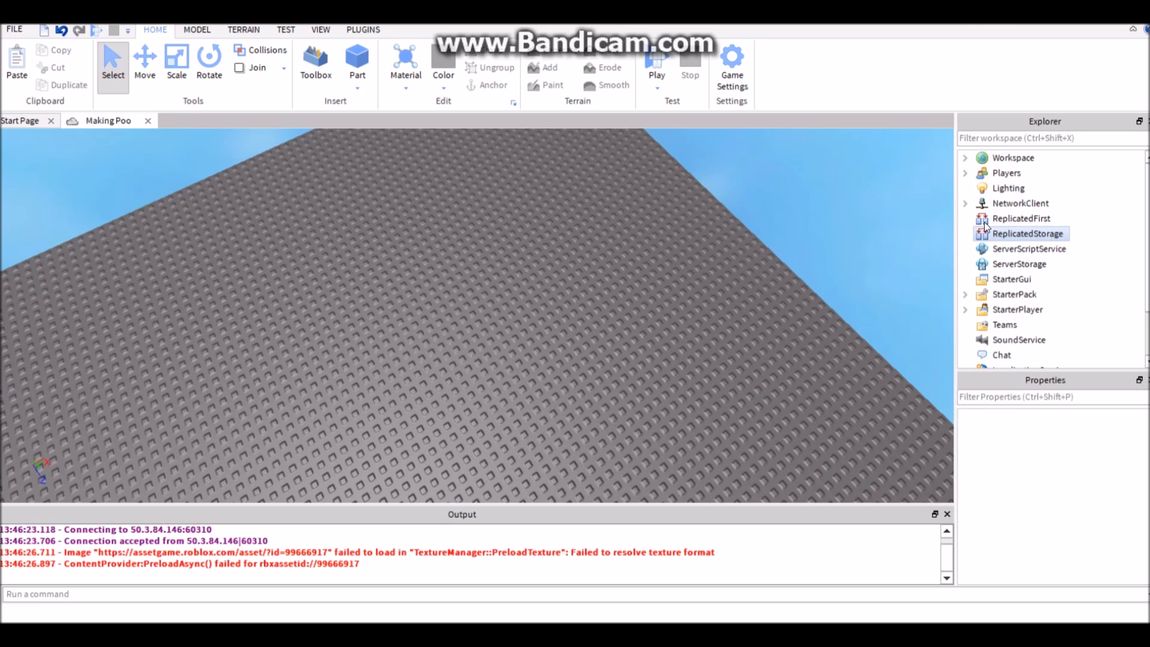
Insert a new Script under ServerScriptService and open it in the editor.
left_click(1028, 249)
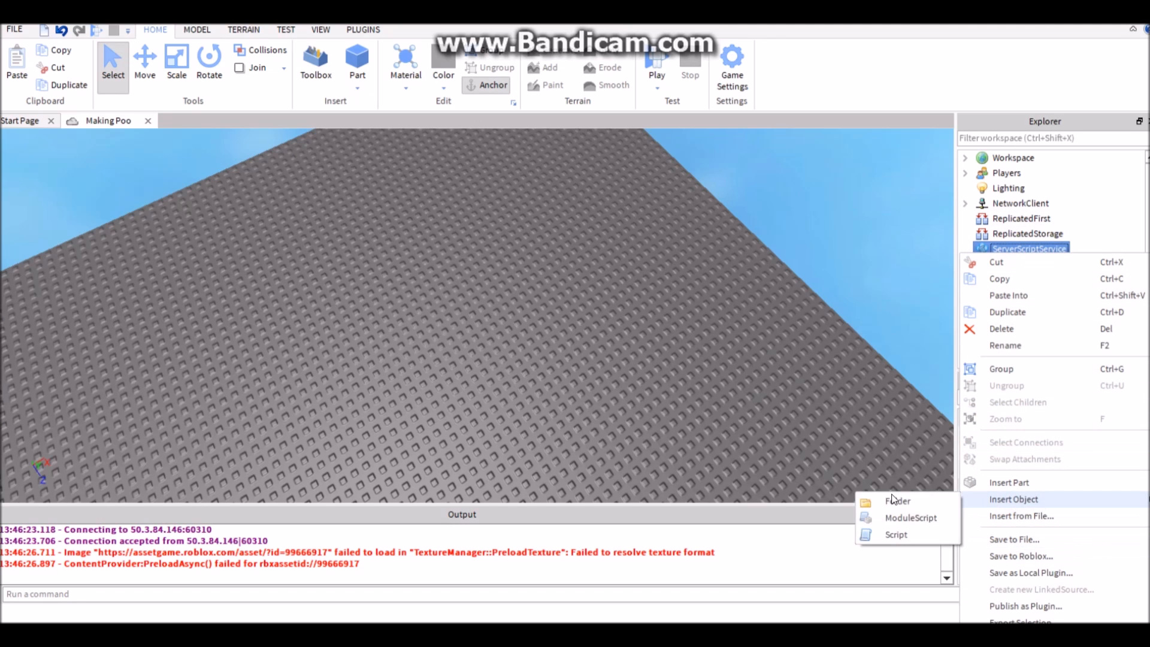
left_click(896, 534)
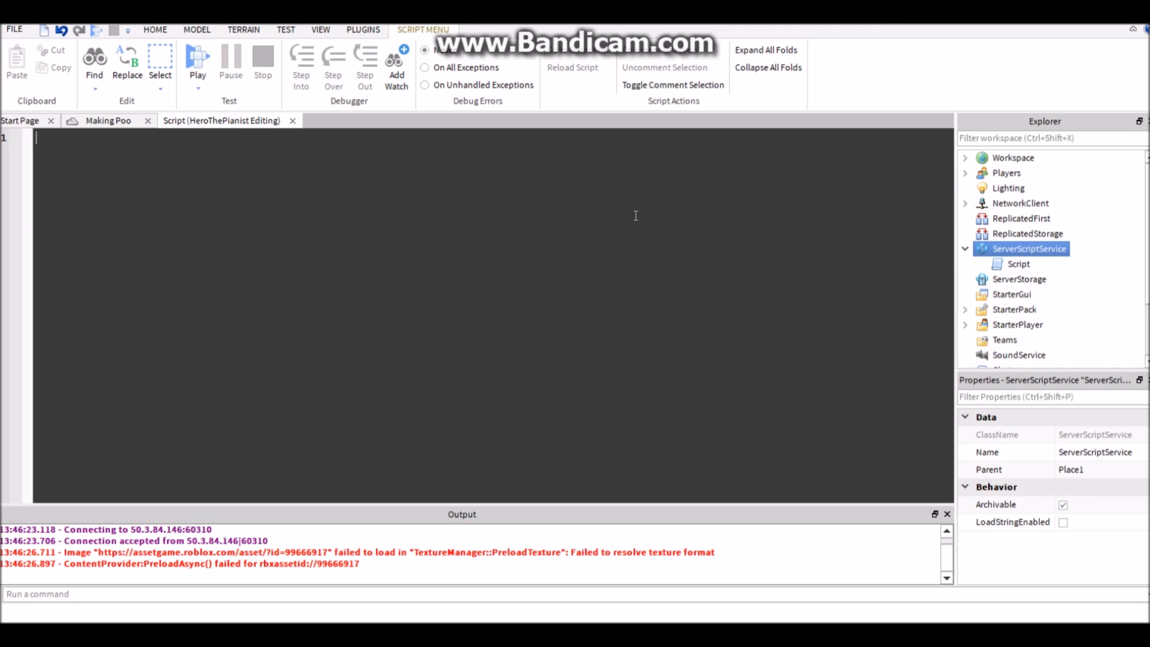
Declare local ds = DataStoreService:GetDataStore("ToolSave").
type("local")
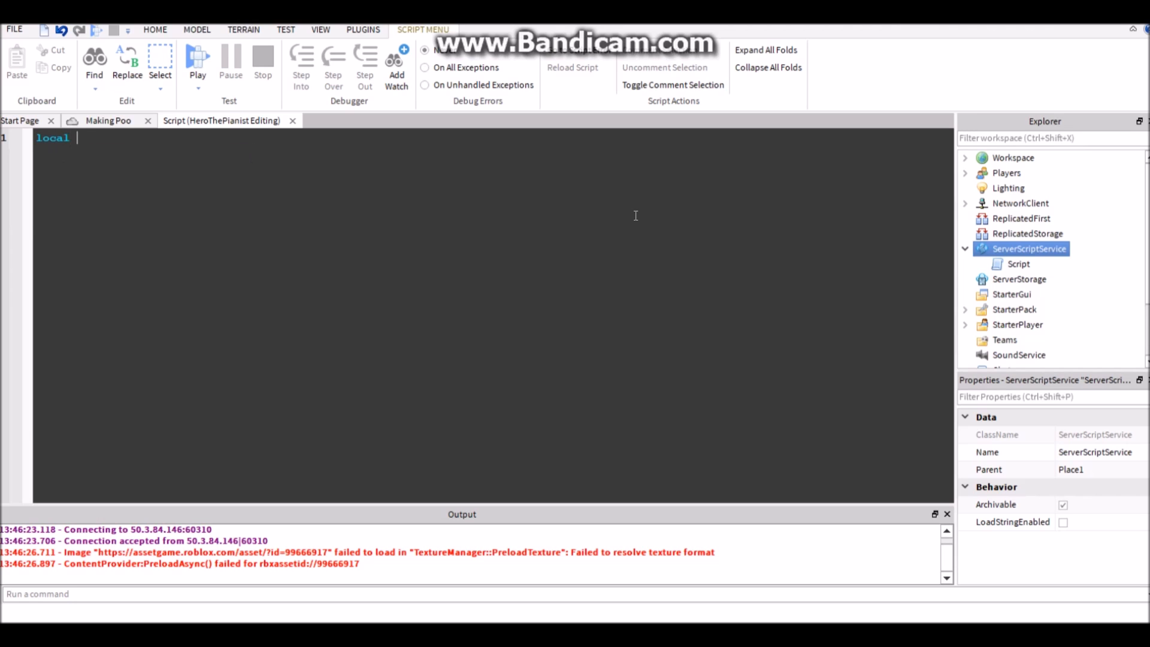
type("ds = game:GetService(\"")
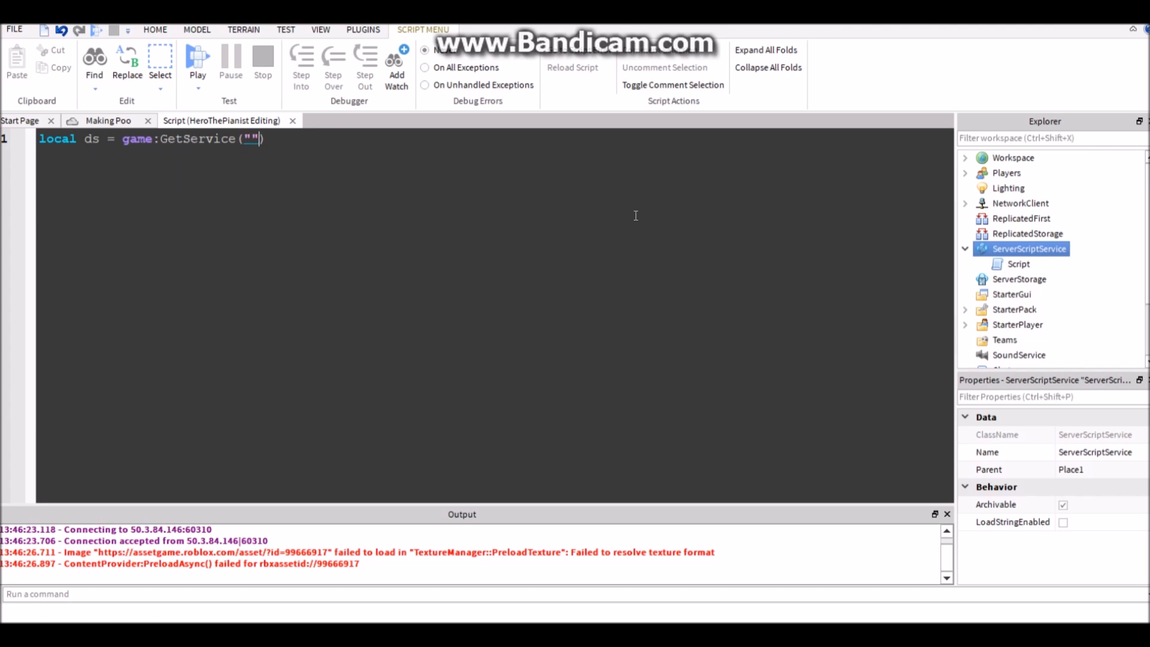
type("DataStore")
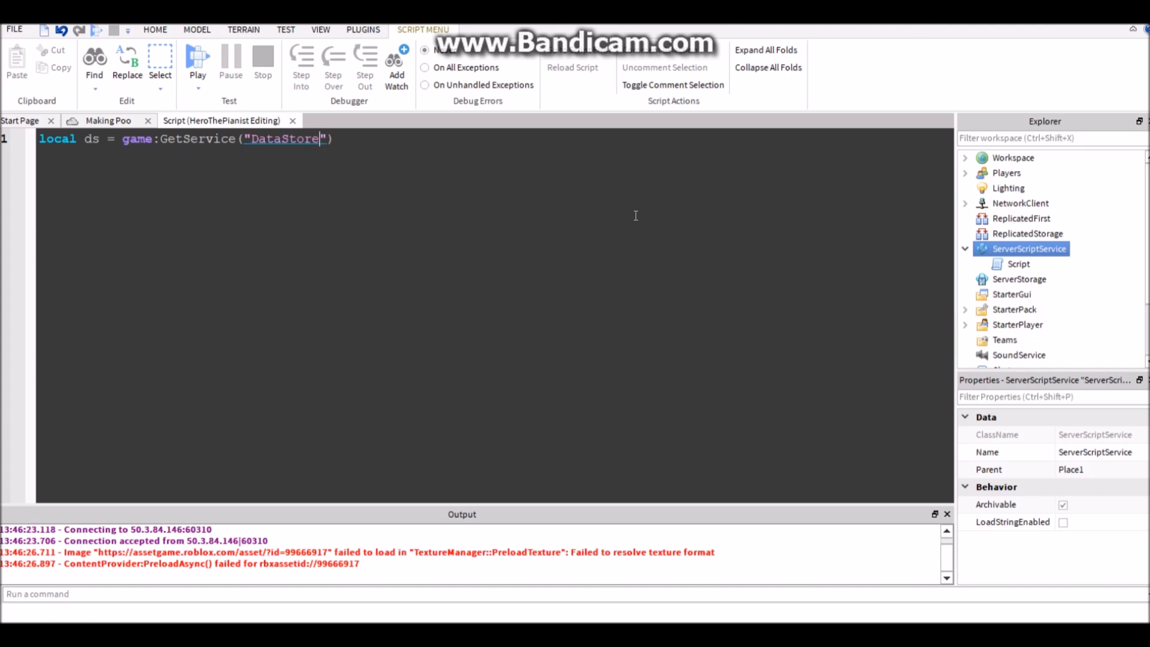
type("Service\"):G")
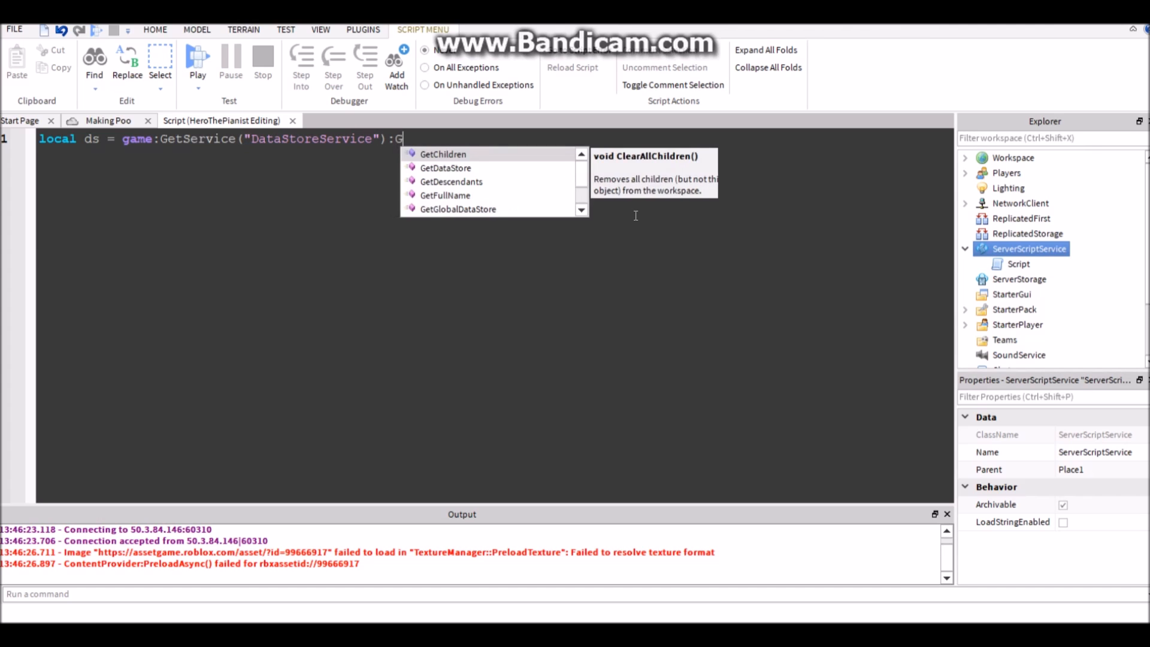
type("etDataStore(\"\")")
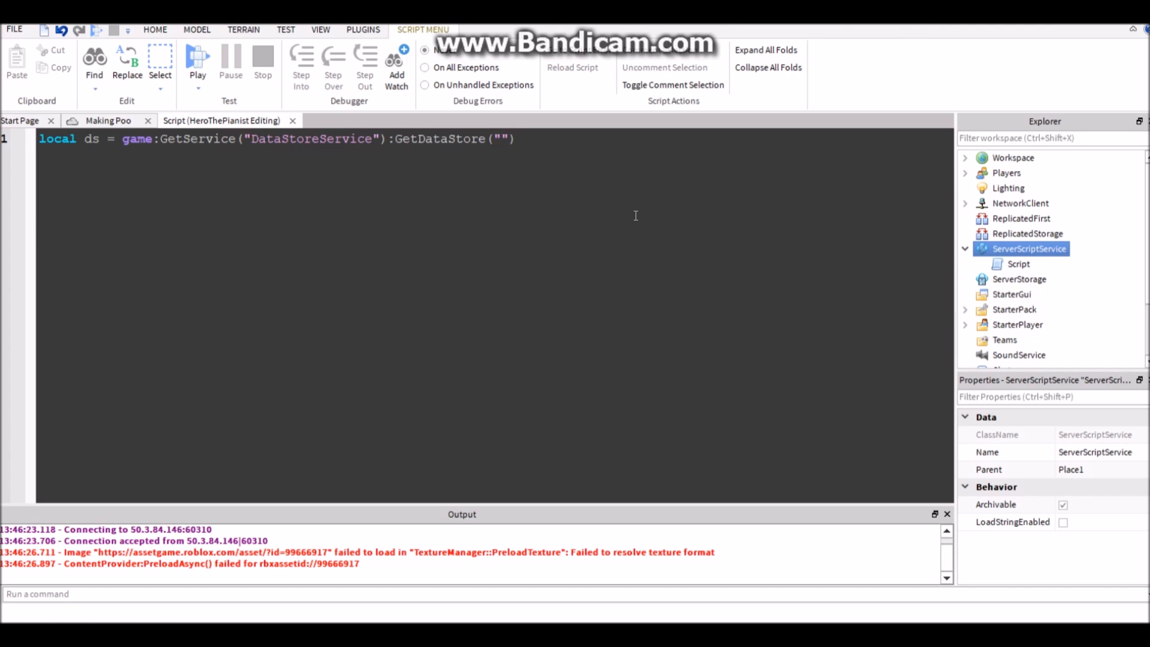
type("ToolSav")
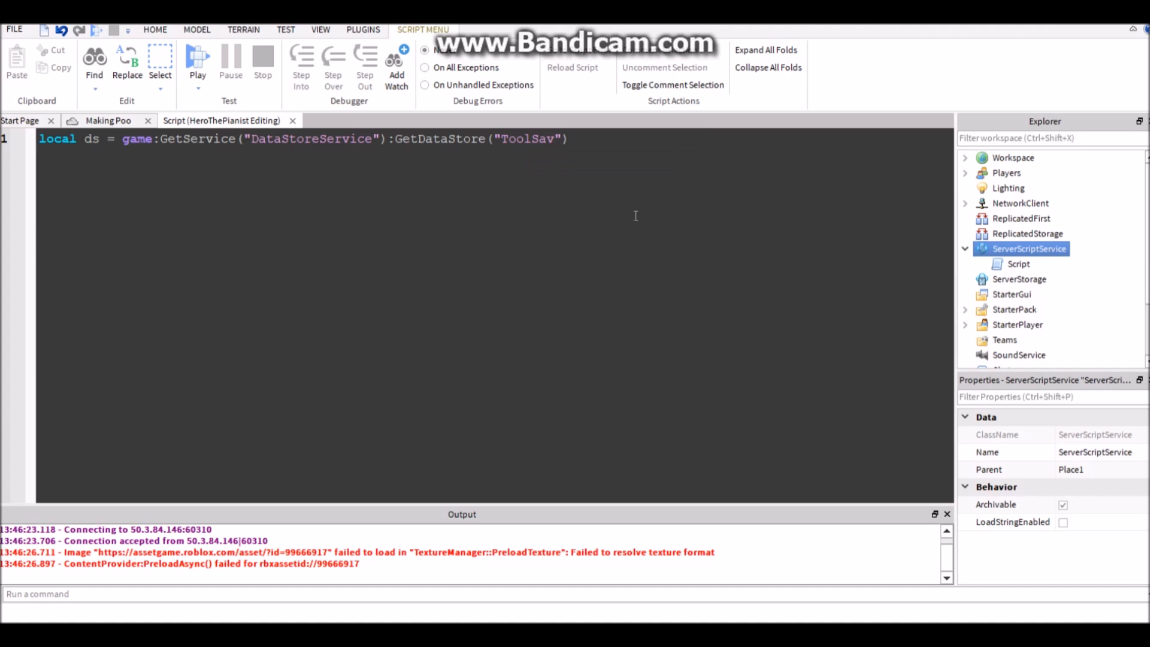
Add an empty game.Players.PlayerAdded:connect(function(plr) handler.
type("game.")
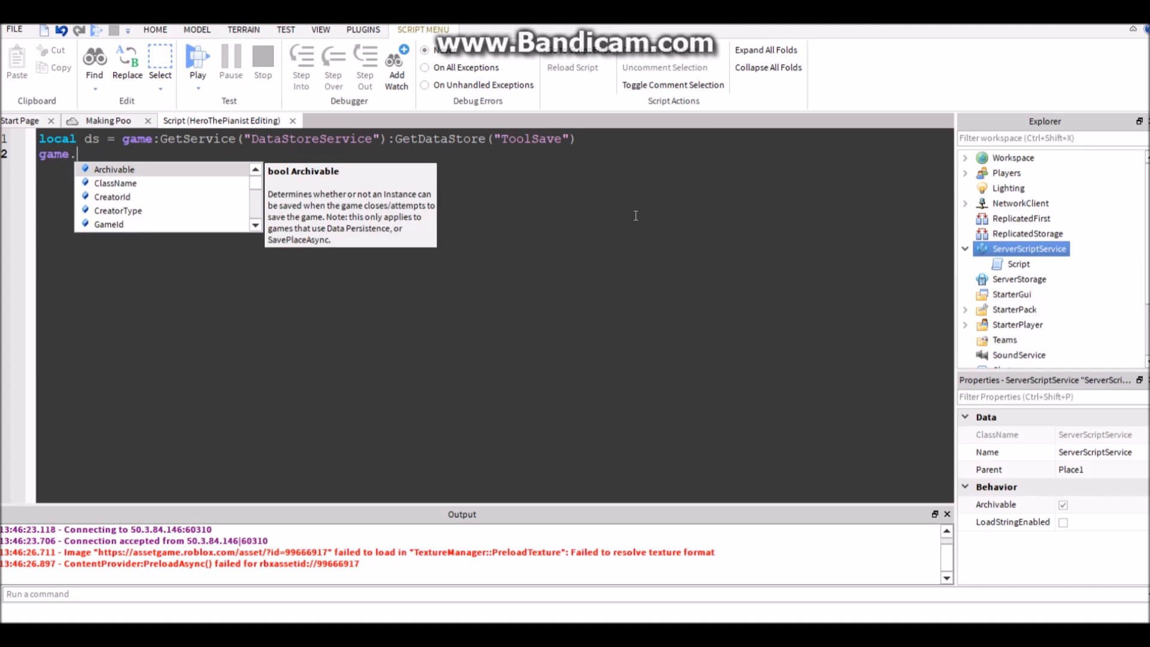
type("Players:")
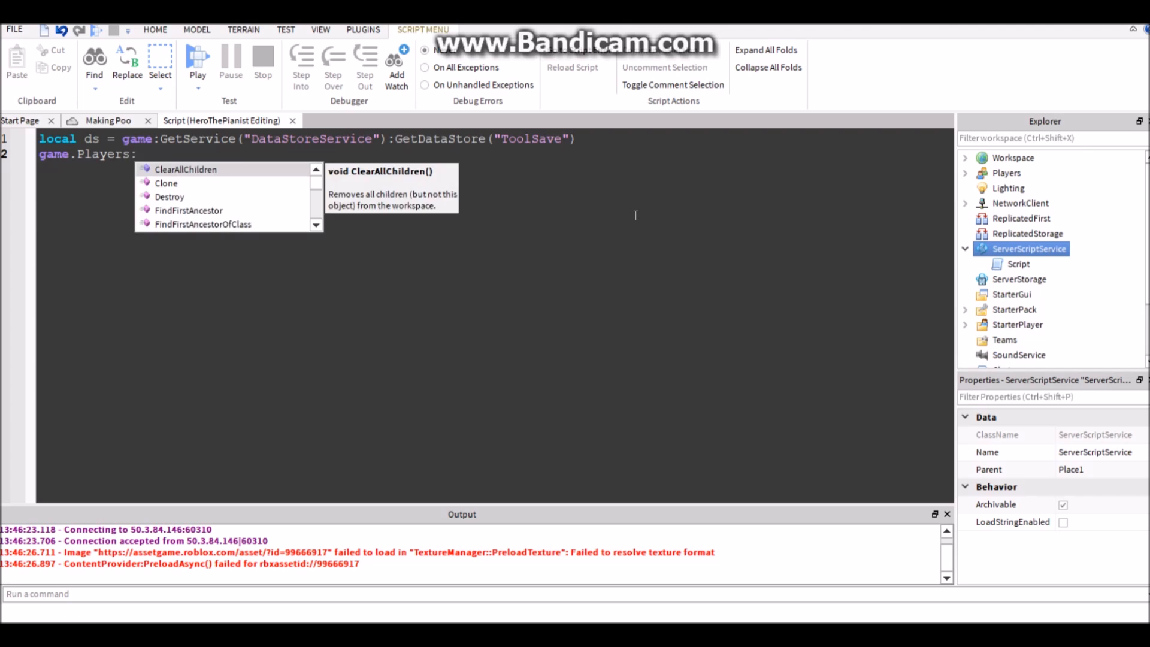
type("ad")
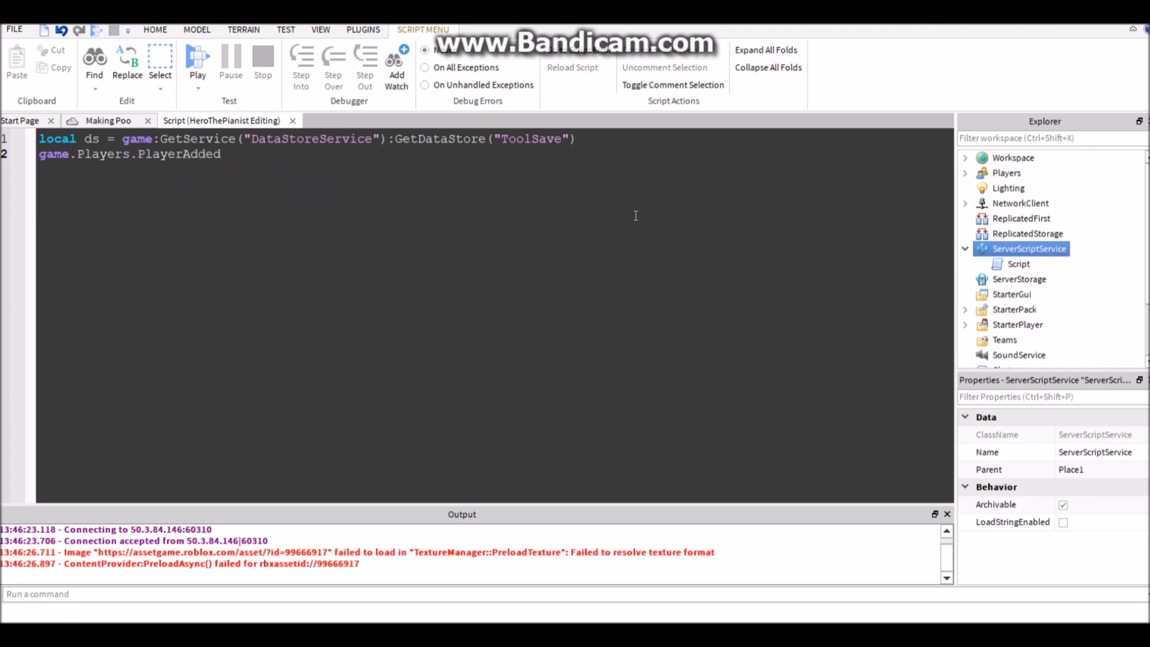
type(":connect()")
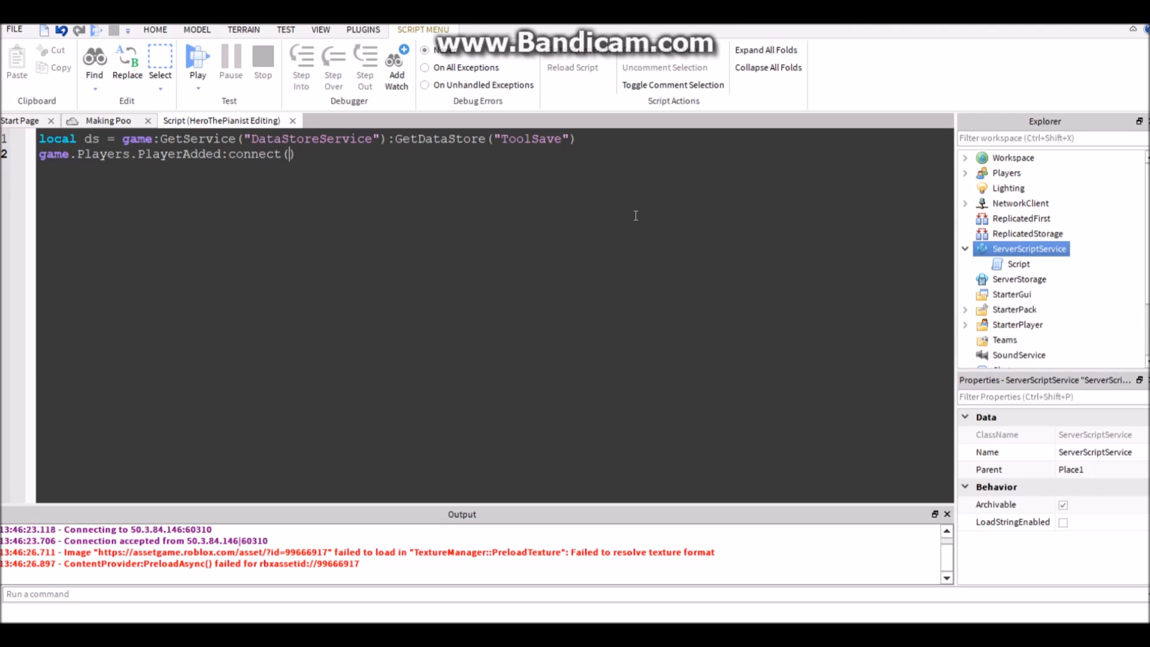
type("function(plr")
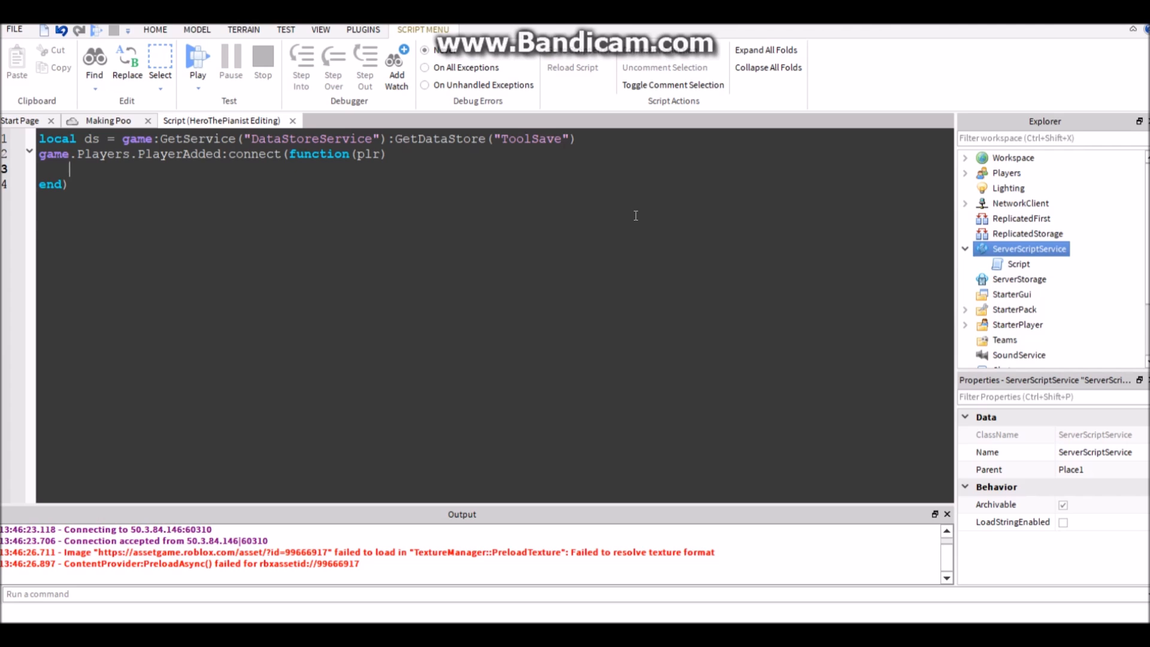
Add a pcall function containing local tools = ds:GetAsync().
type("pcall(")
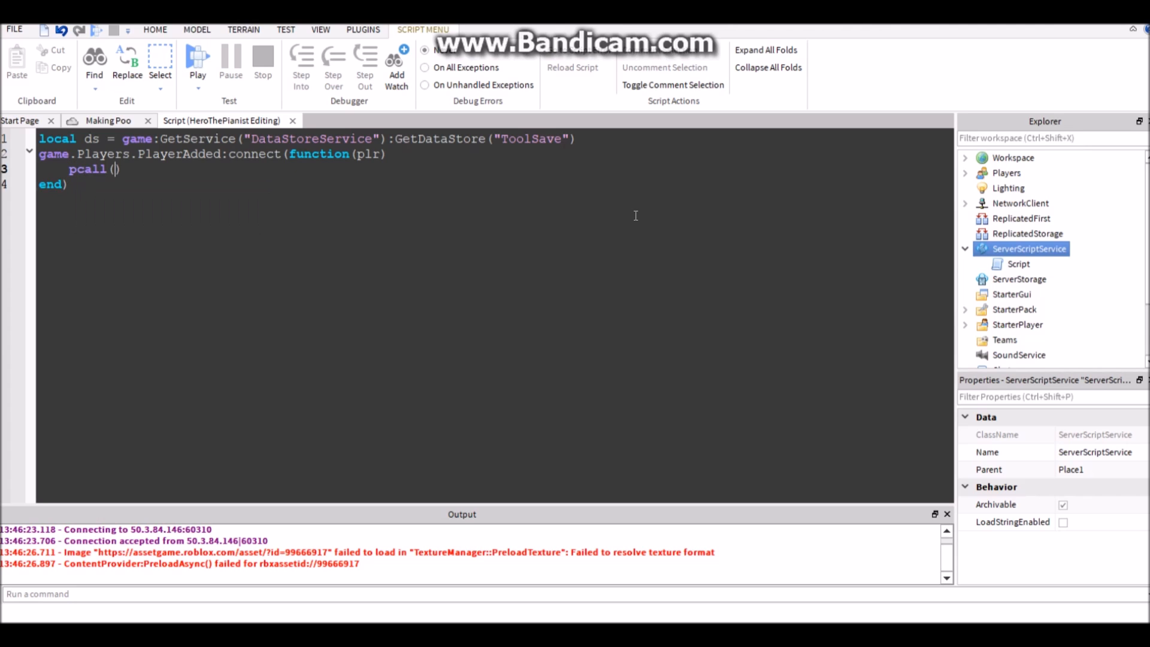
type("function(")
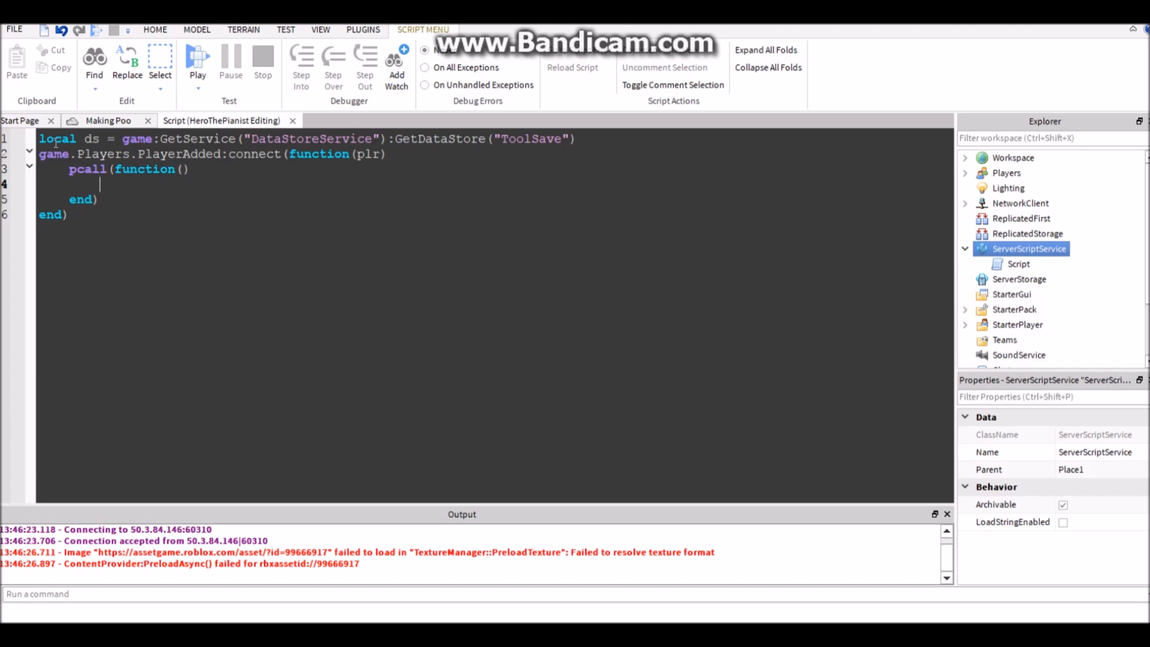
type("local tools = d")
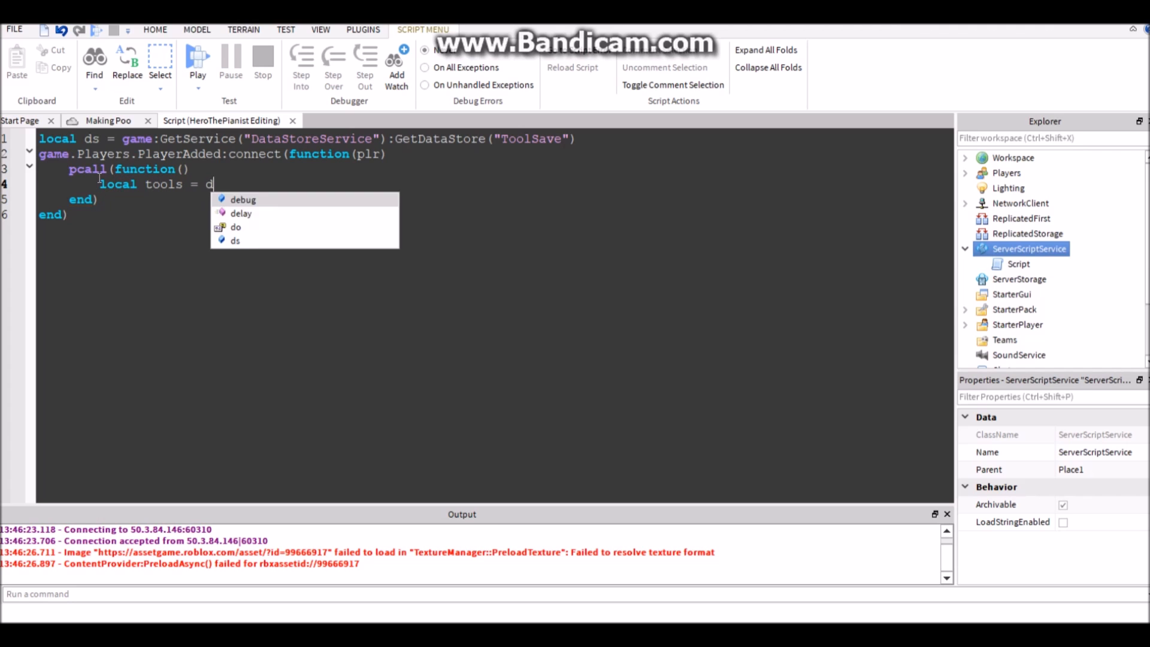
type("s:Get")
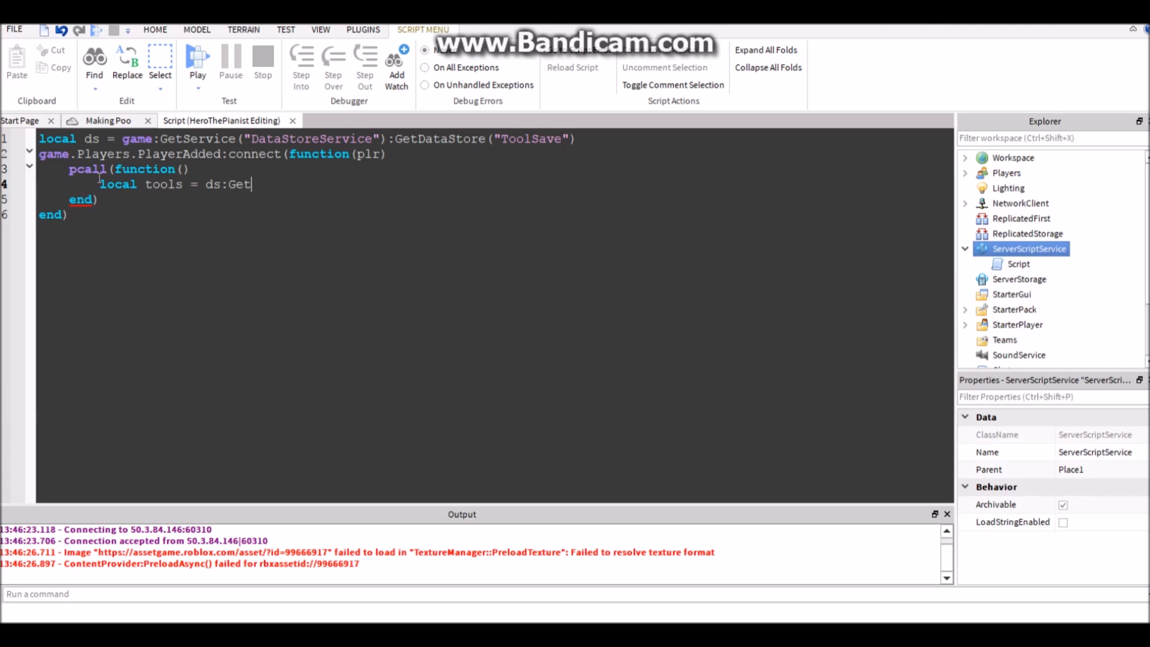
type("Async")
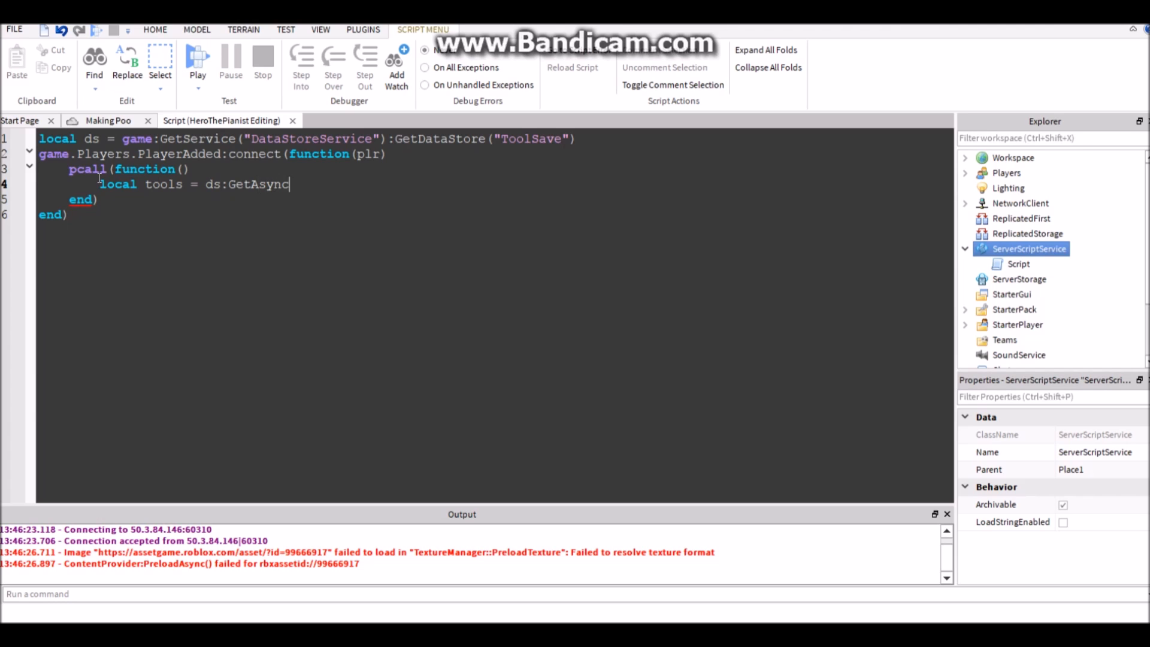
type("(")
type("local key =")
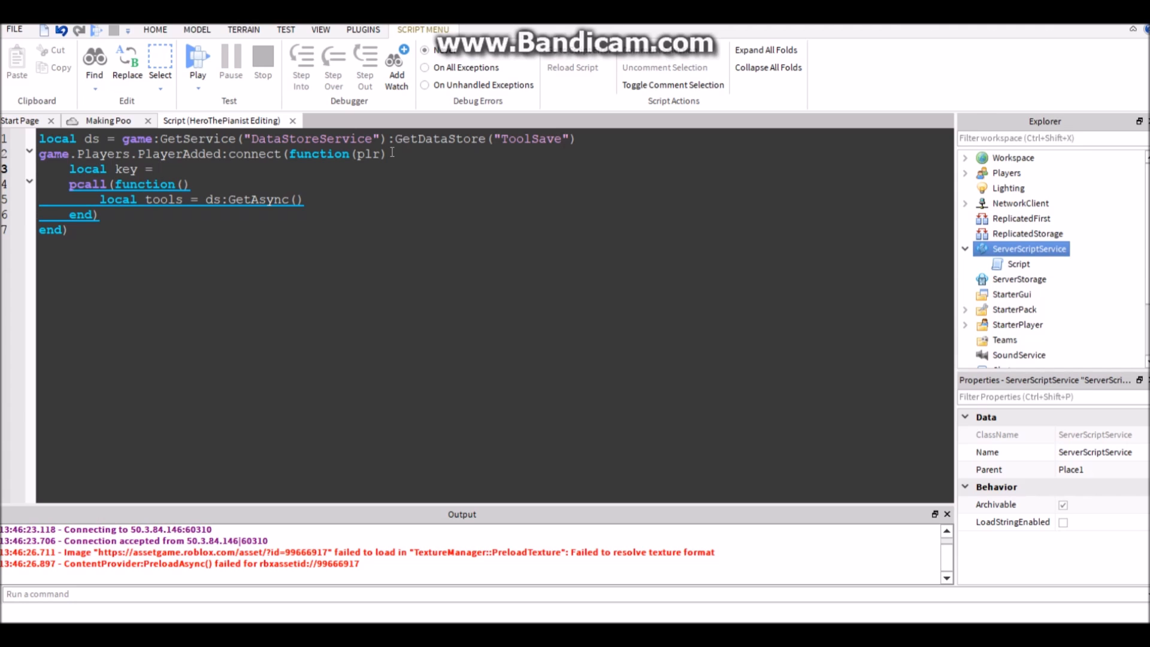
Build local key = "id-"..plr.userId and pass key to GetAsync.
type("id")
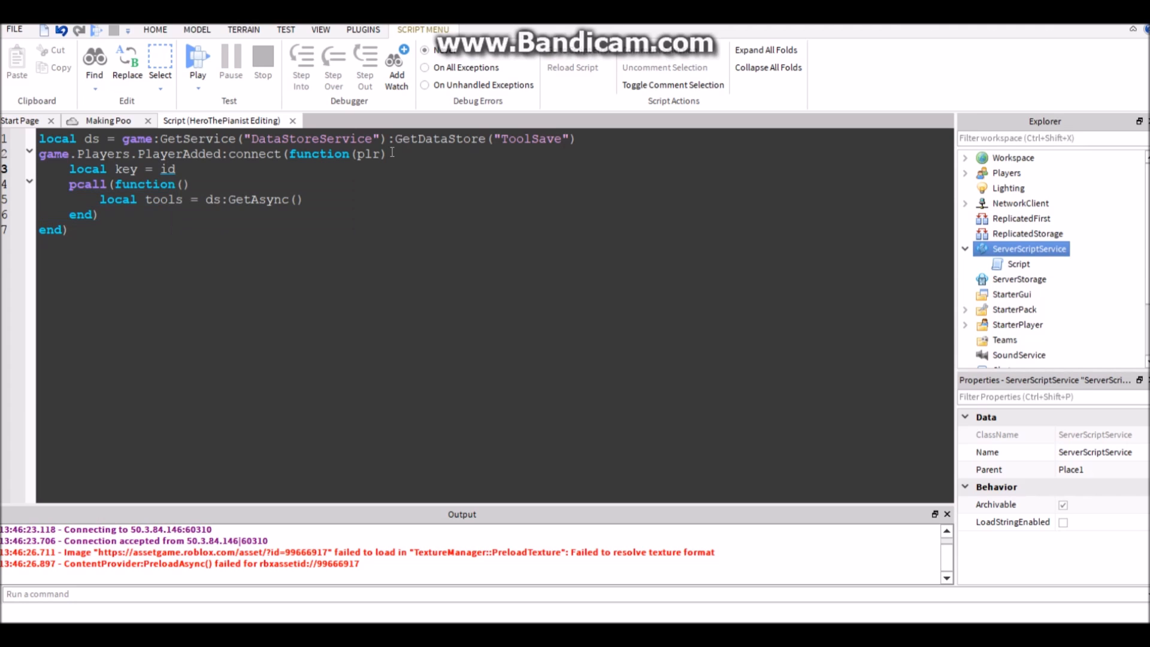
type("\"id\"")
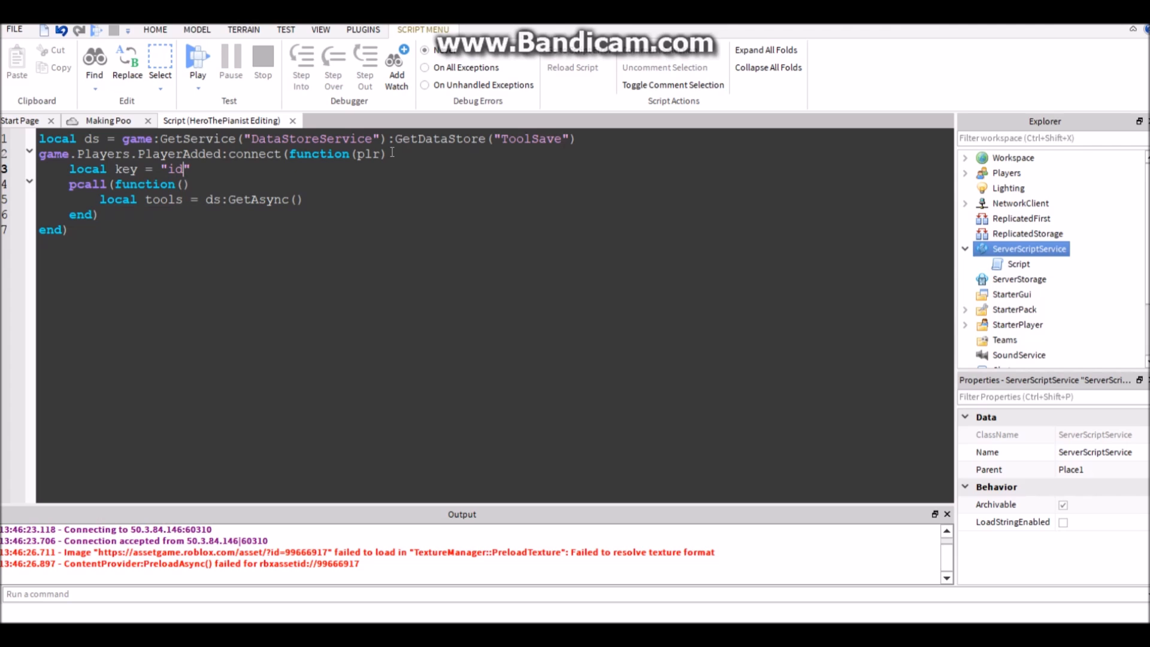
type("-")
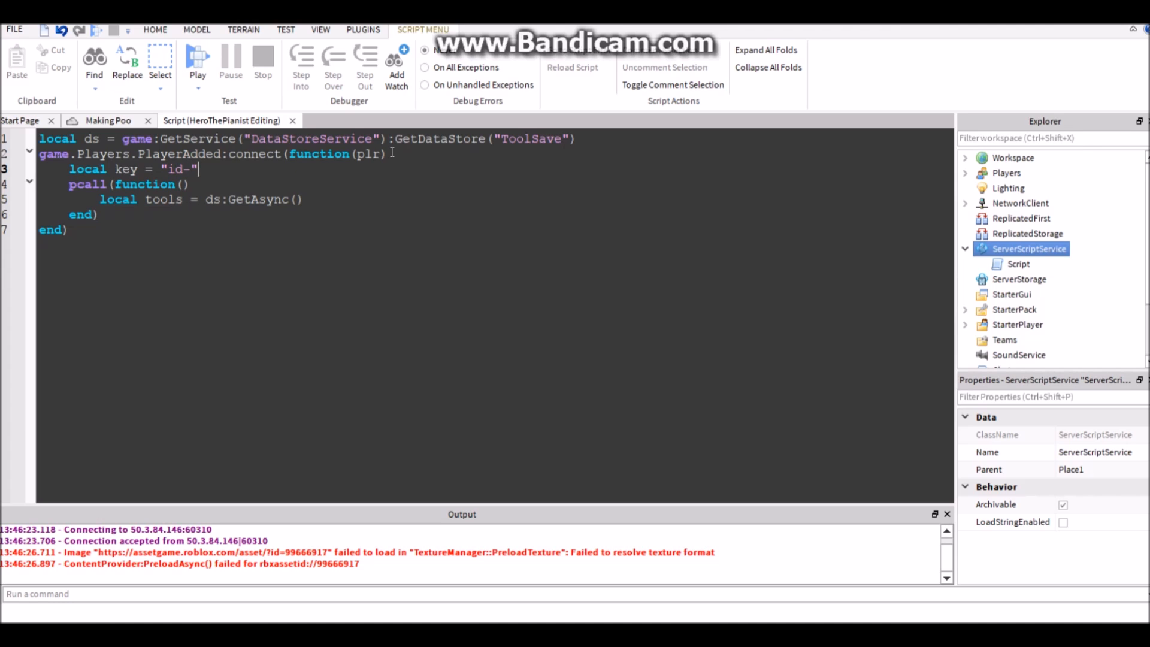
type("..plr.")
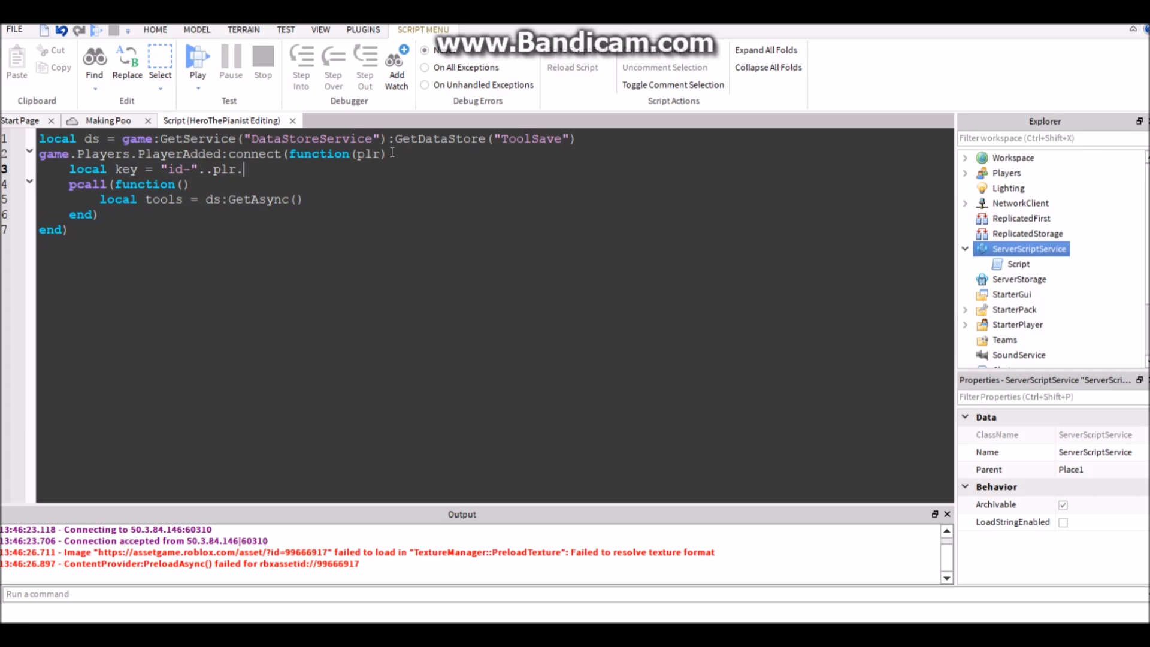
type("userId")
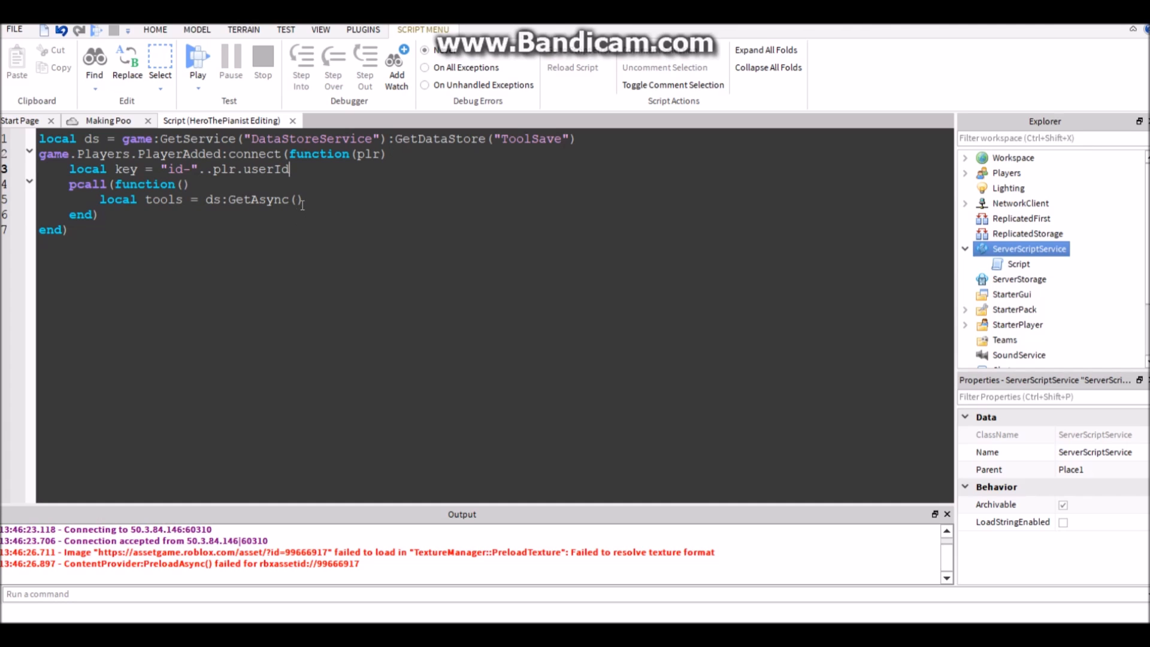
type("key")
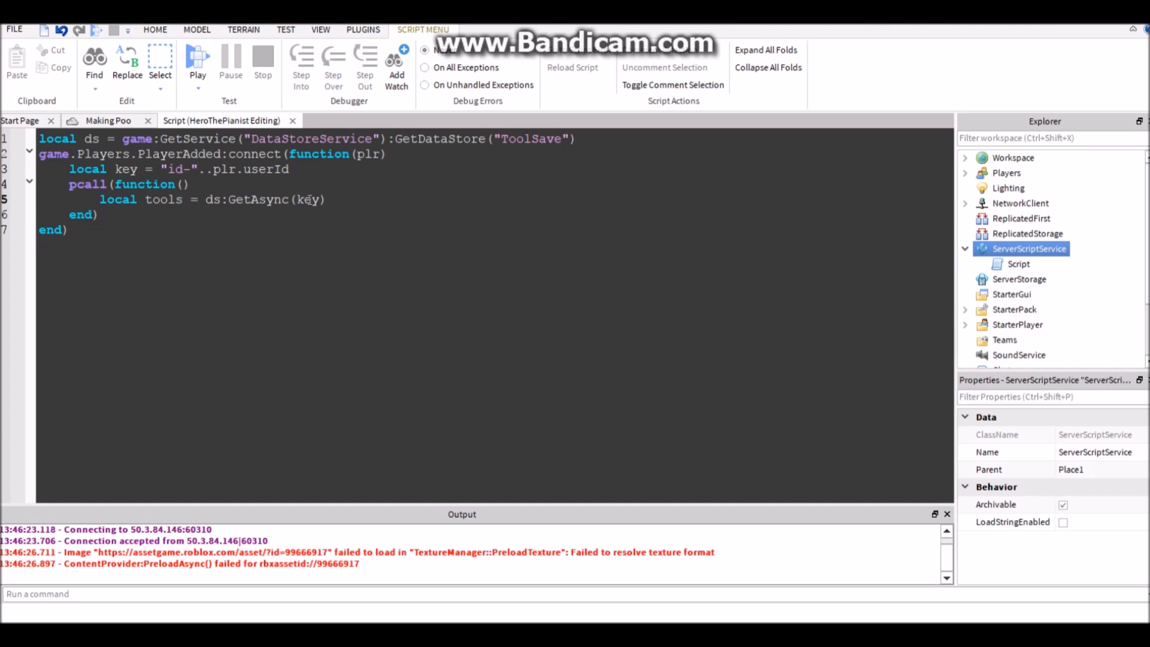
Add 'if tools then' containing an empty for i,v in pairs(tools) do loop.
type("if")
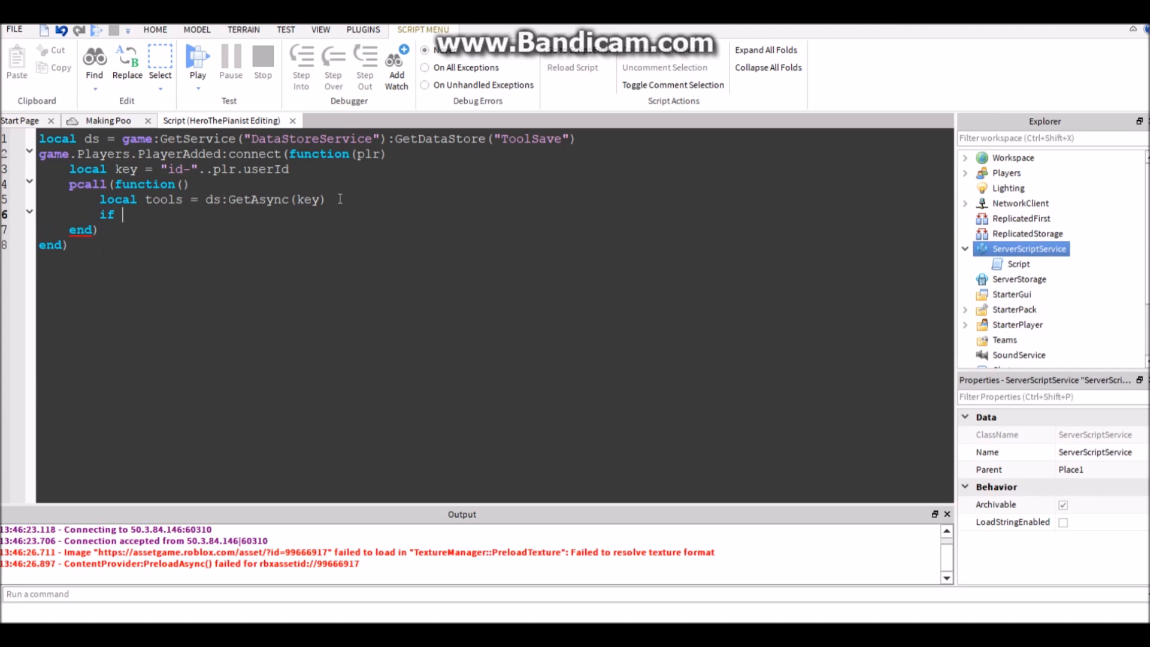
type("tools then")
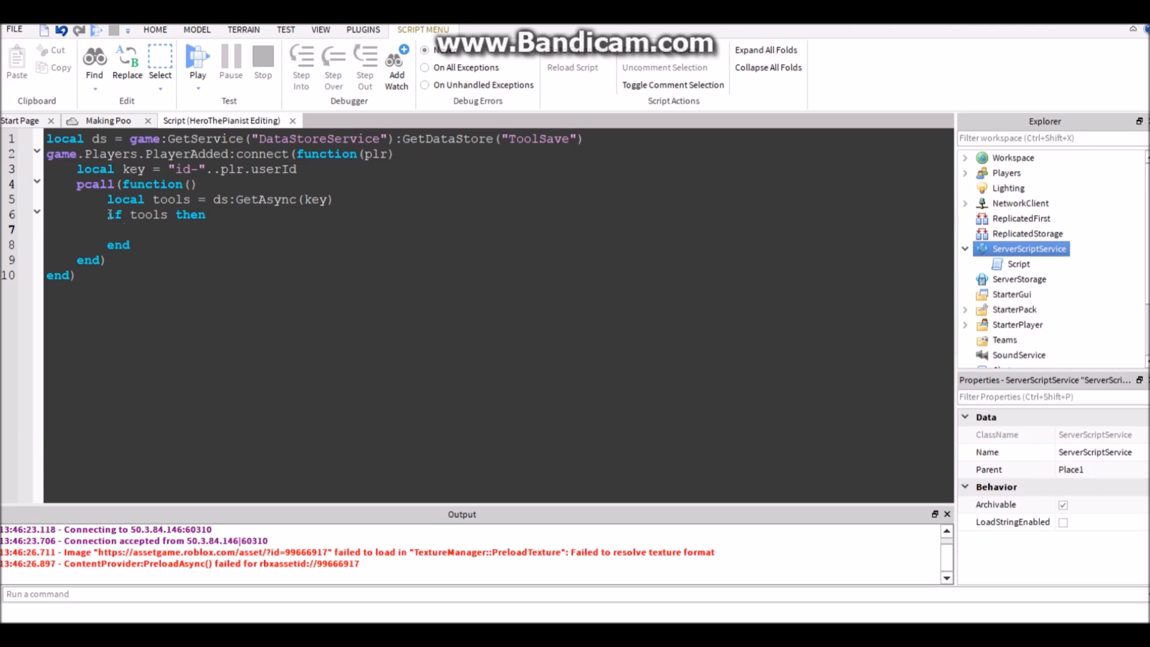
left_click(136, 230)
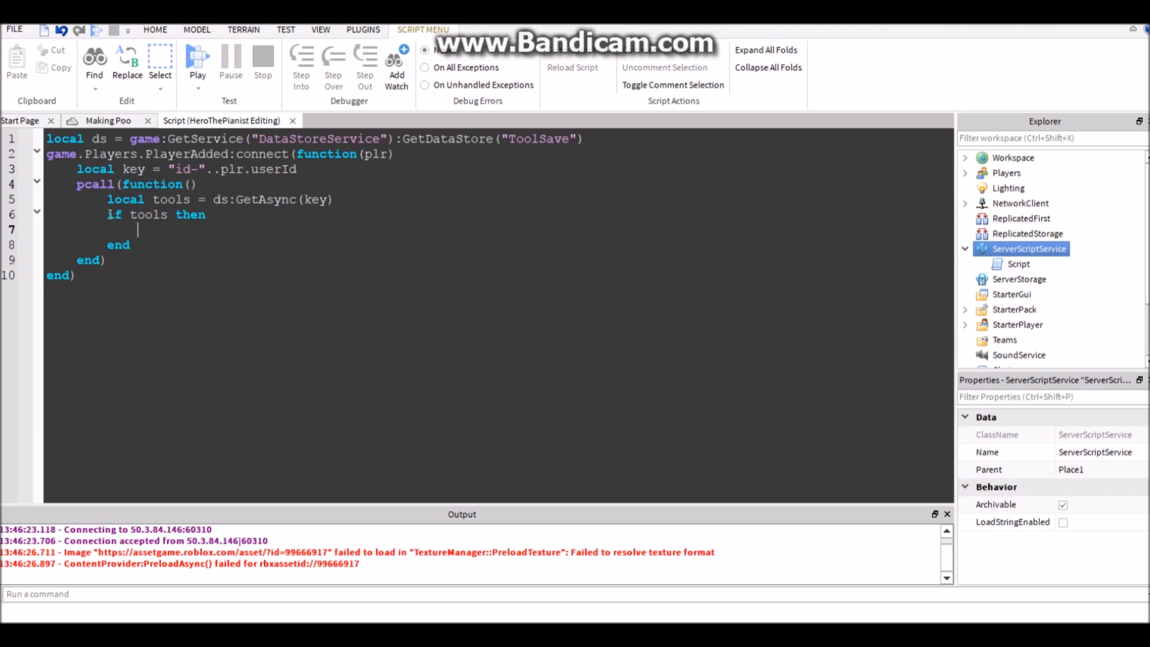
type("for i,v in pairs(")
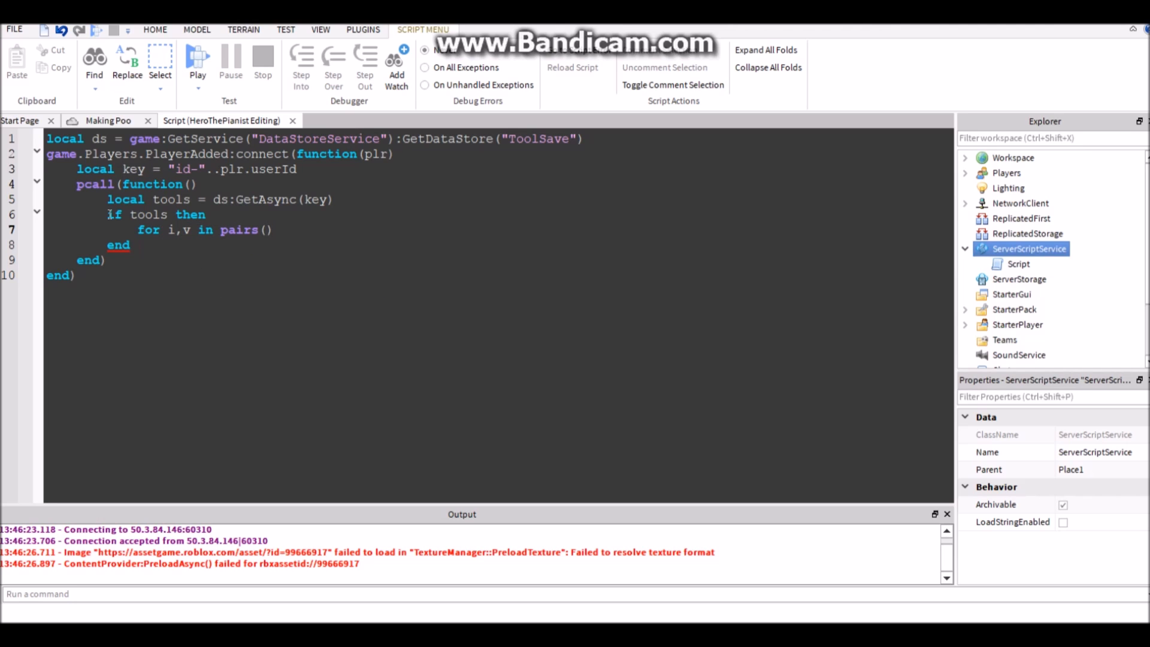
type("tools")
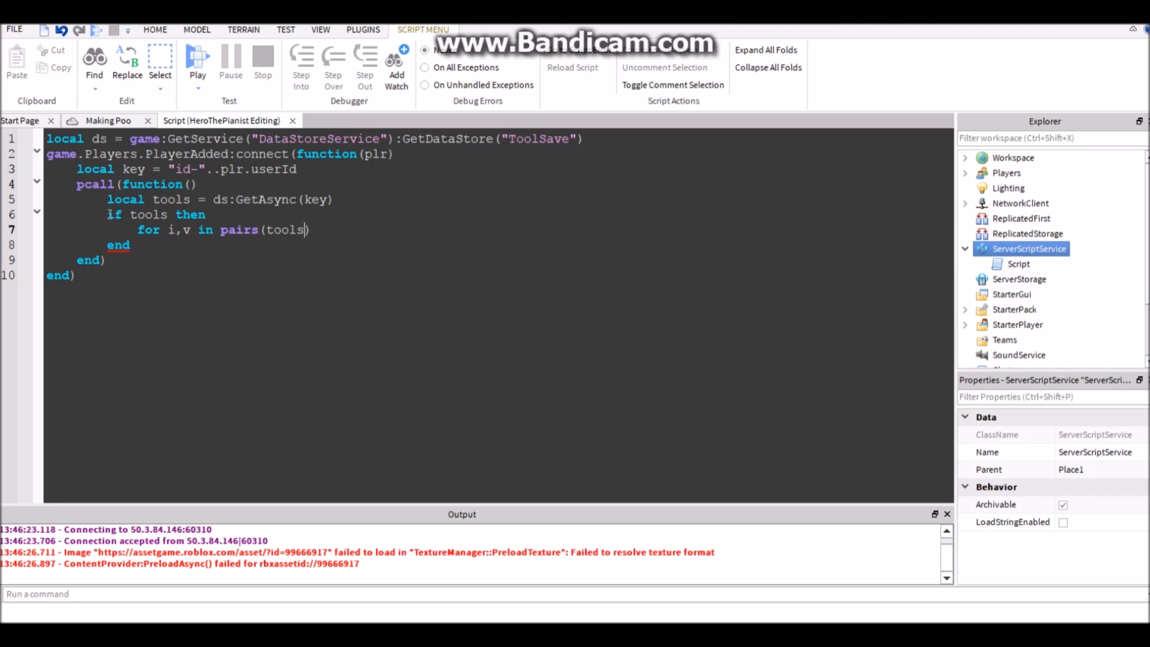
type("do")
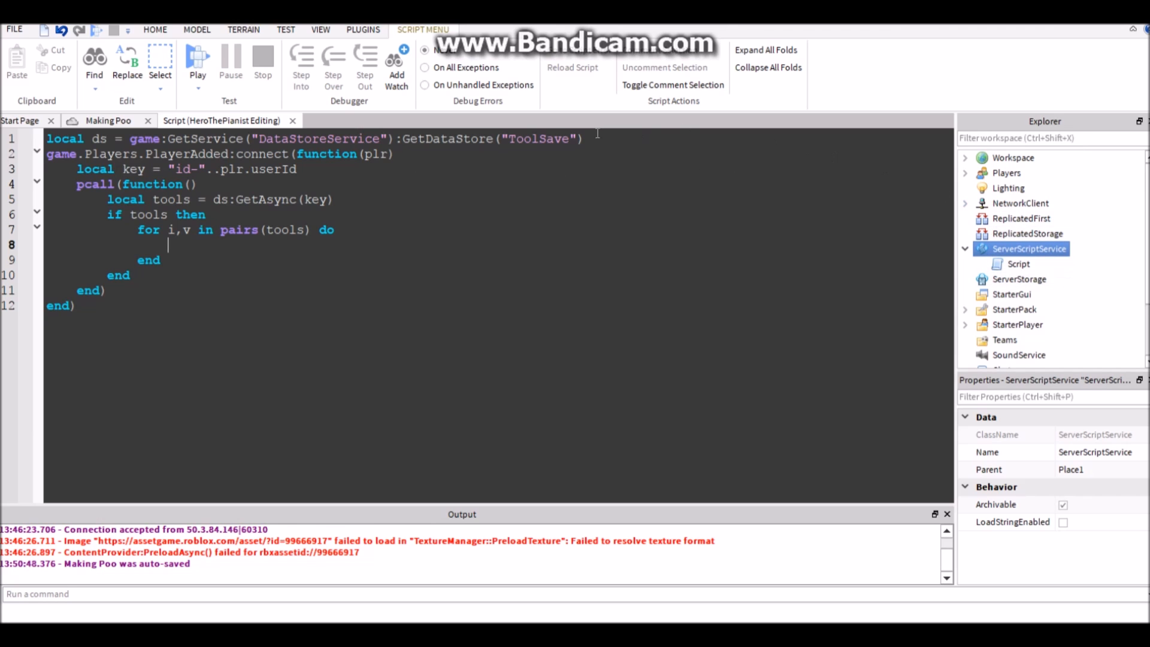
left_click(1019, 279)
type("Tools")
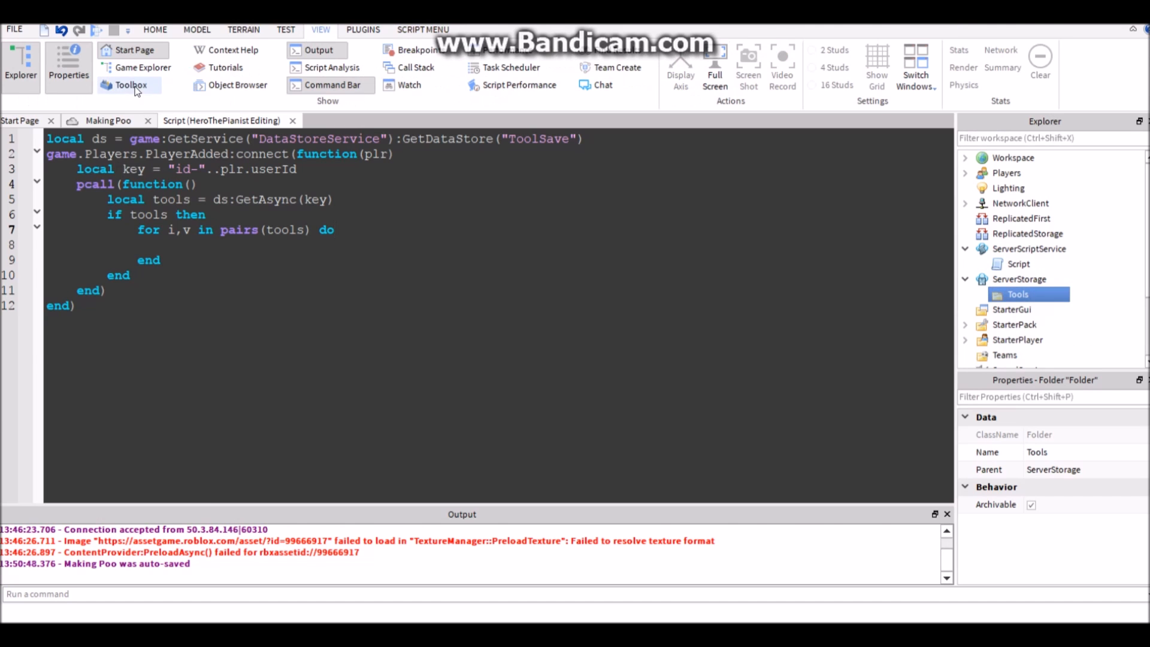
Browse the Toolbox Weapons category and move the inserted sword into ServerStorage > Tools.
left_click(130, 85)
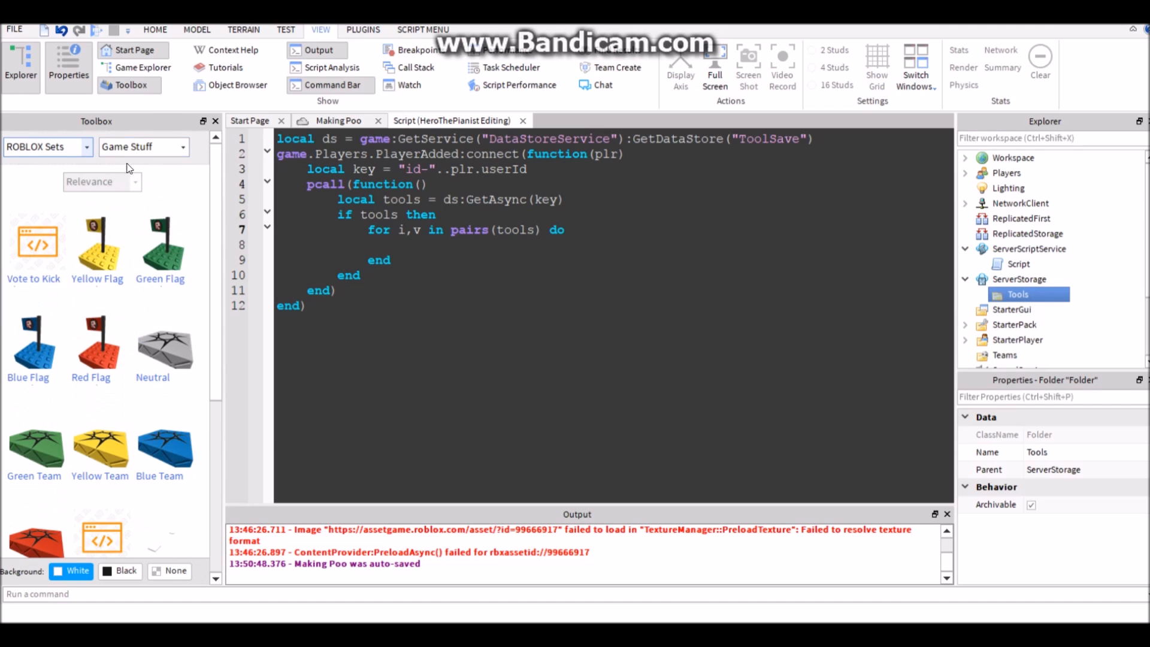
left_click(143, 147)
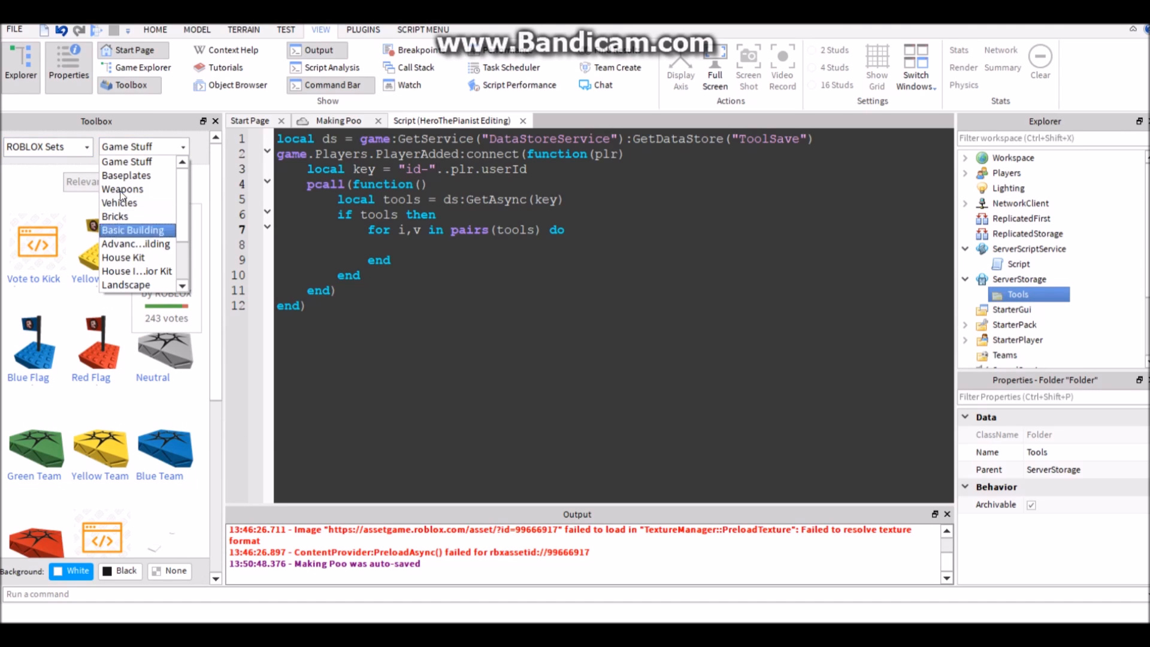
left_click(122, 189)
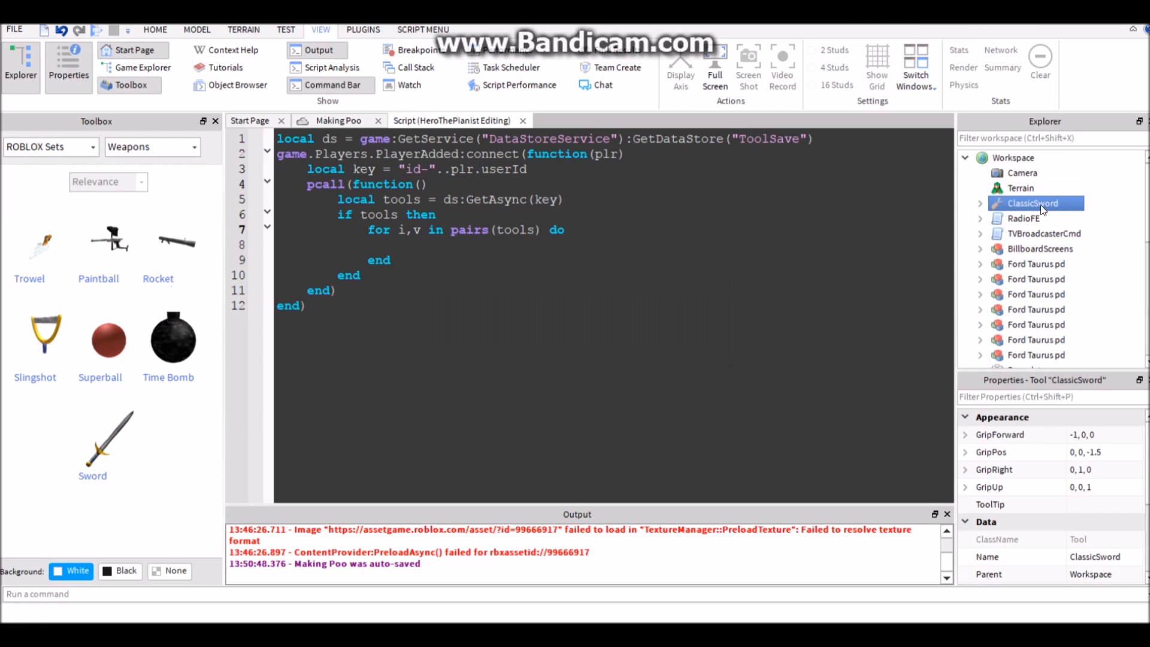
left_click(1021, 188)
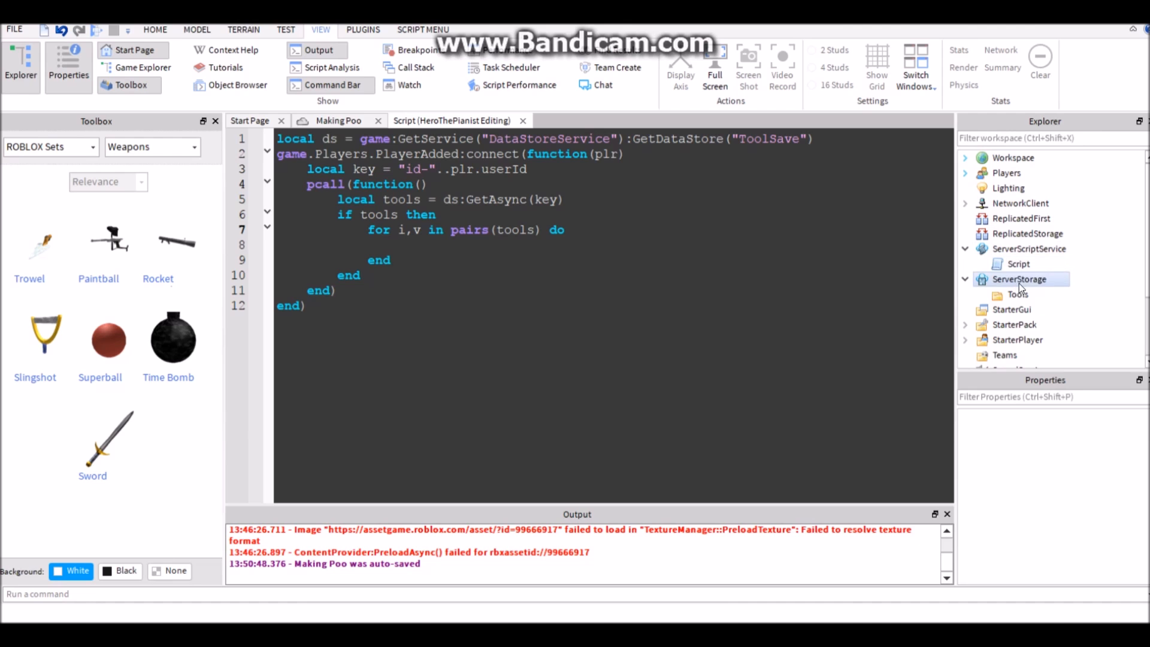
left_click(995, 294)
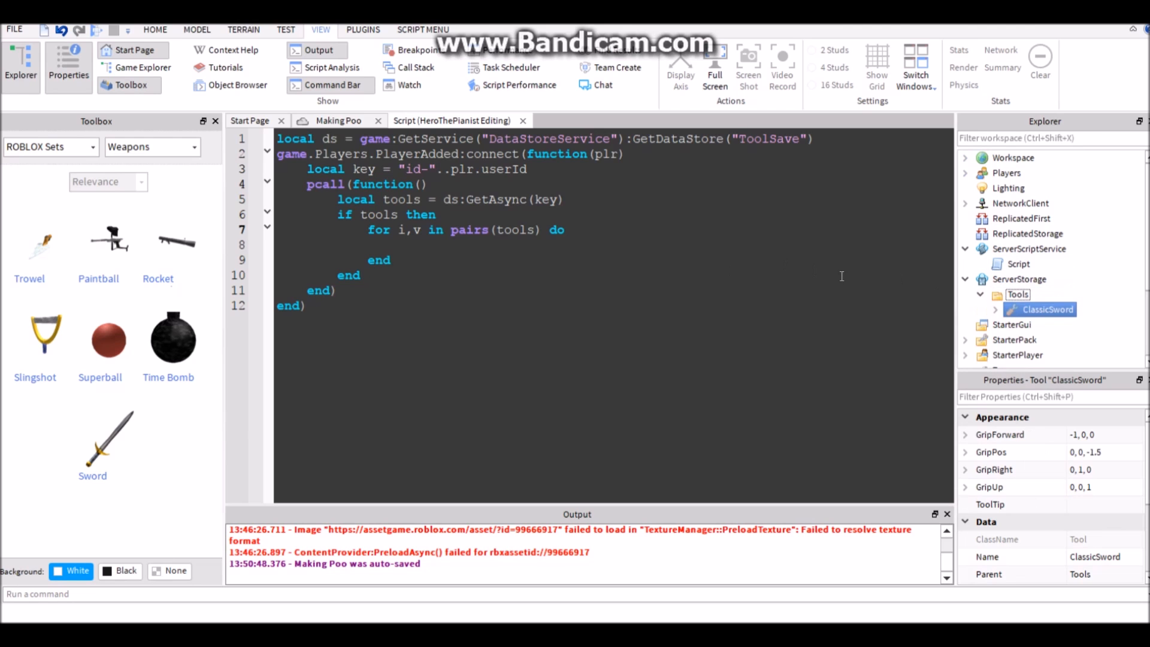
Rename the sword and the time bomb to Timebomb, and insert the paintball gun.
left_click(1048, 310)
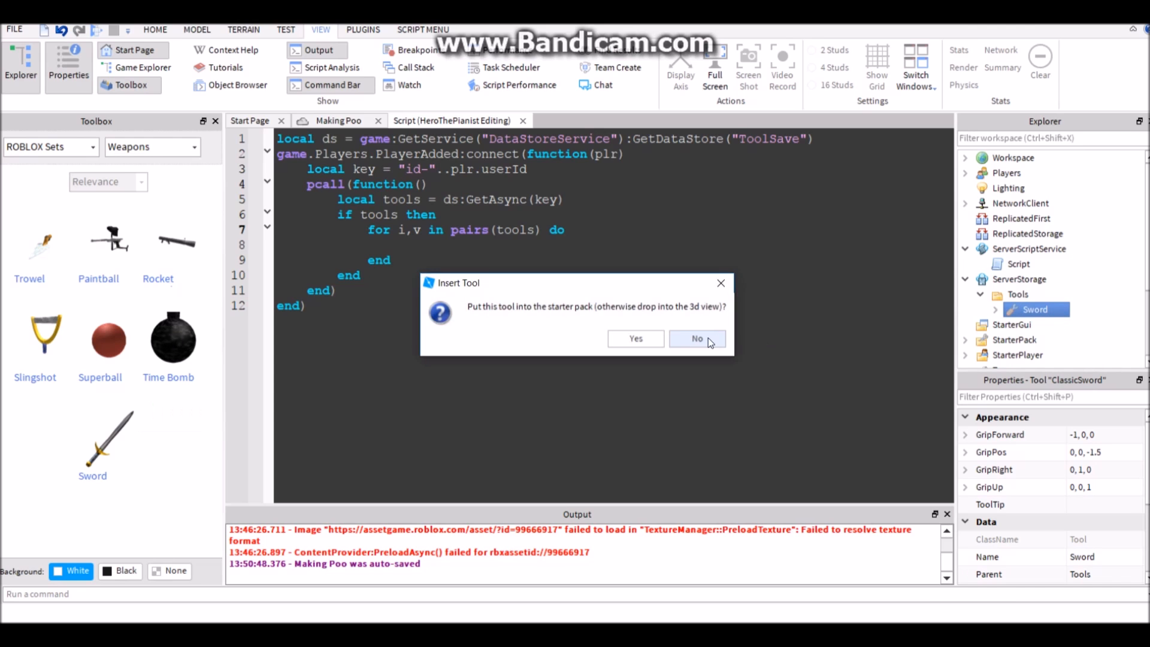
left_click(697, 338)
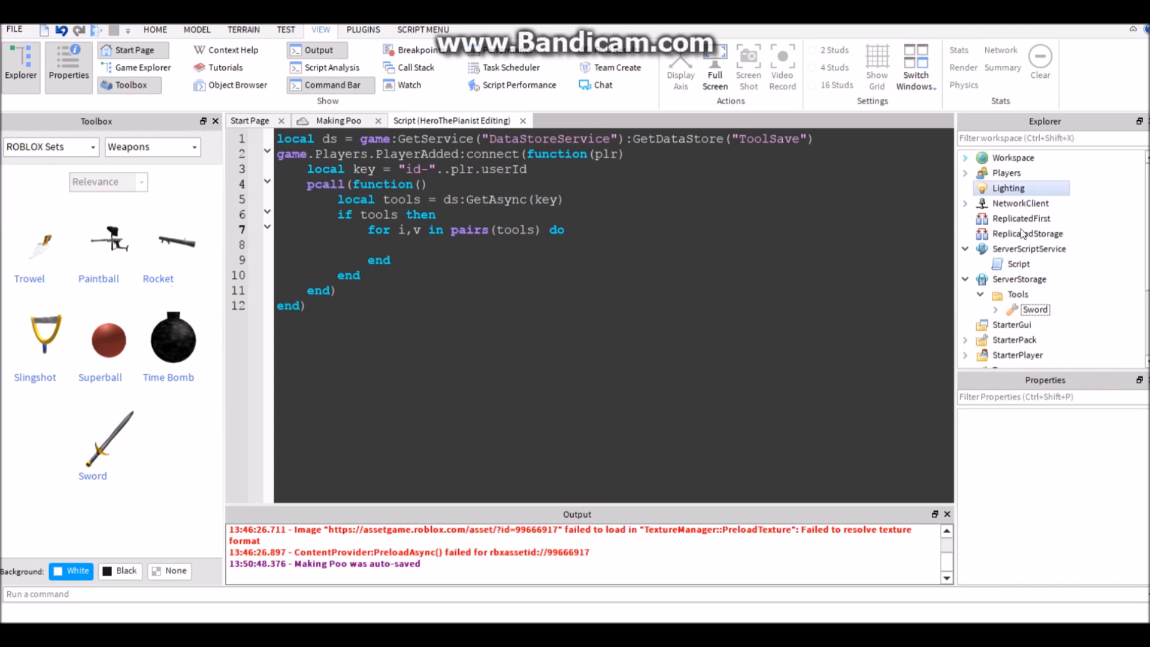
left_click(1056, 309)
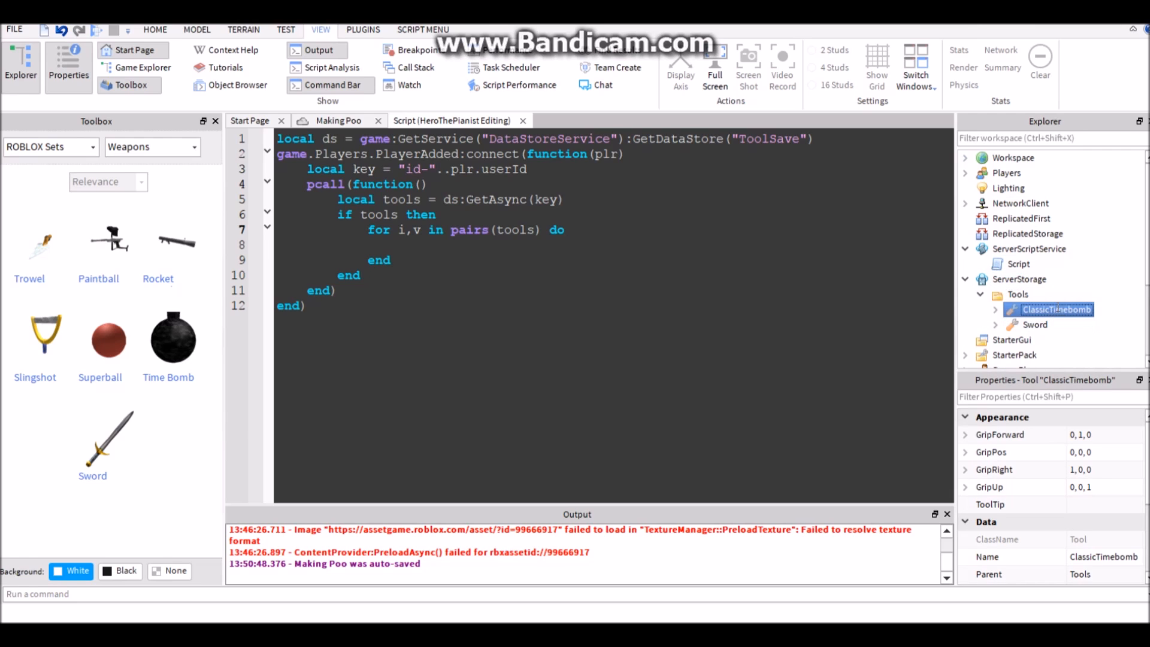
type("Timebomb")
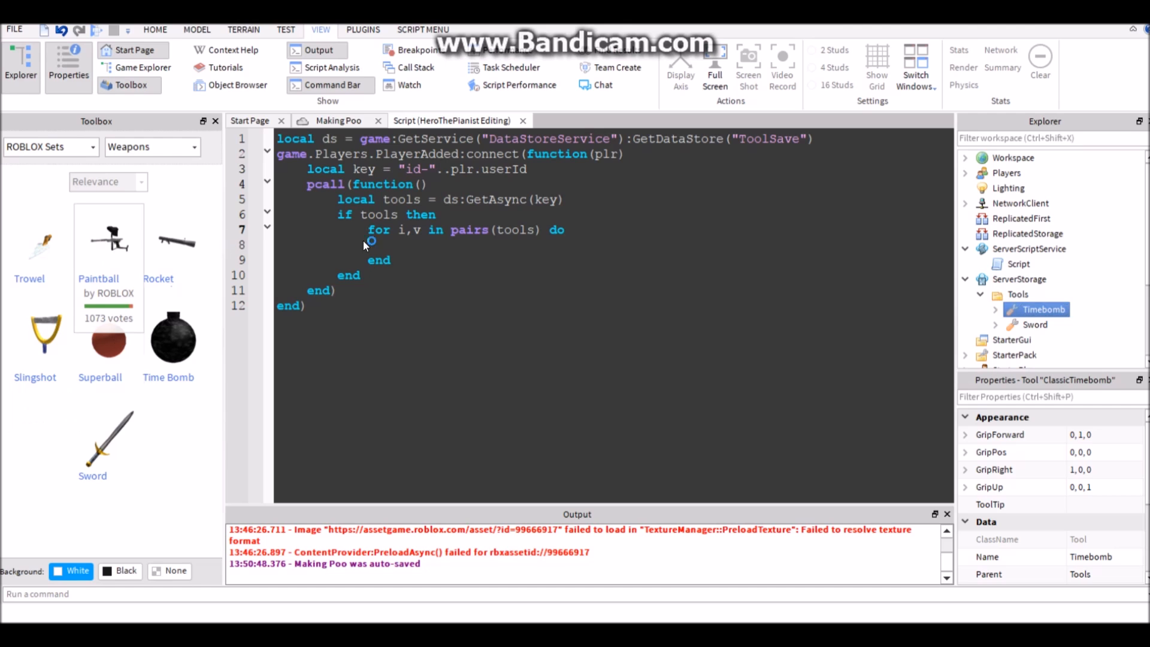
left_click(1048, 203)
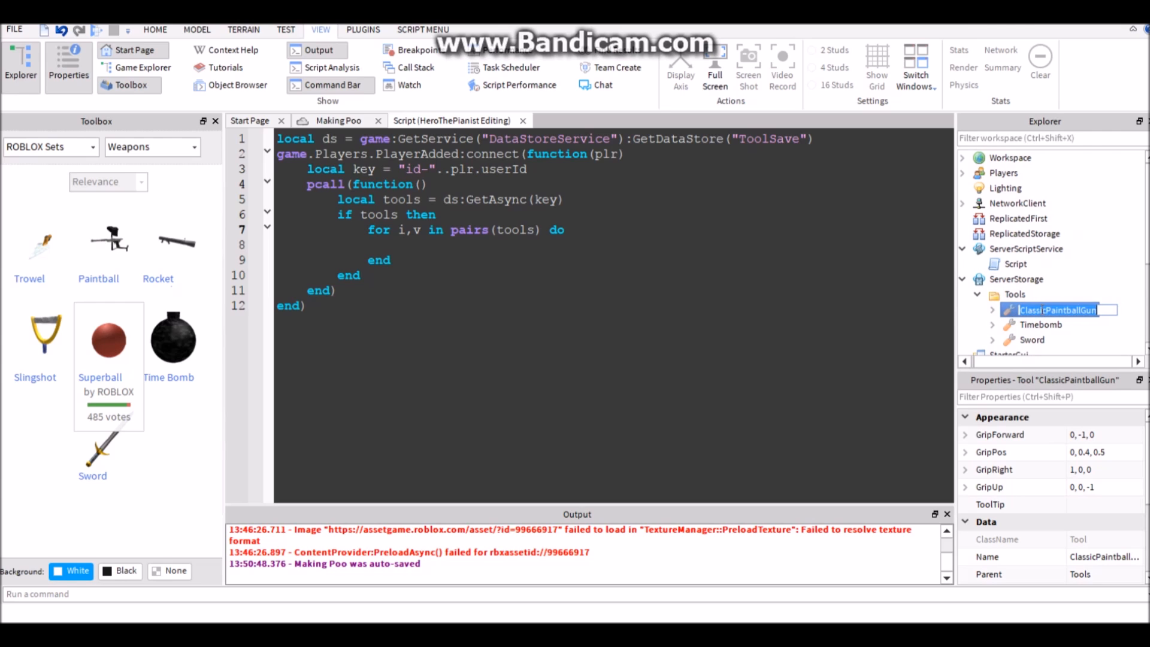
Rename the gun PaintballGun and add 'if game.ServerStorage.Tools:FindFirstChild(v) then' in the loop.
type("PaintballGu")
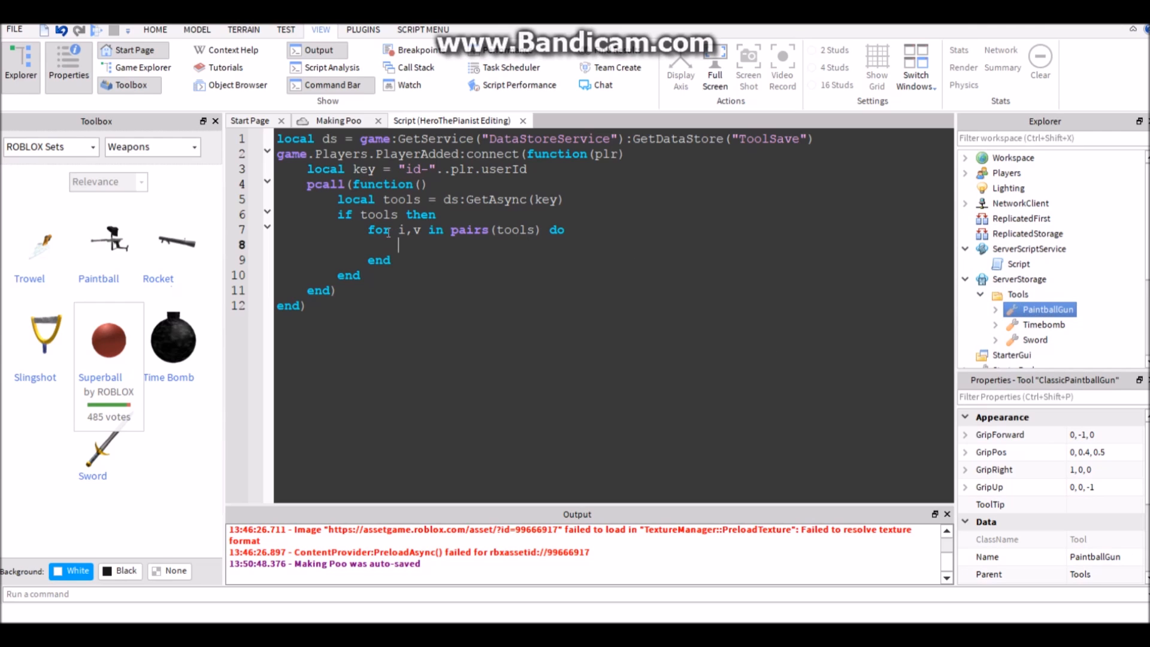
mouse_move(503, 260)
type("if game:ServerStorage")
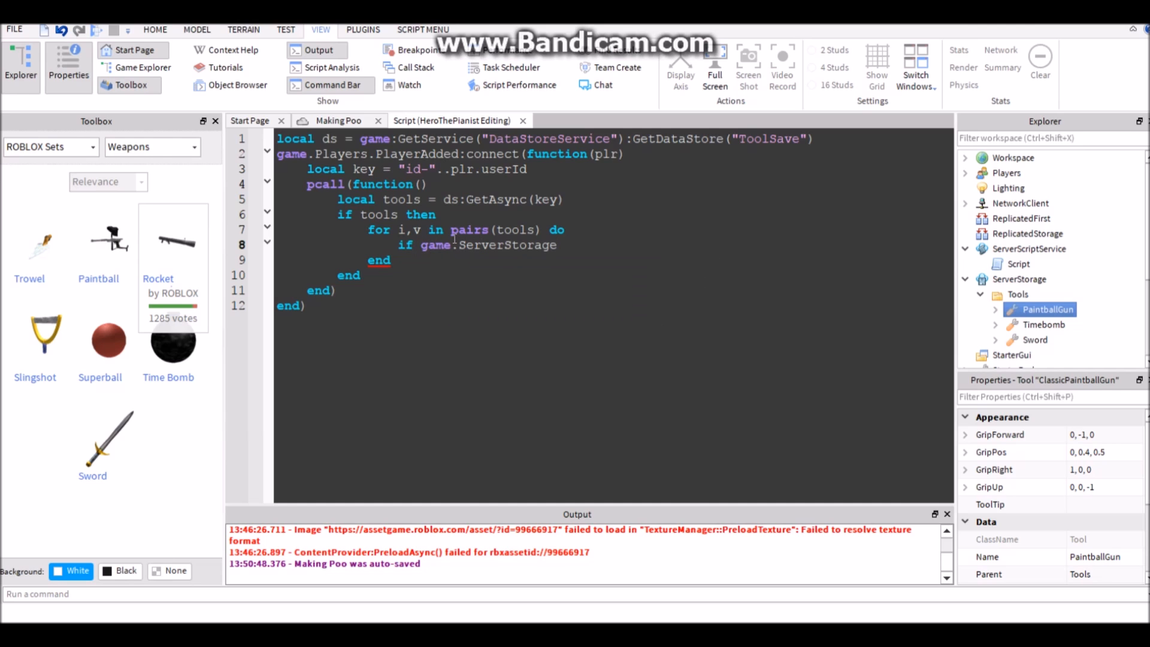
type(".Tools")
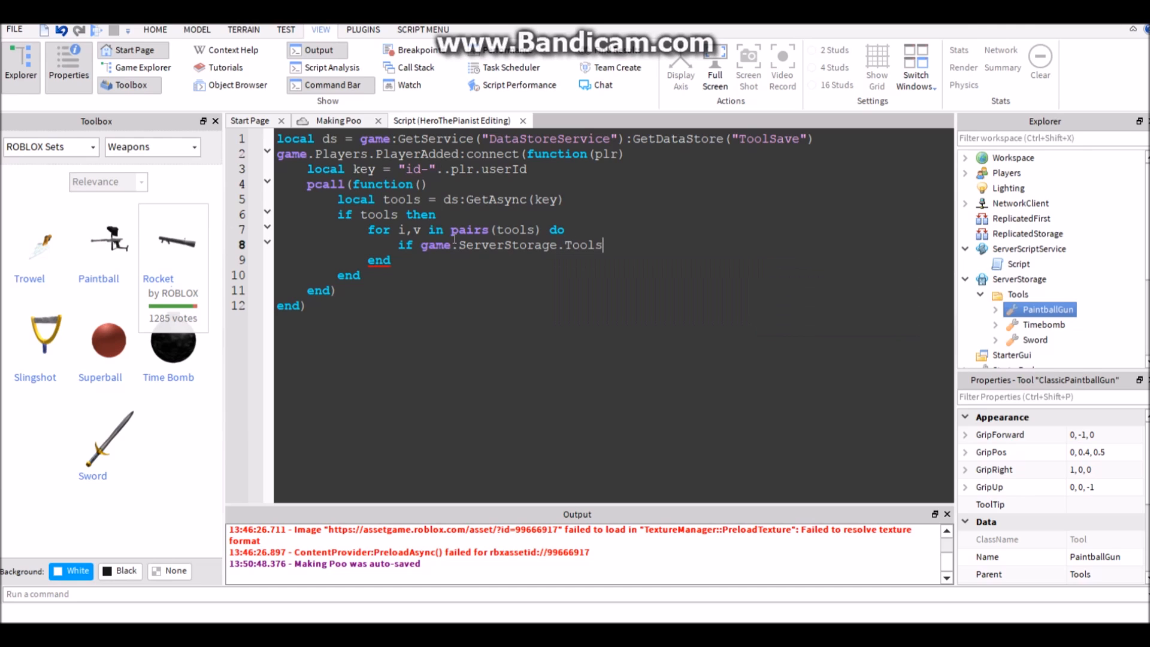
type(":FindFirstChild(")
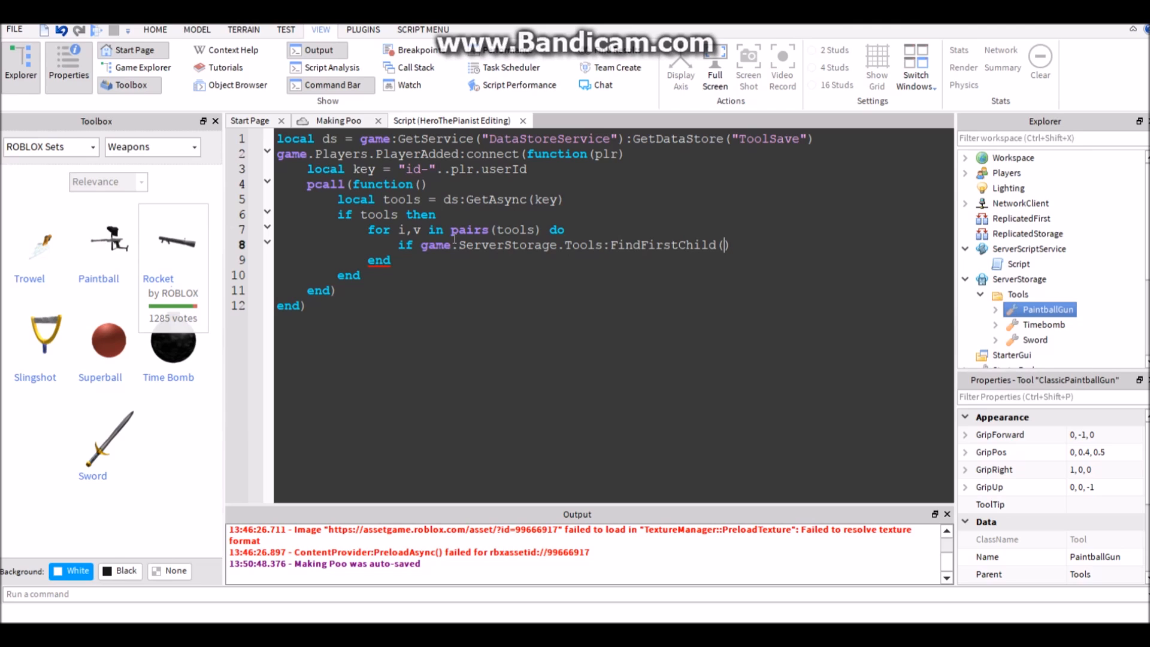
type("v")
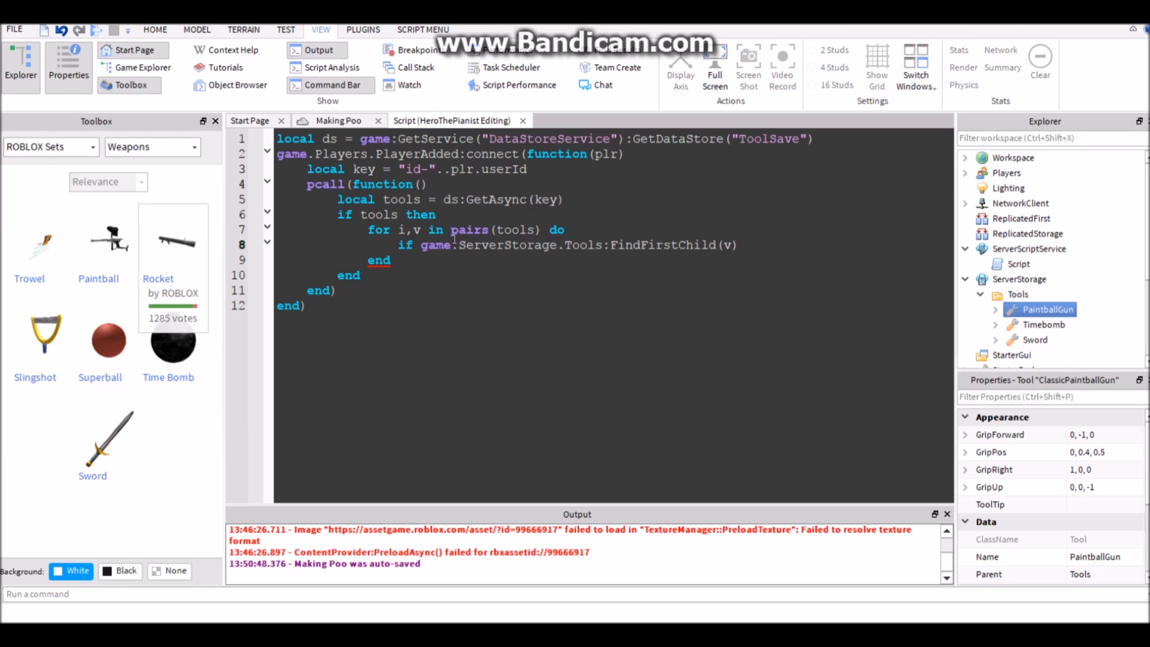
type("then")
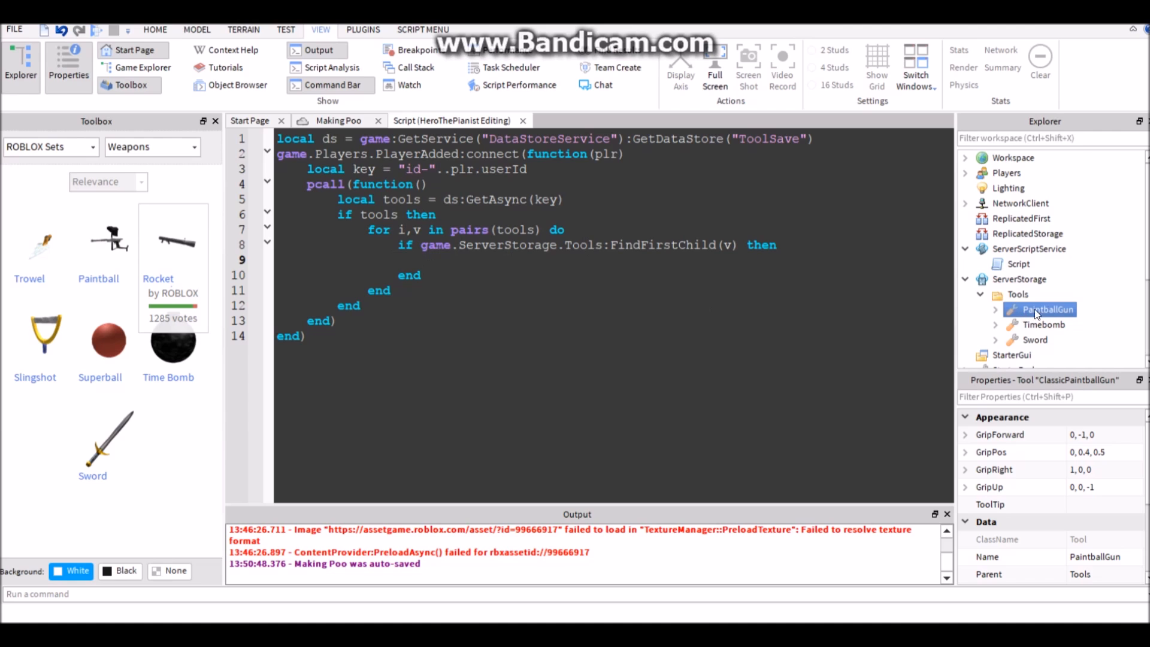
scroll("down", 3)
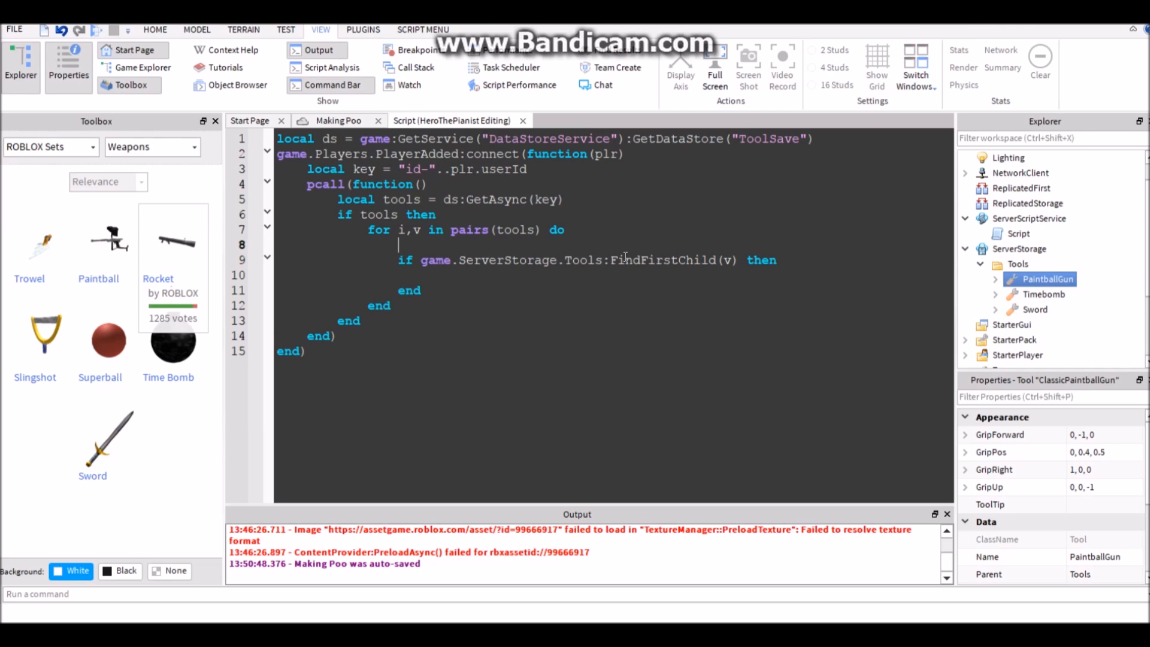
Store game.ServerStorage.Tools:FindFirstChild(v) in local tool and check 'if tool then'.
type("local tool =")
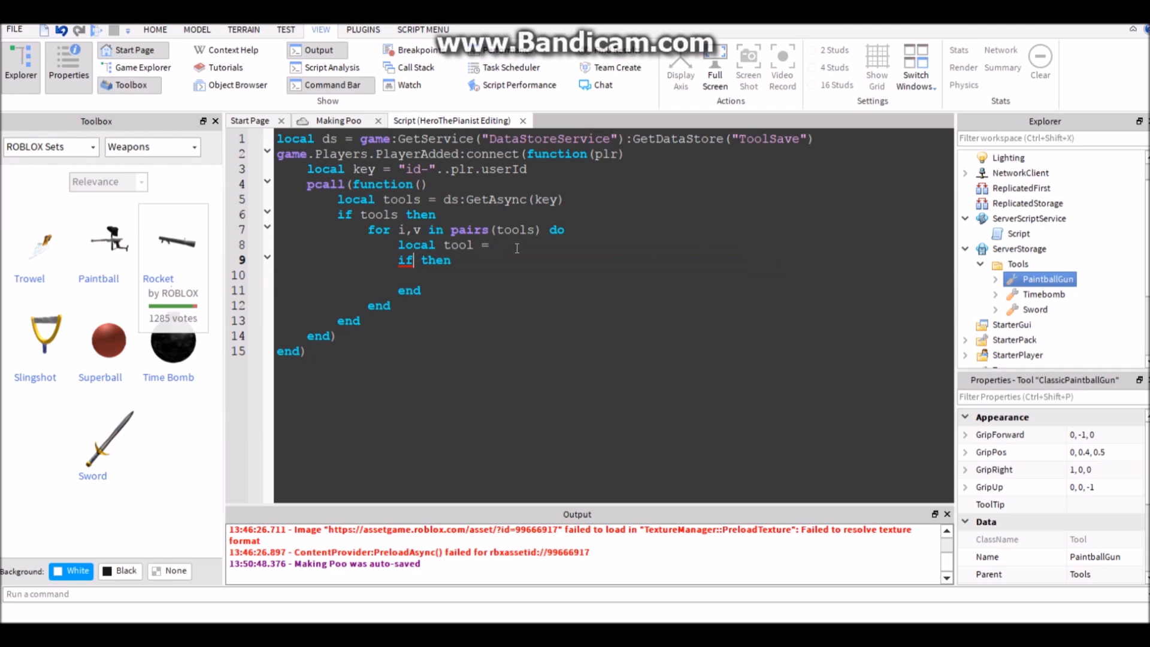
type("game.ServerStorage.Tools:FindFirstChild(v)")
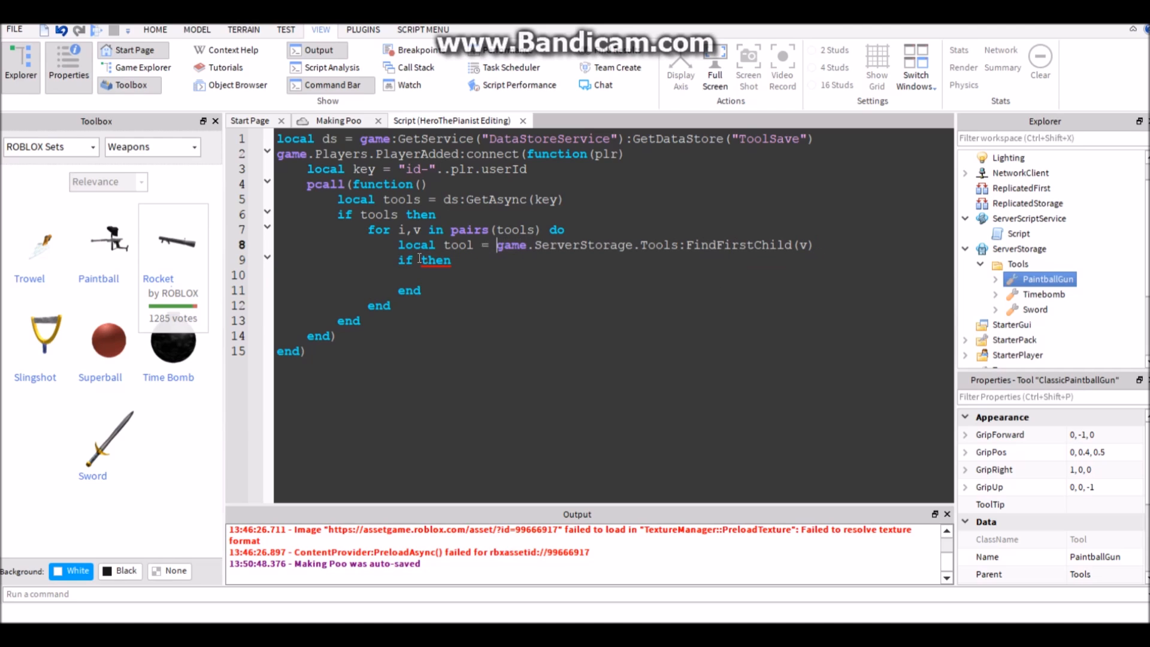
type("tool")
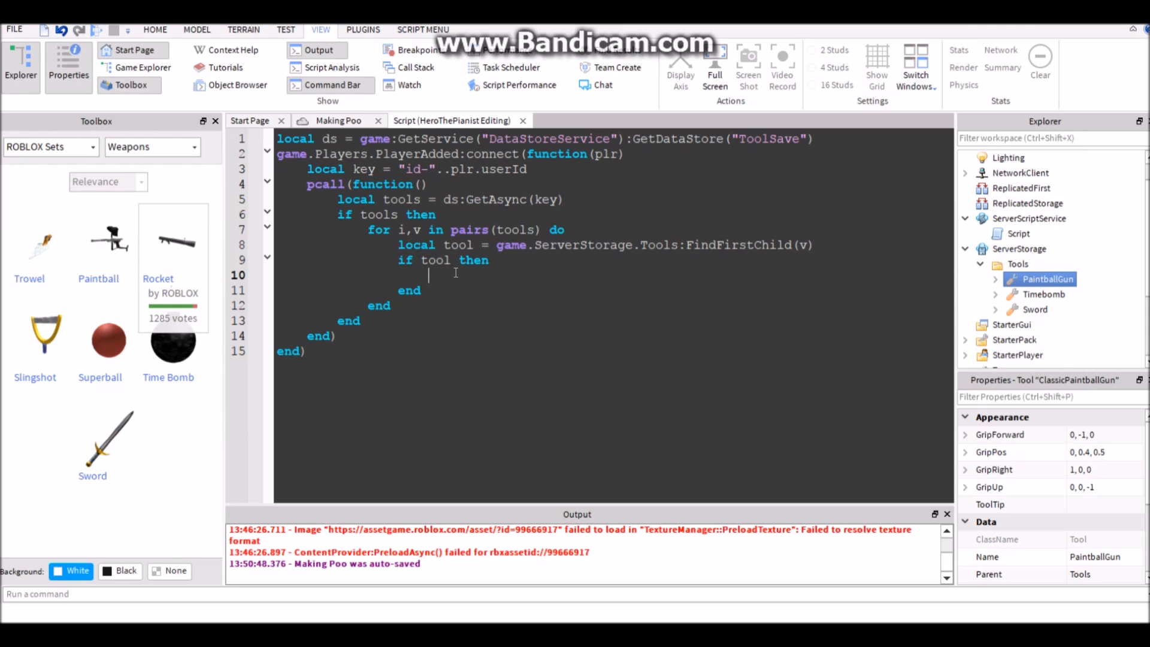
type("loca")
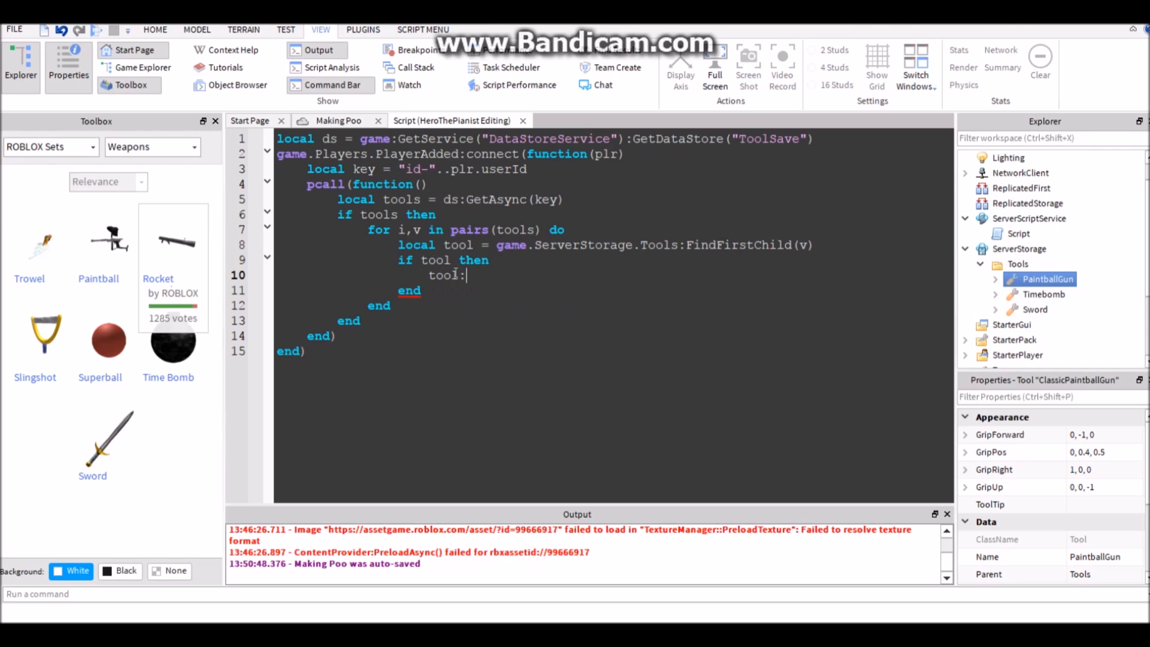
Clone the tool into plr.Backpack and plr.StarterGear.
type("Clone().Parent =")
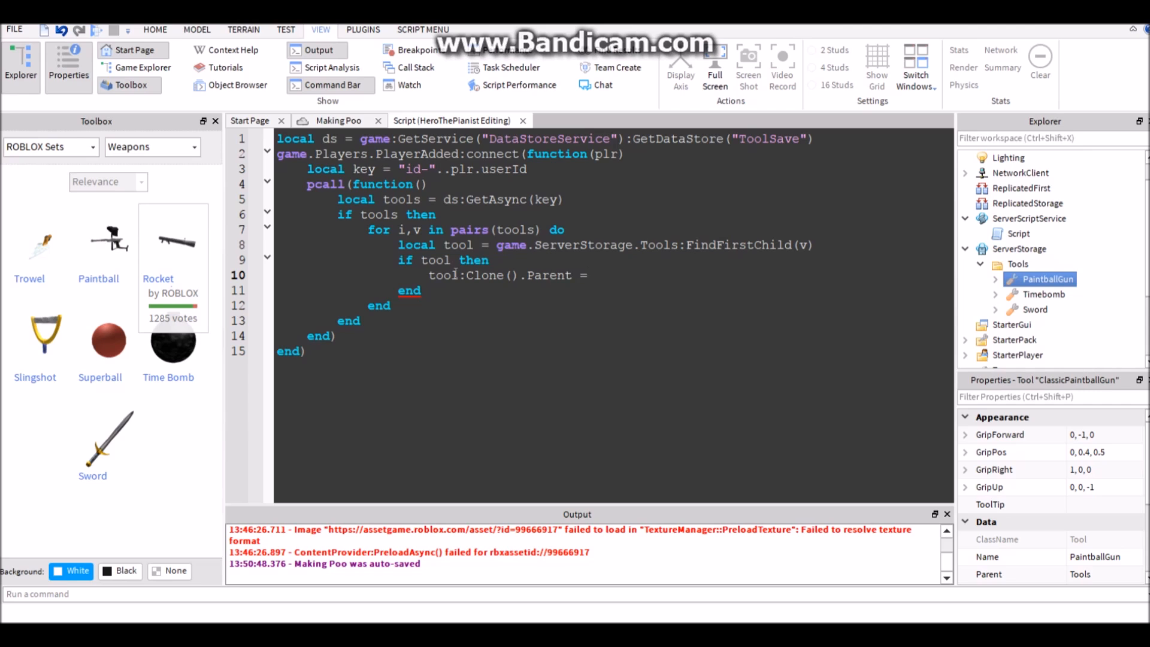
type("game.")
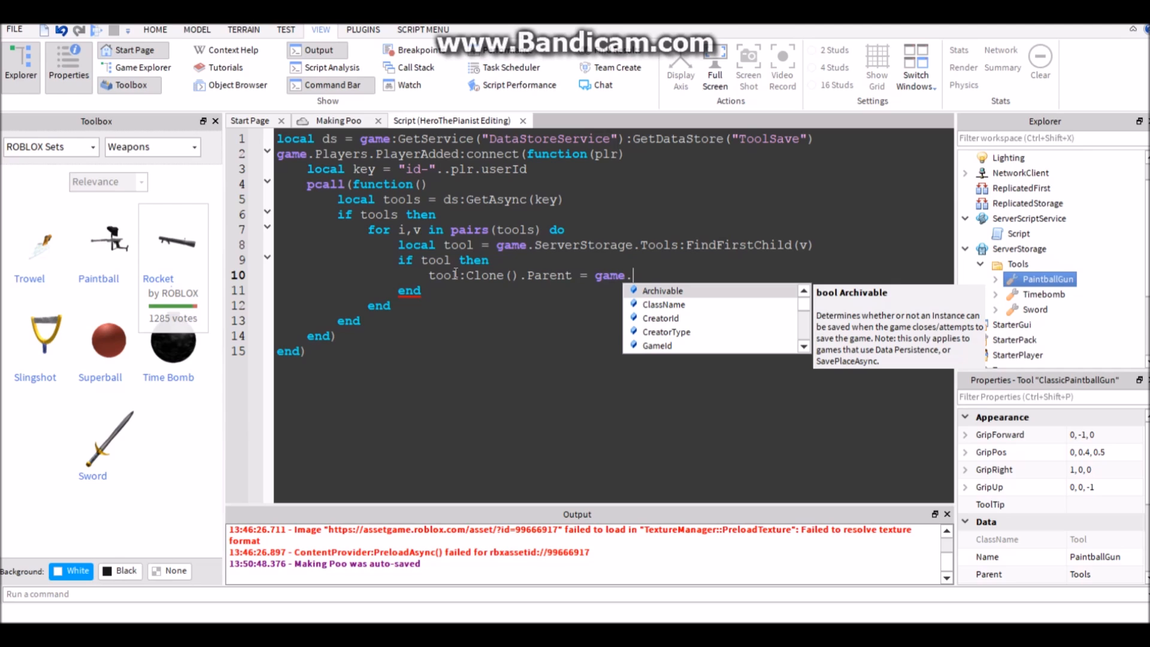
type("plr")
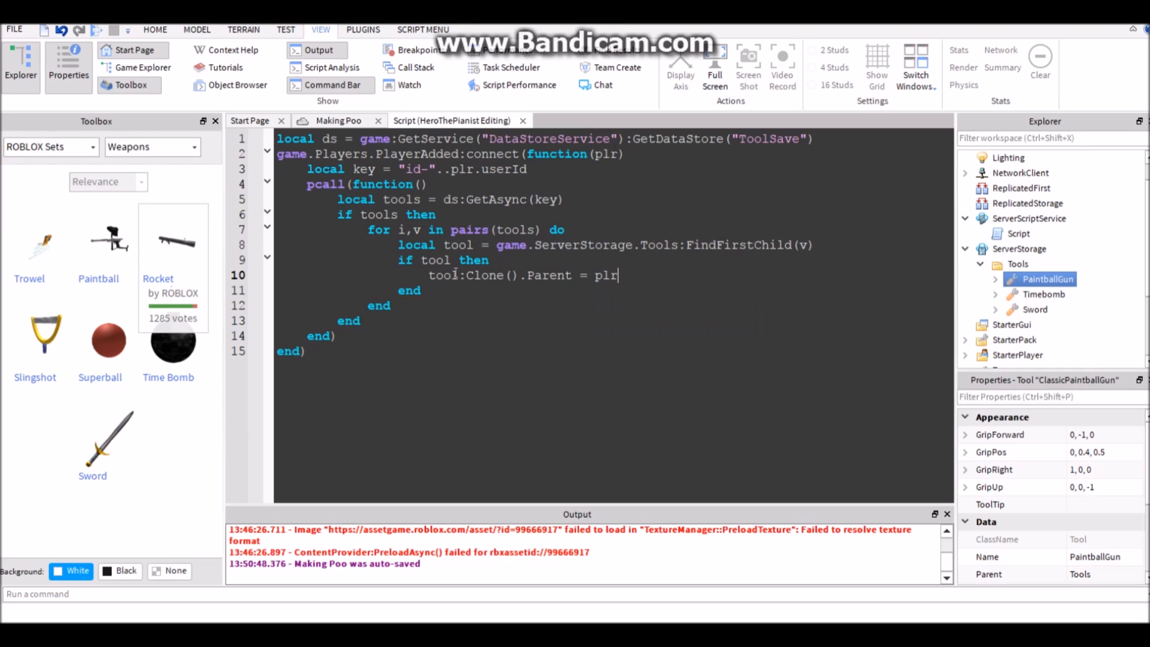
type(".Backpack")
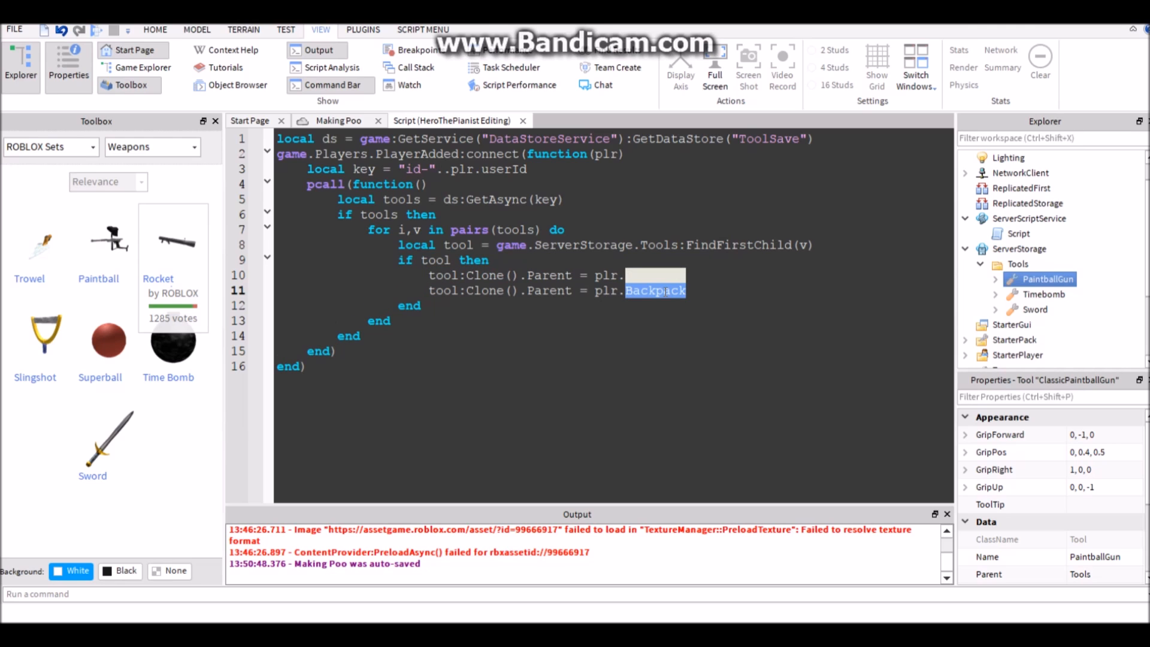
type("StarterGear")
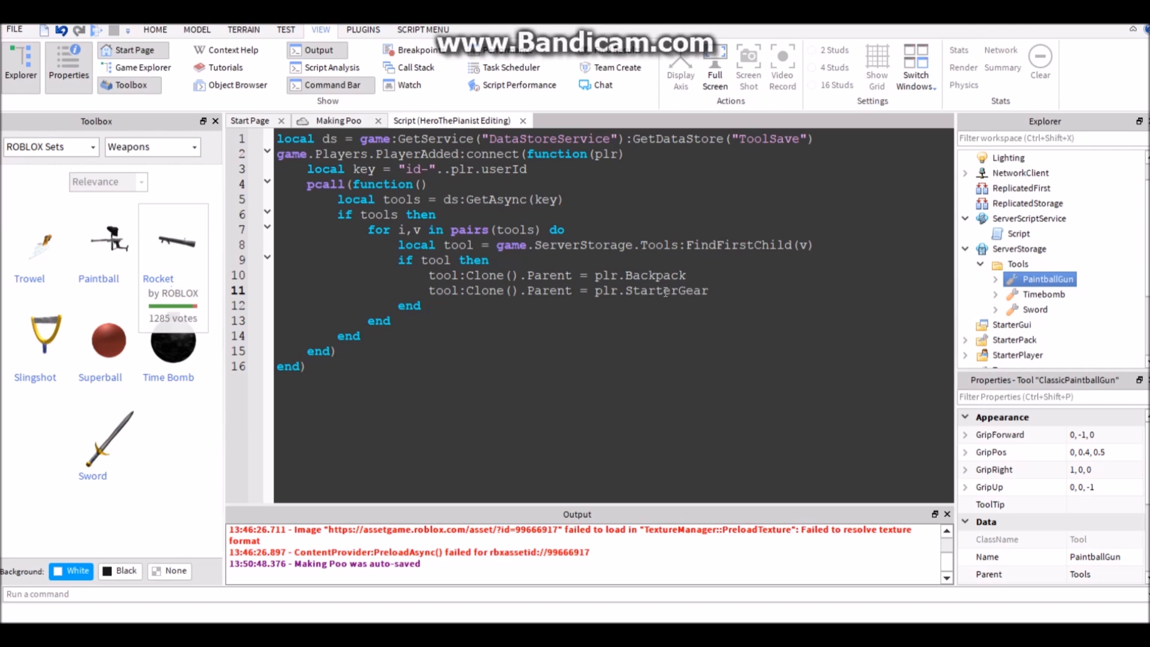
triple_click(565, 290)
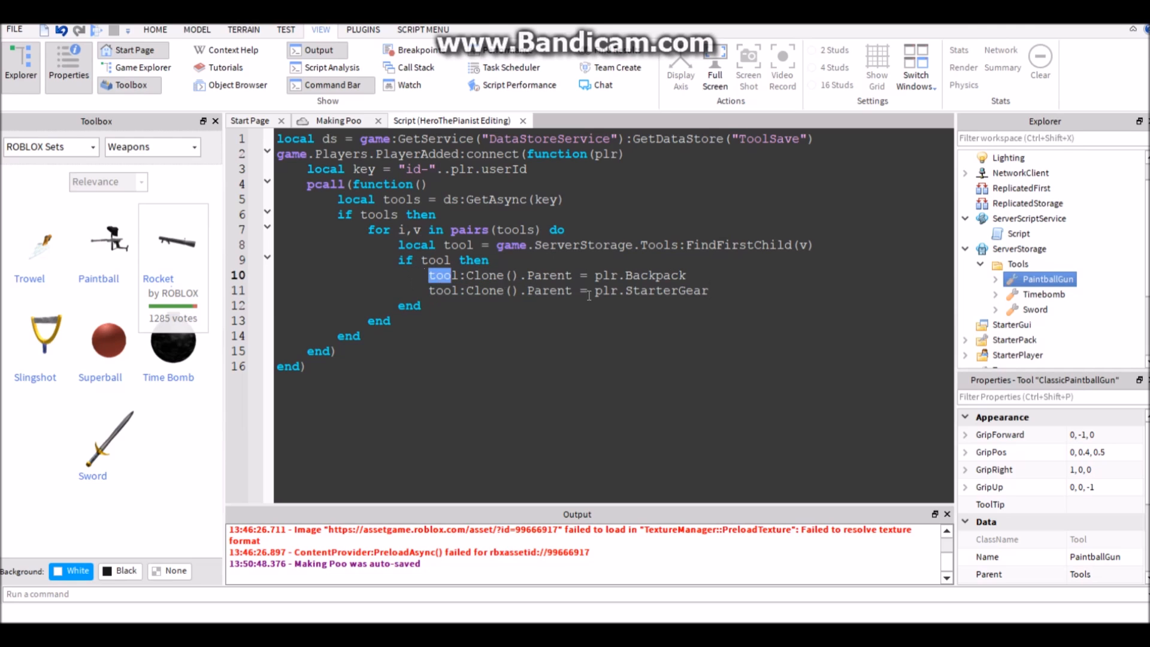
Add a game.Players.PlayerRemoving:connect(function(plr) handler.
left_click_drag(441, 275, 594, 291)
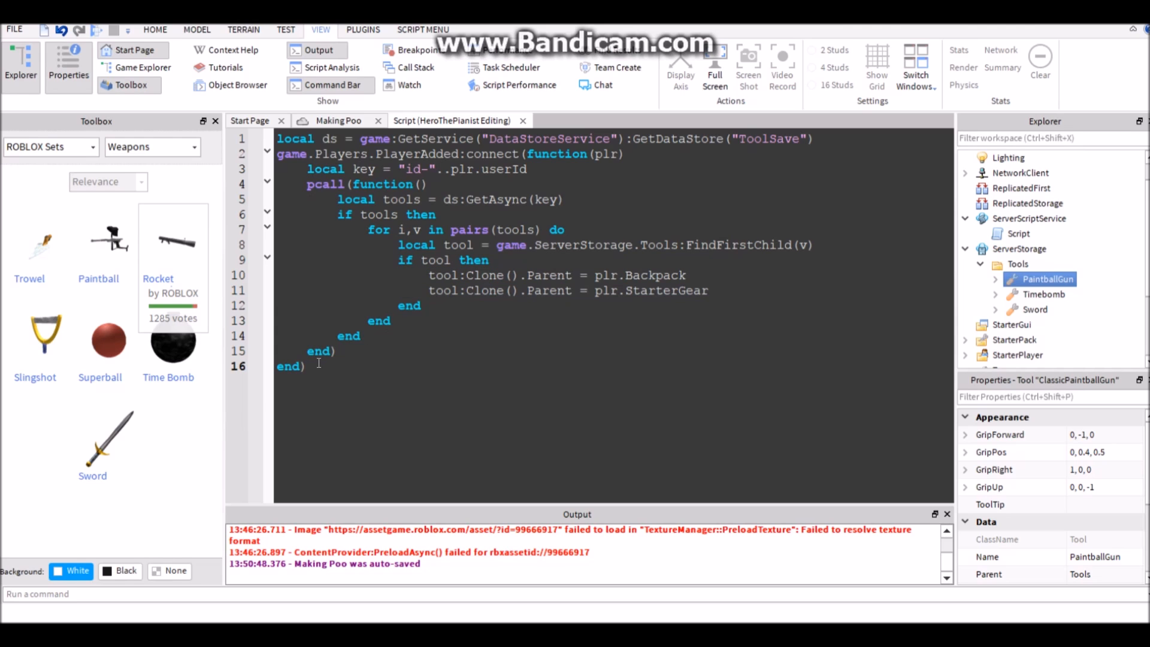
type("game.Pla")
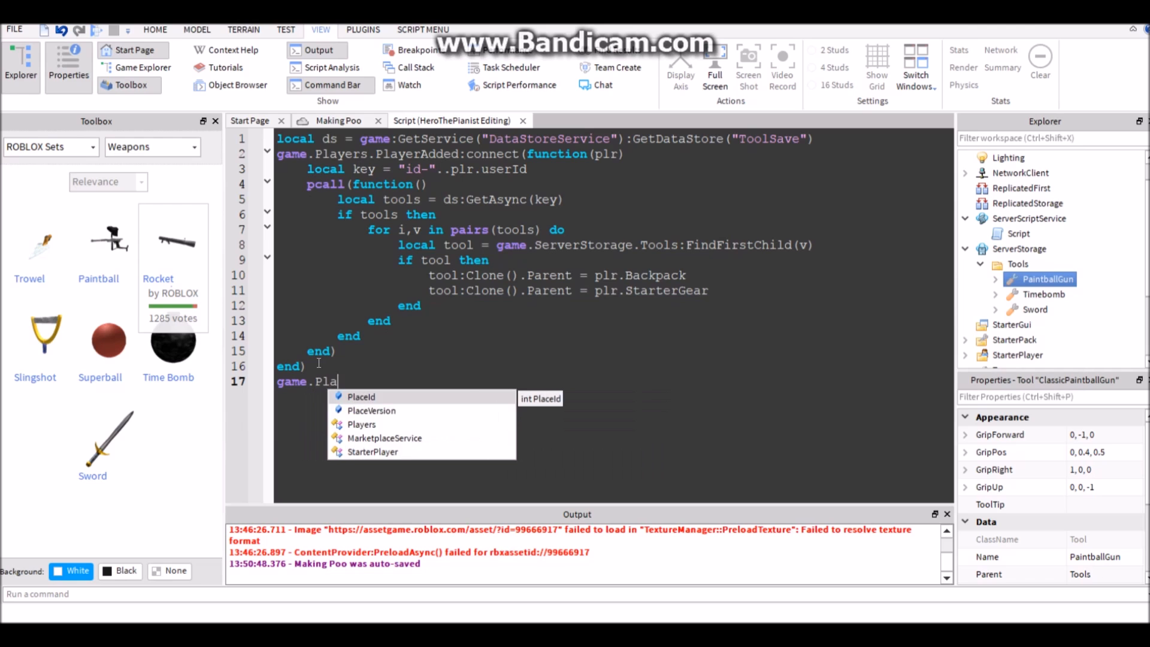
type("yers.pla")
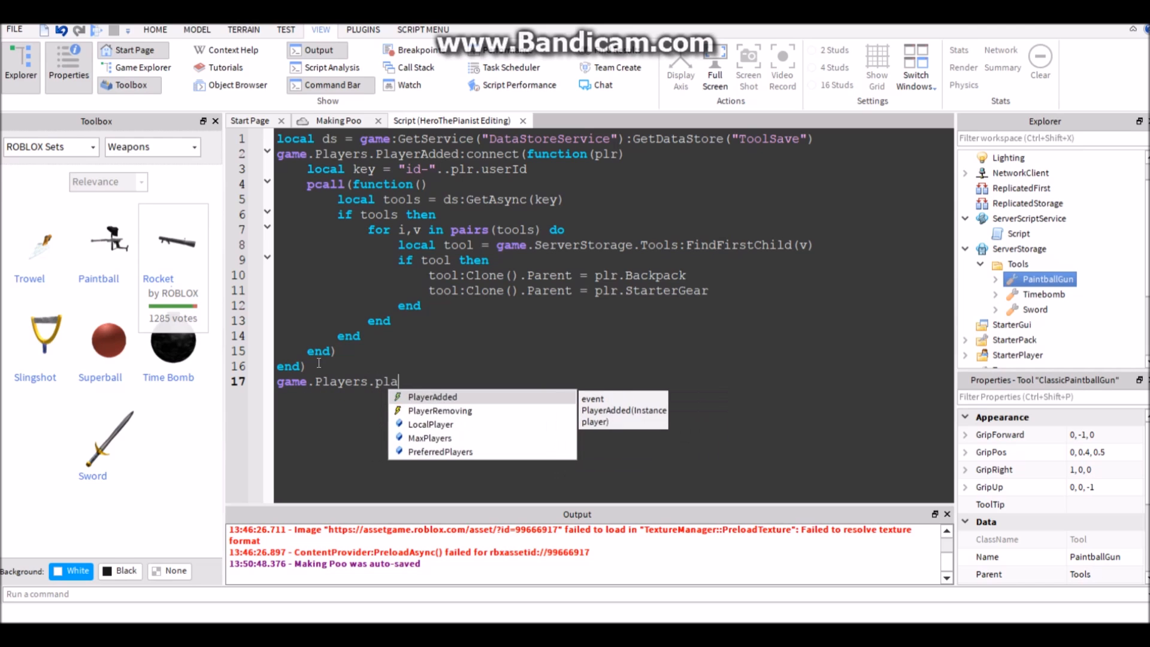
type("yerRemoving:co")
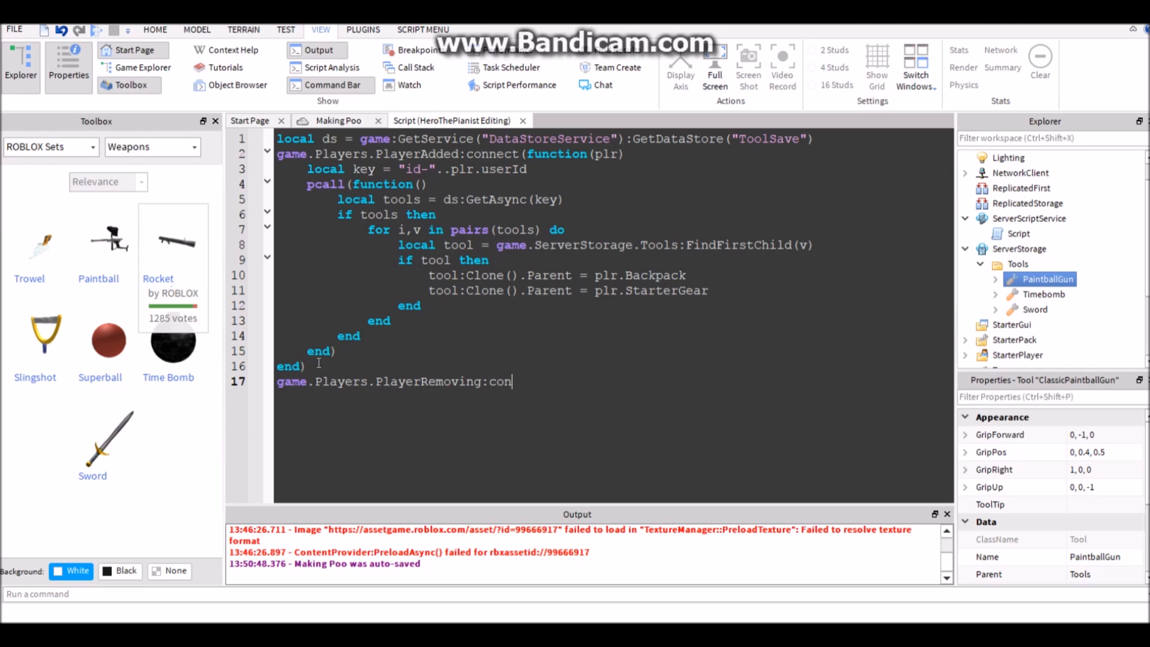
type("nect(function)")
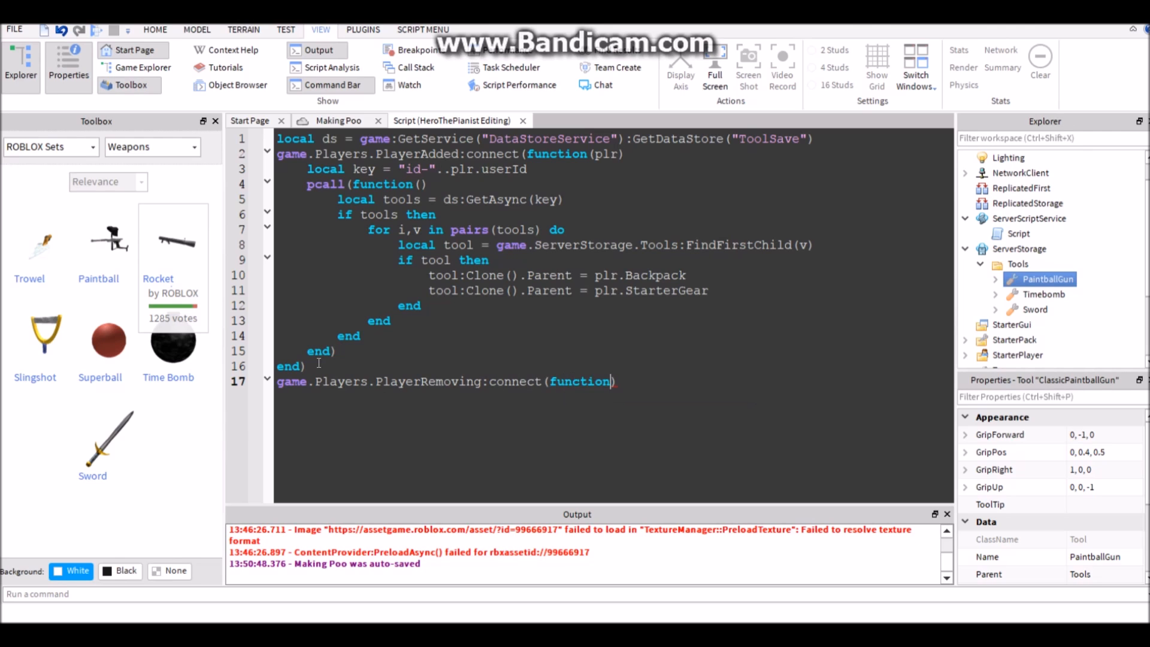
type("plr)")
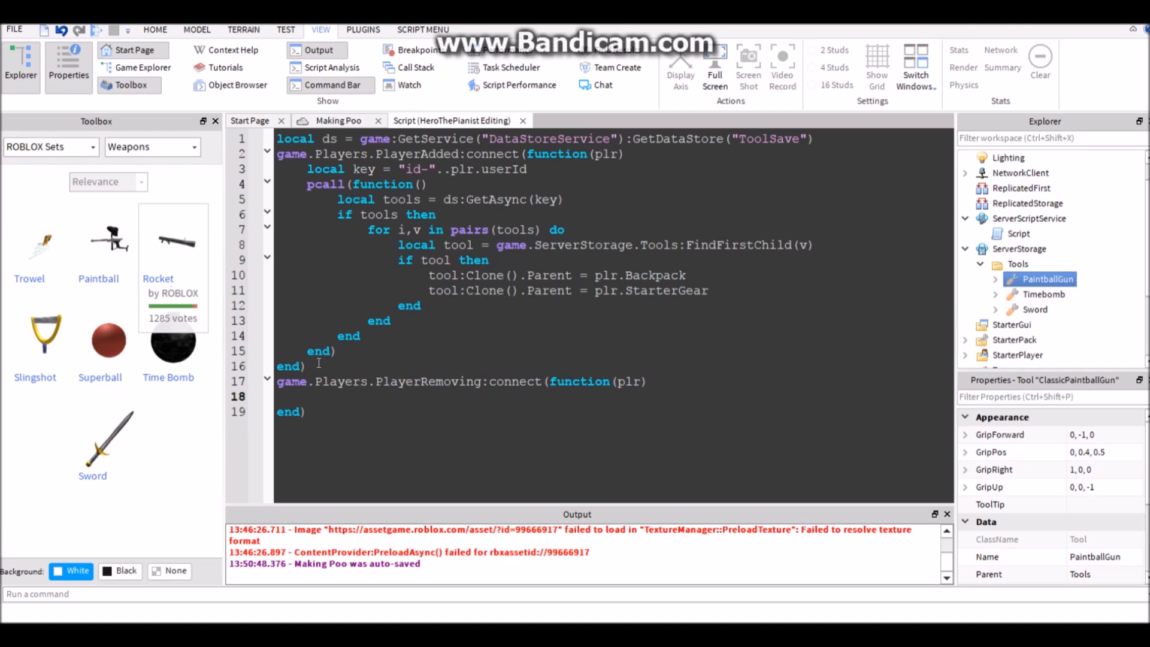
Add local key = "id-"..plr.userId inside the leaving handler.
type("local key =")
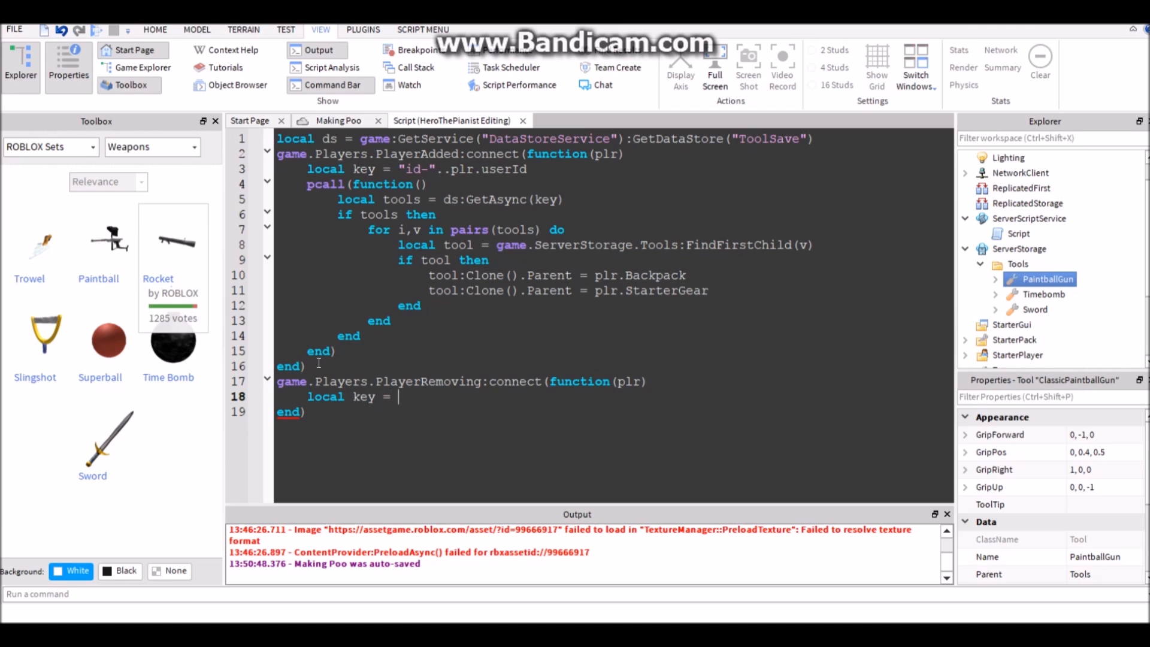
double_click(462, 169)
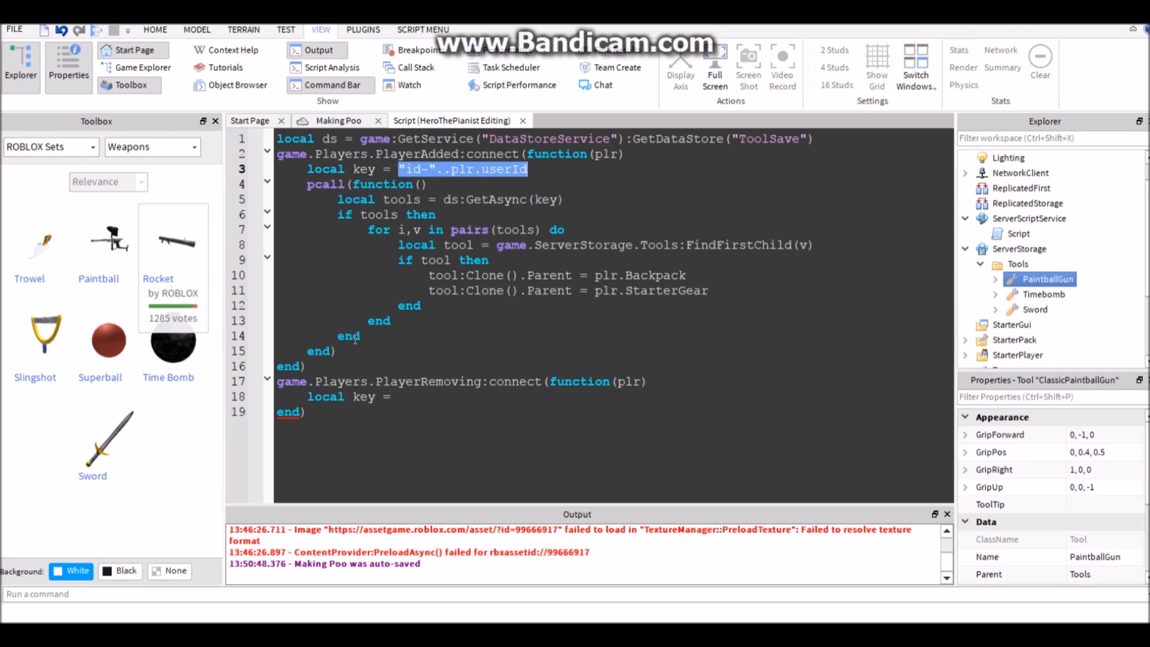
type("\"id-\"..plr.userId")
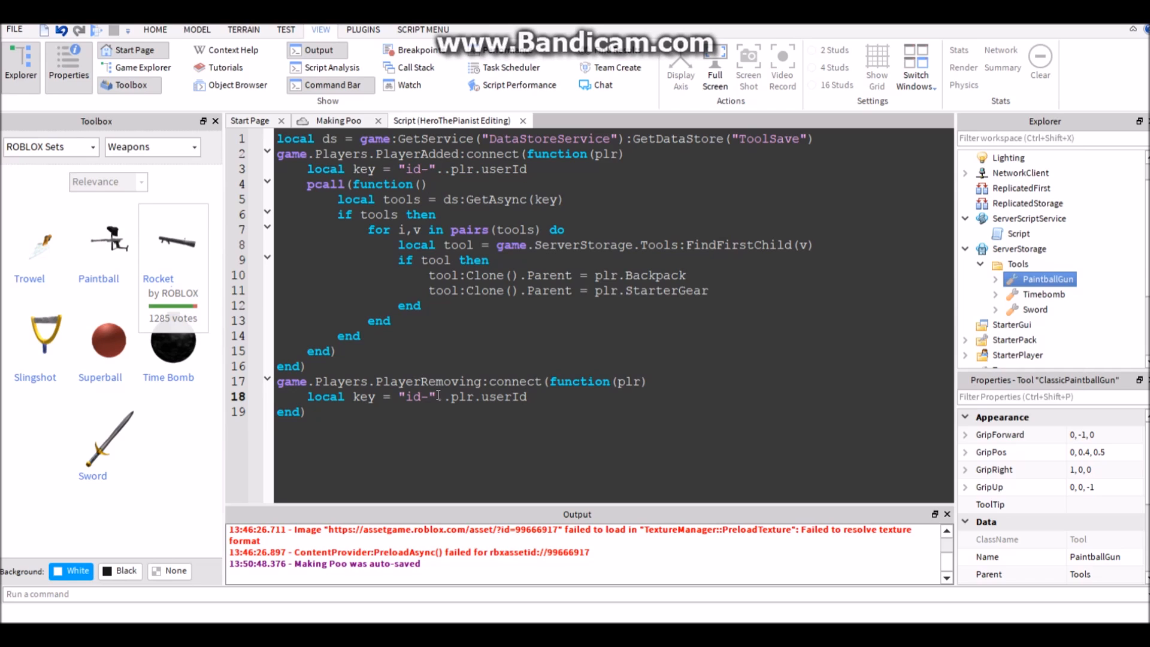
key("enter")
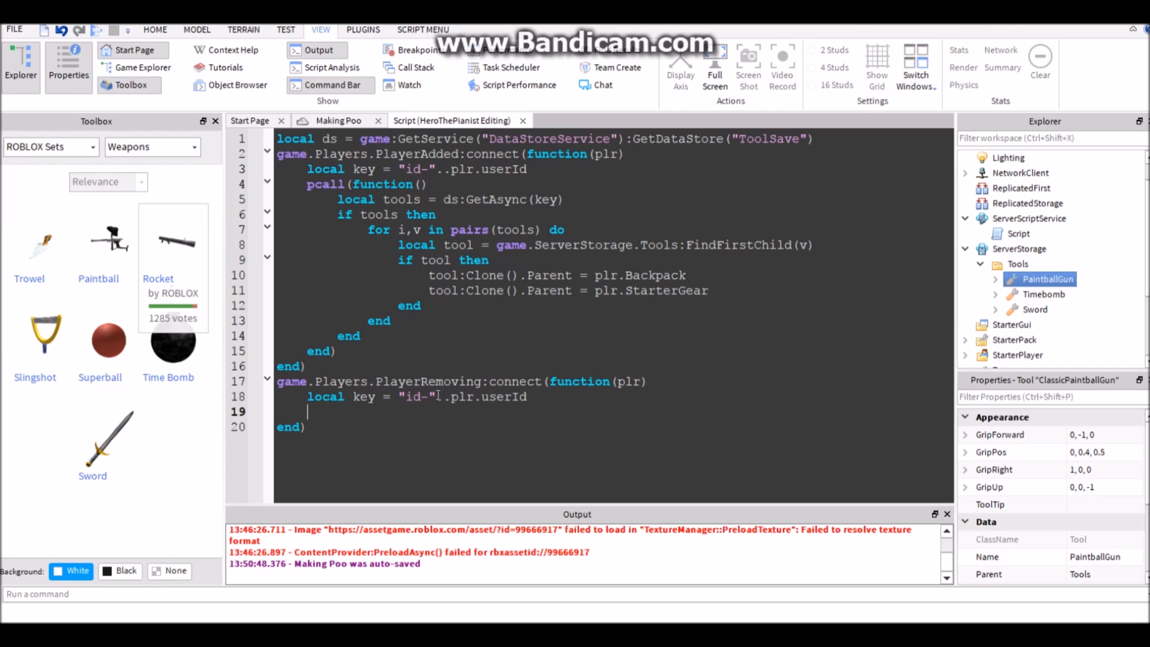
Add a pcall(function() block containing ds:SetAsync().
type("pca")
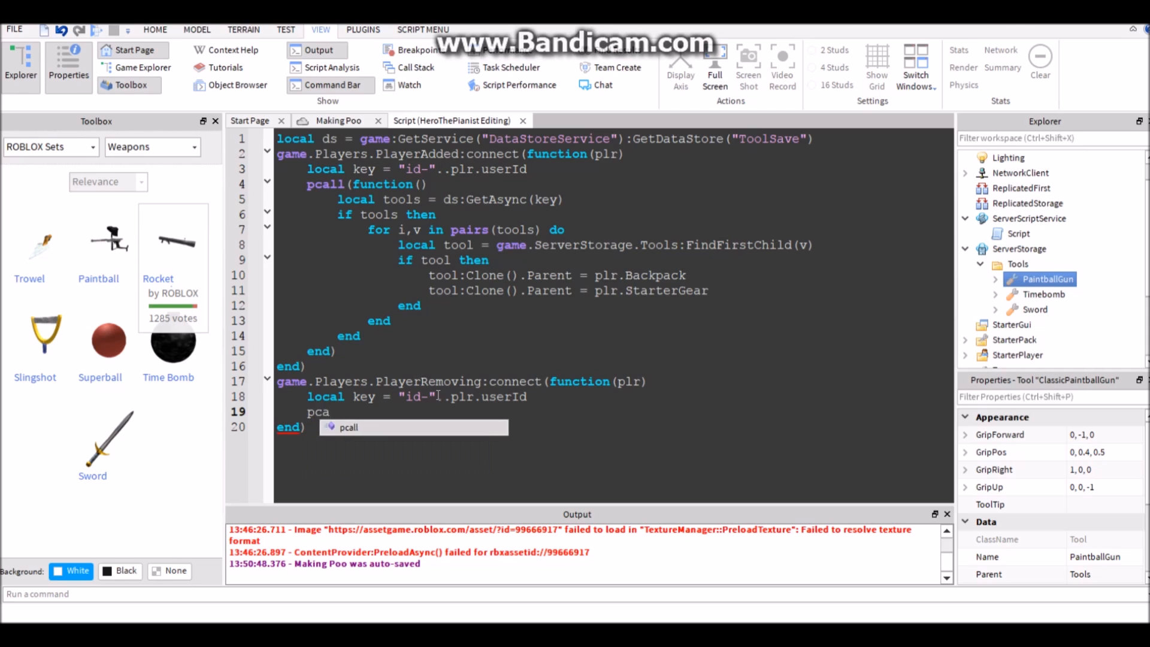
type("ll(function ()")
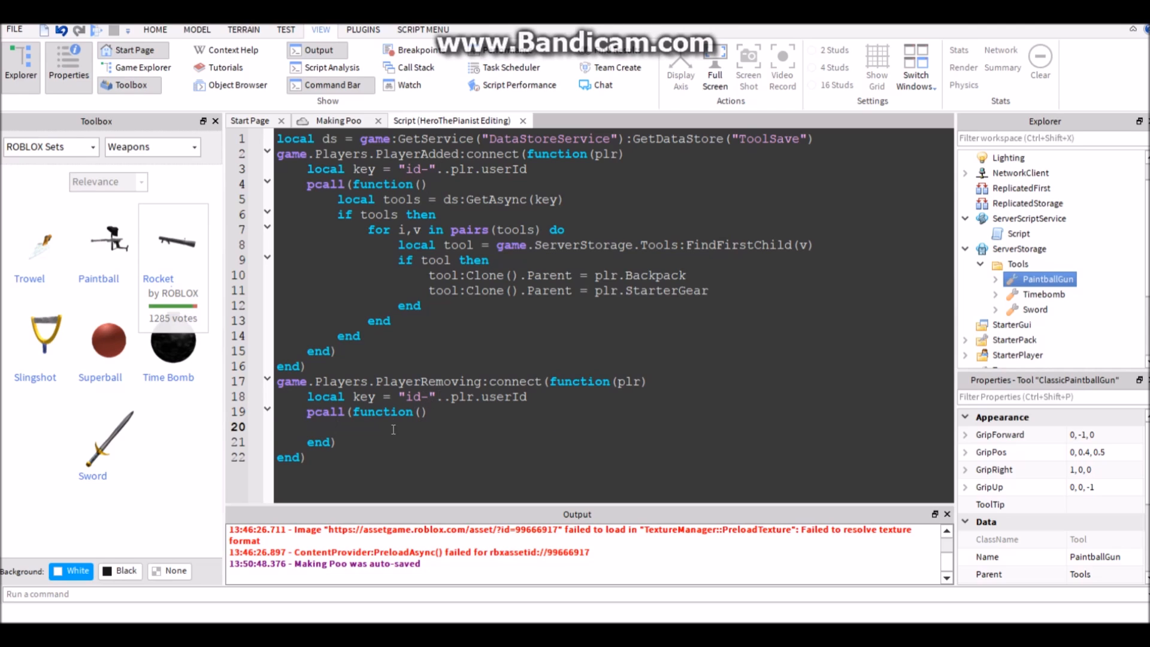
mouse_move(379, 412)
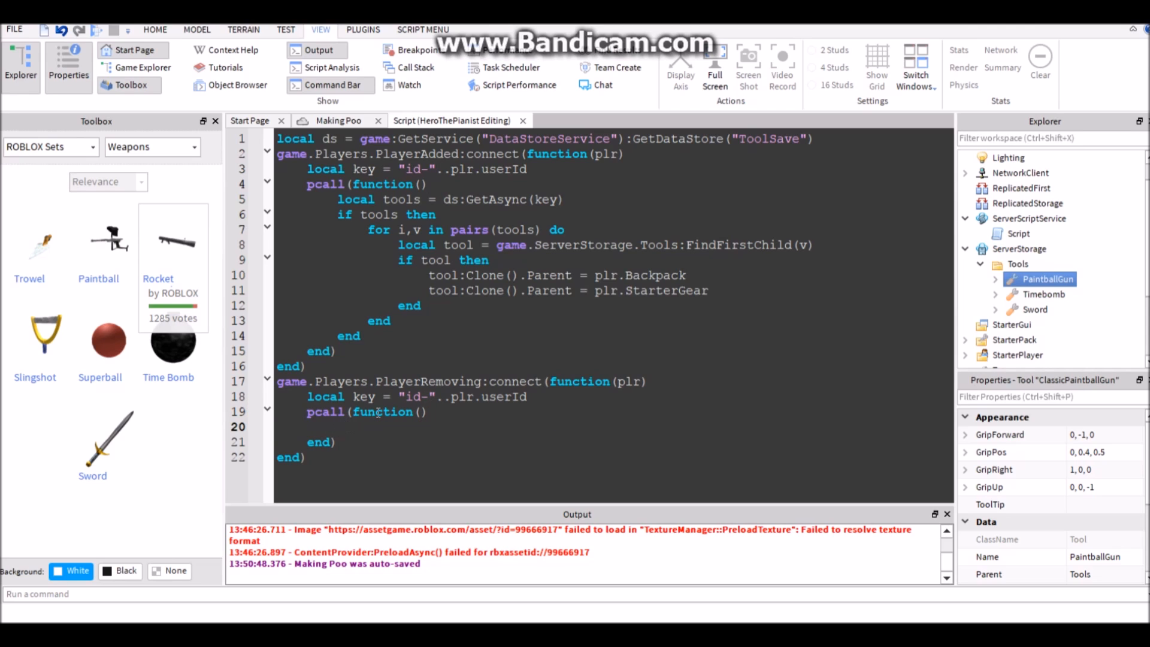
type("ds:S")
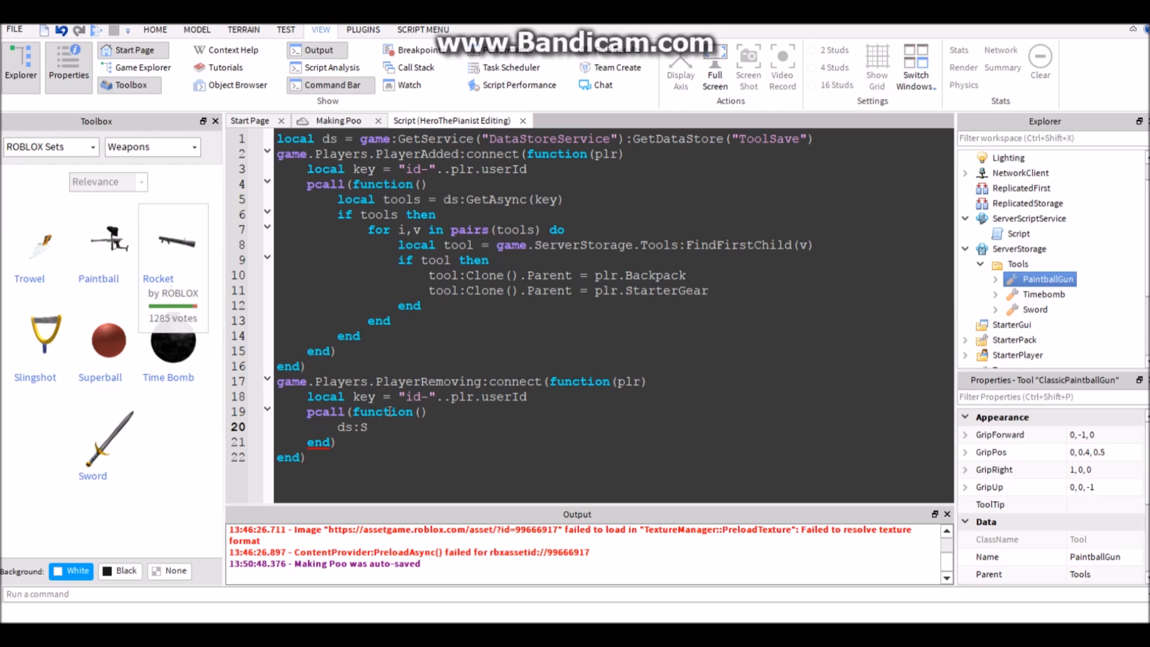
type("etAsync")
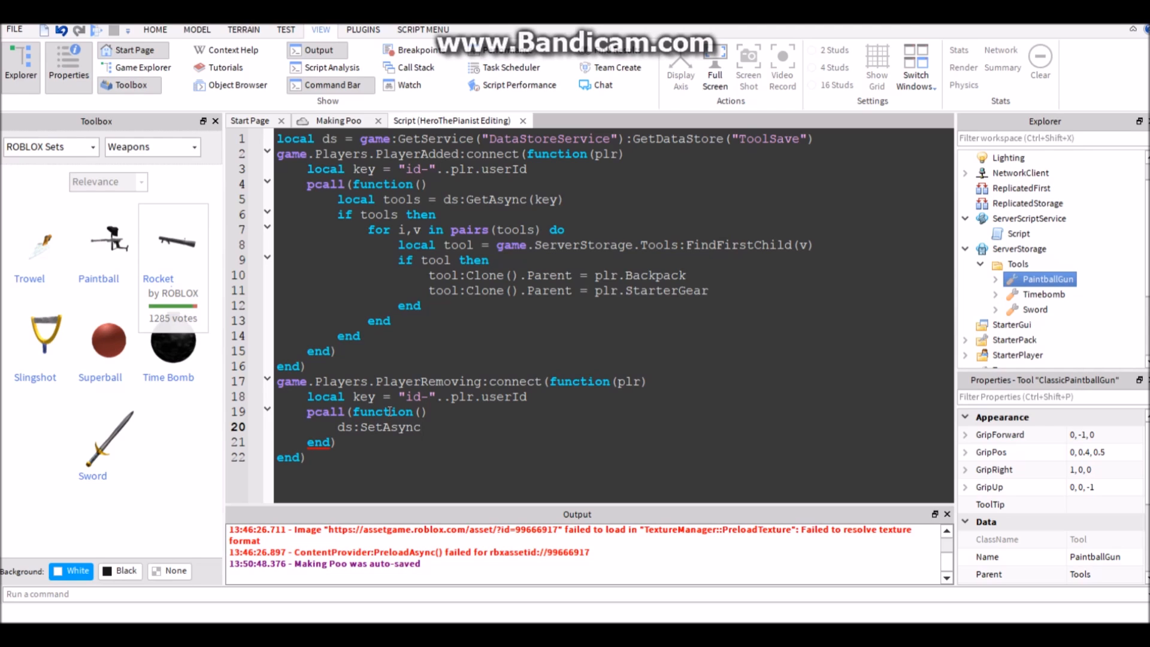
type("()")
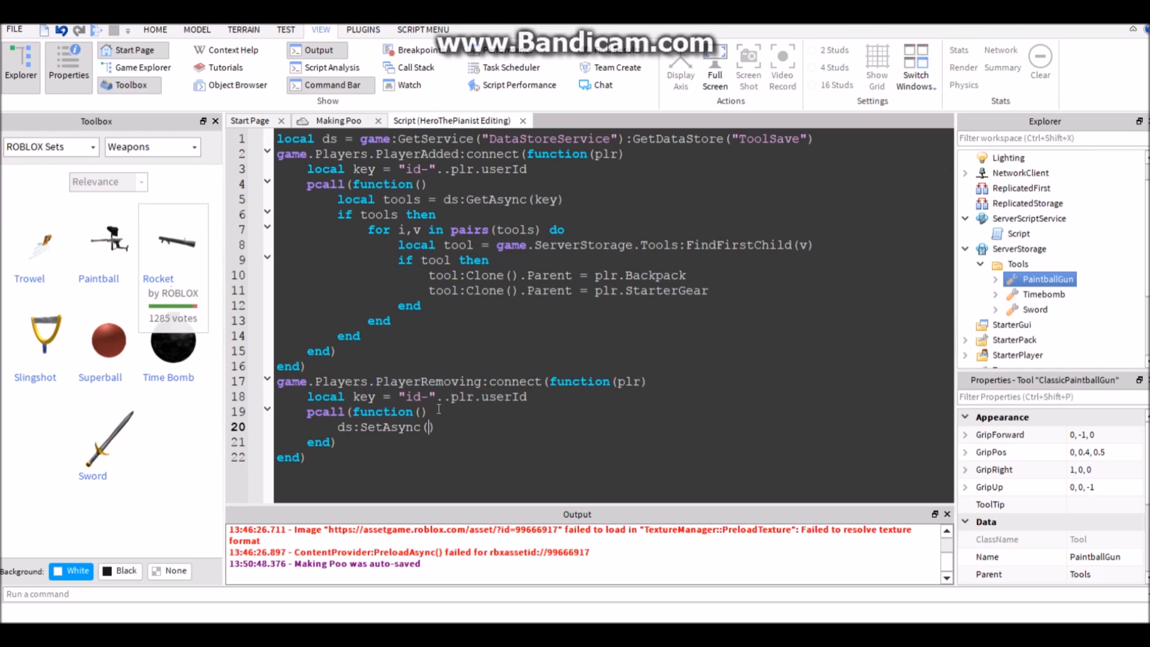
Create local toolsToSave = {} and loop plr.Backpack:GetChildren(), inserting each v.Name.
type("local toc")
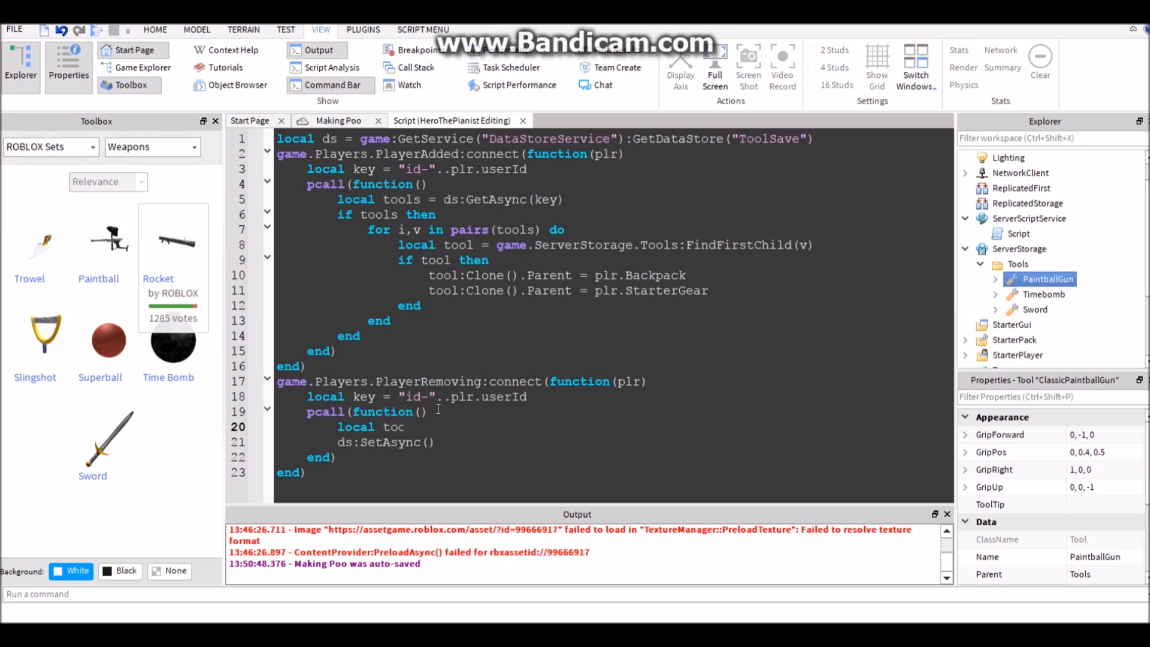
type("oolsToSave = {}")
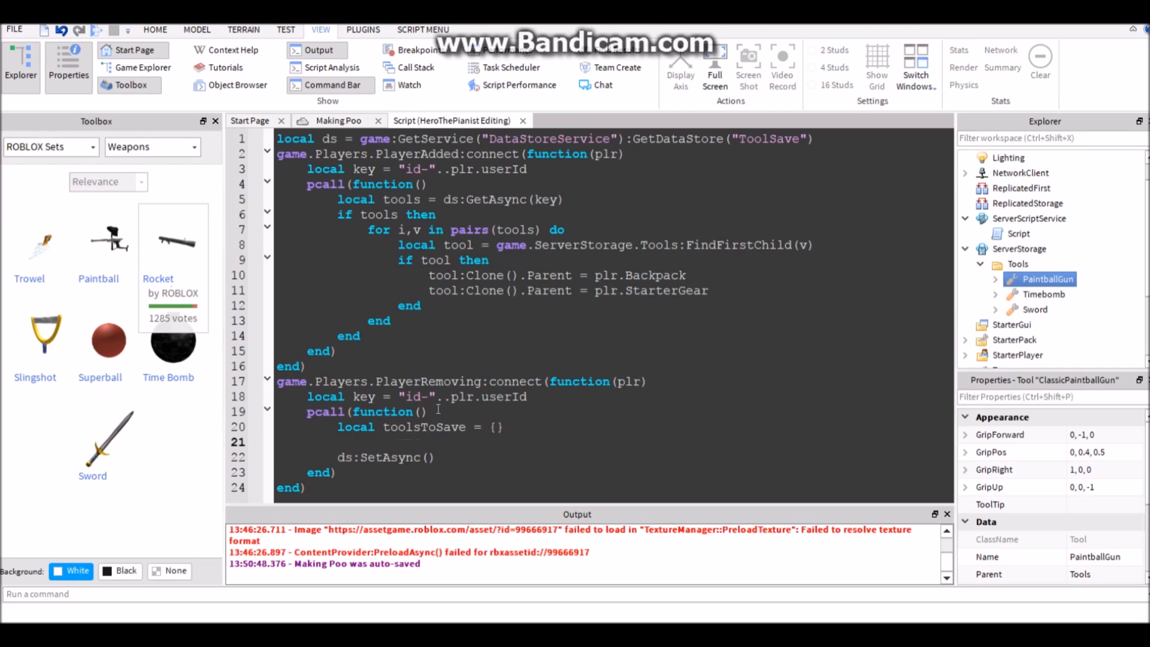
type("for i,v in pairs() do")
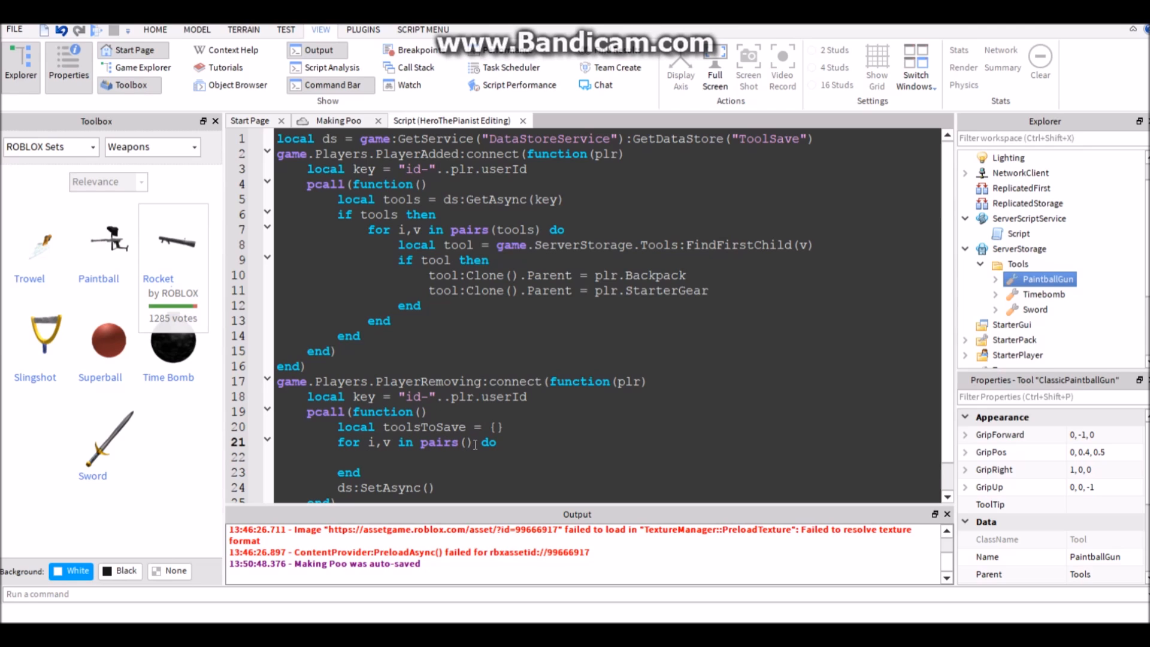
type("plr")
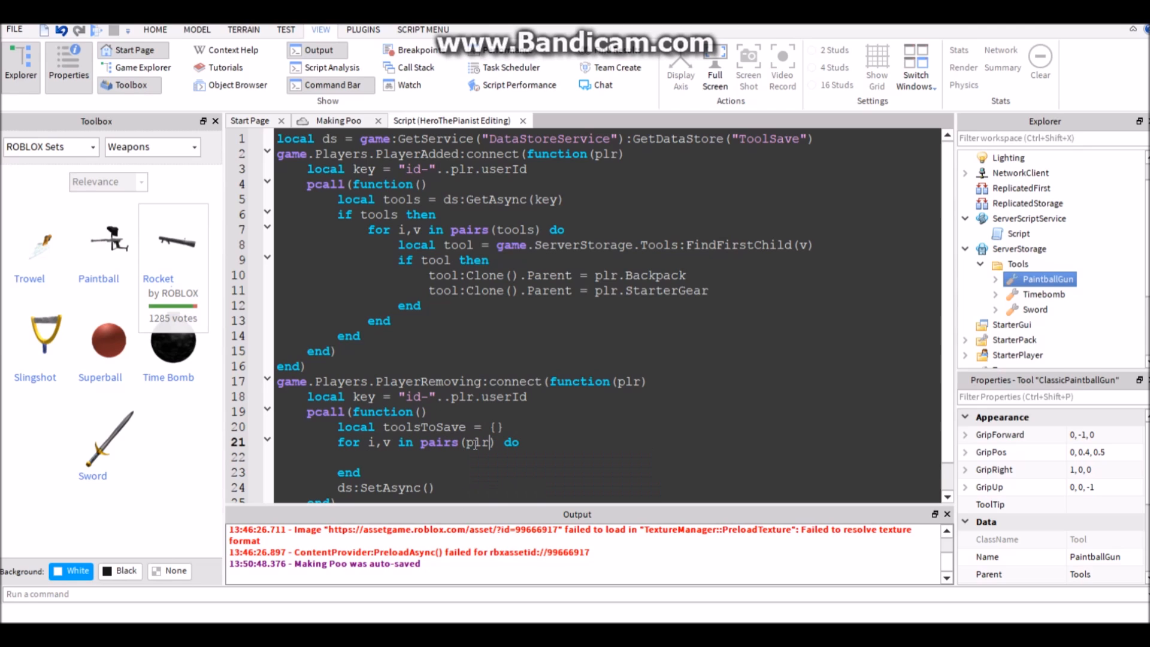
type(".Backpack:GetChildren(")
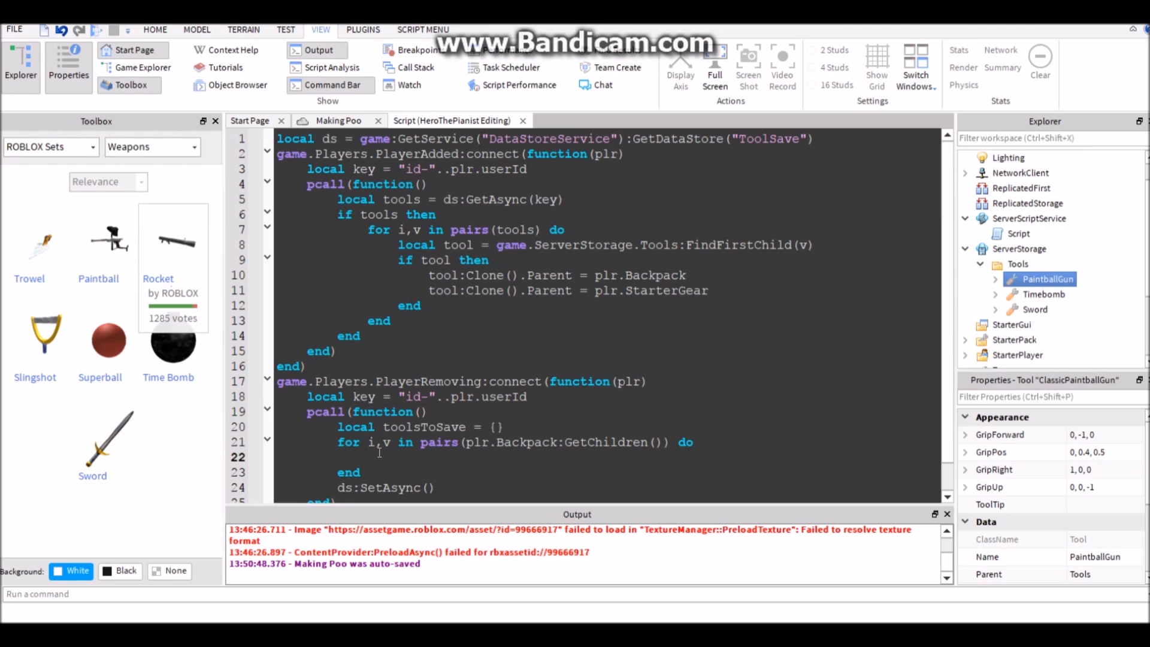
type("ta")
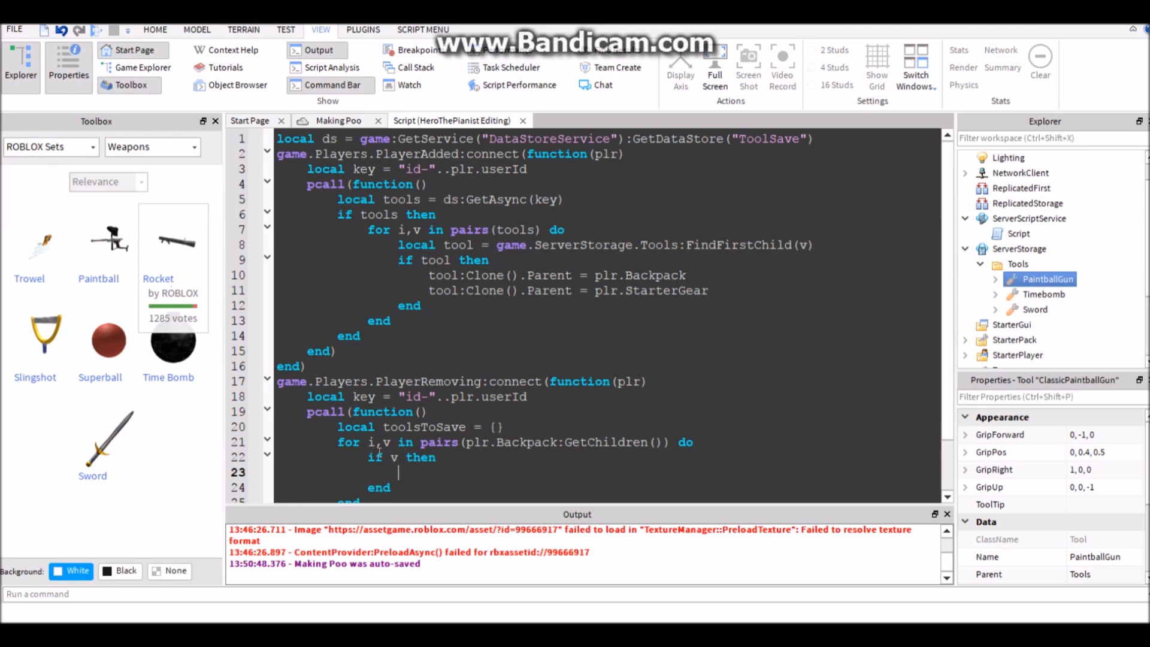
type("table.insert(toolsToSave,v.Name")
type("ds:SetAsync()")
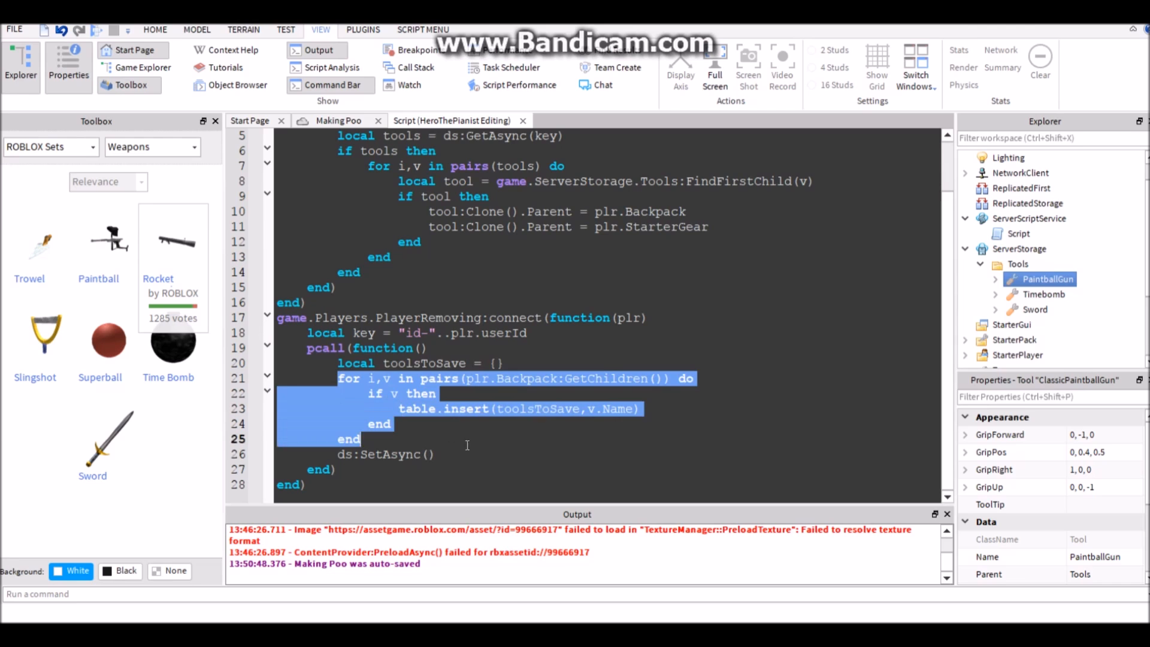
left_click(562, 408)
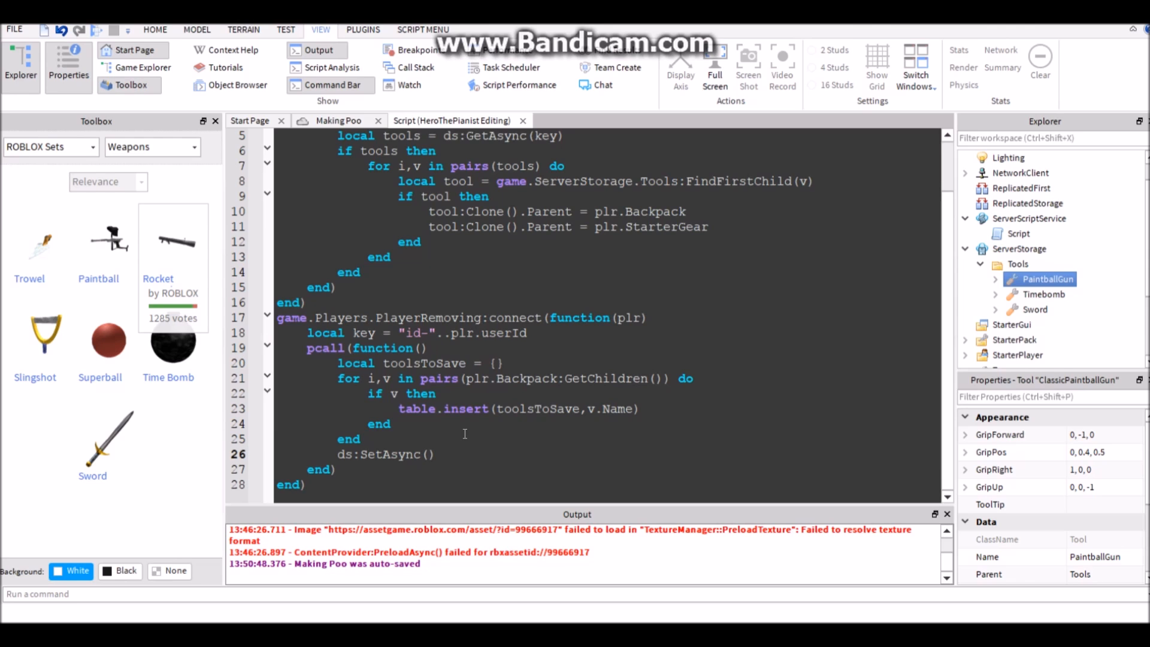
Pass key and toolsToSave to ds:SetAsync, fixing the toolToSavwe typo.
type("key,")
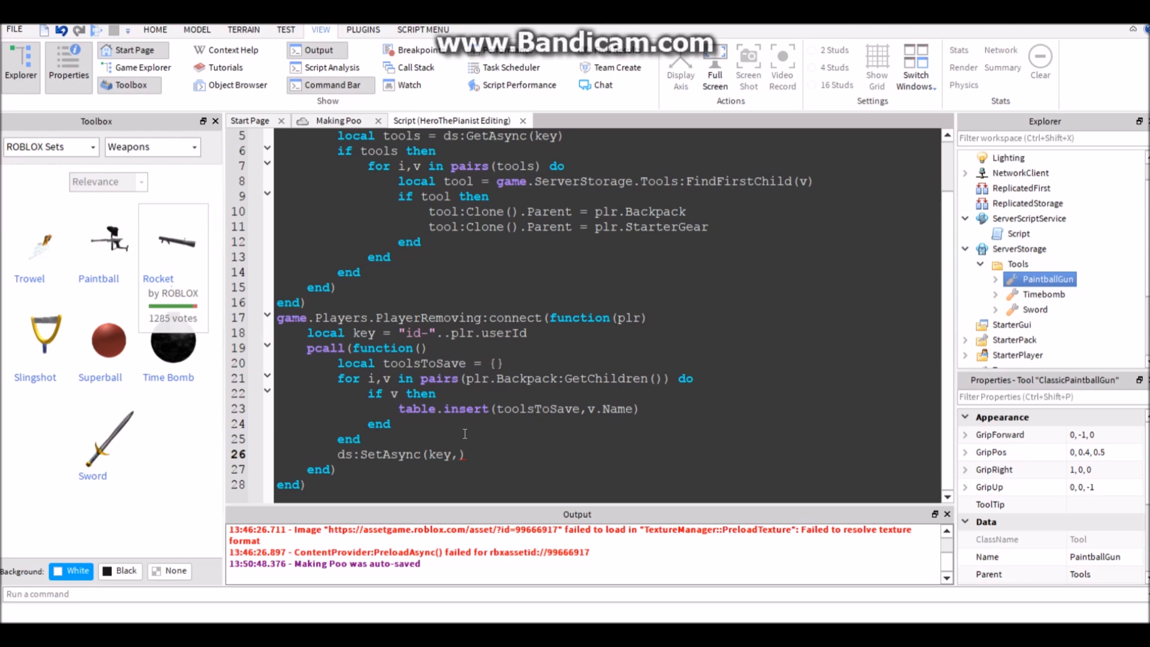
type("toolToSavwe")
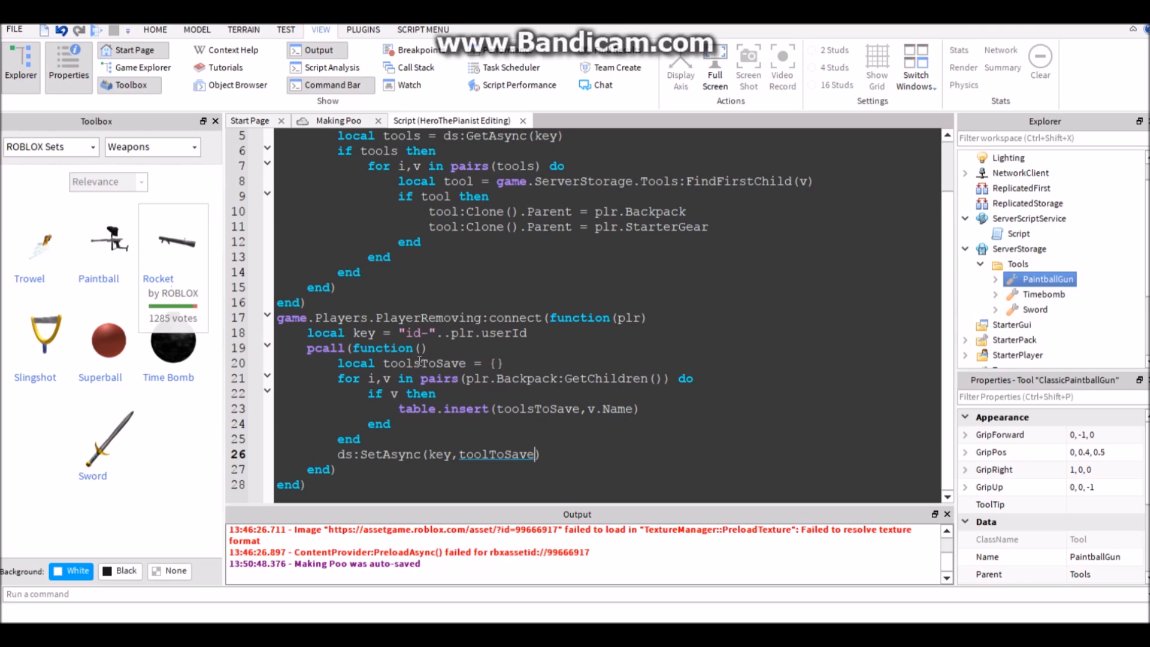
type("sToolsToSave = {}")
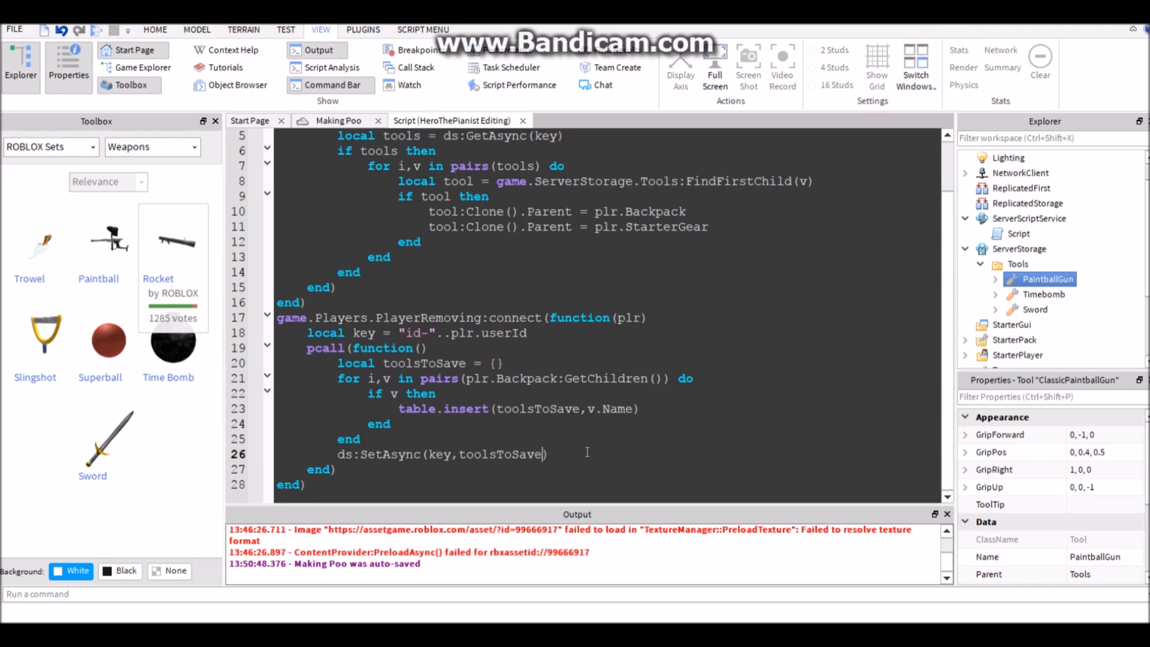
mouse_move(563, 387)
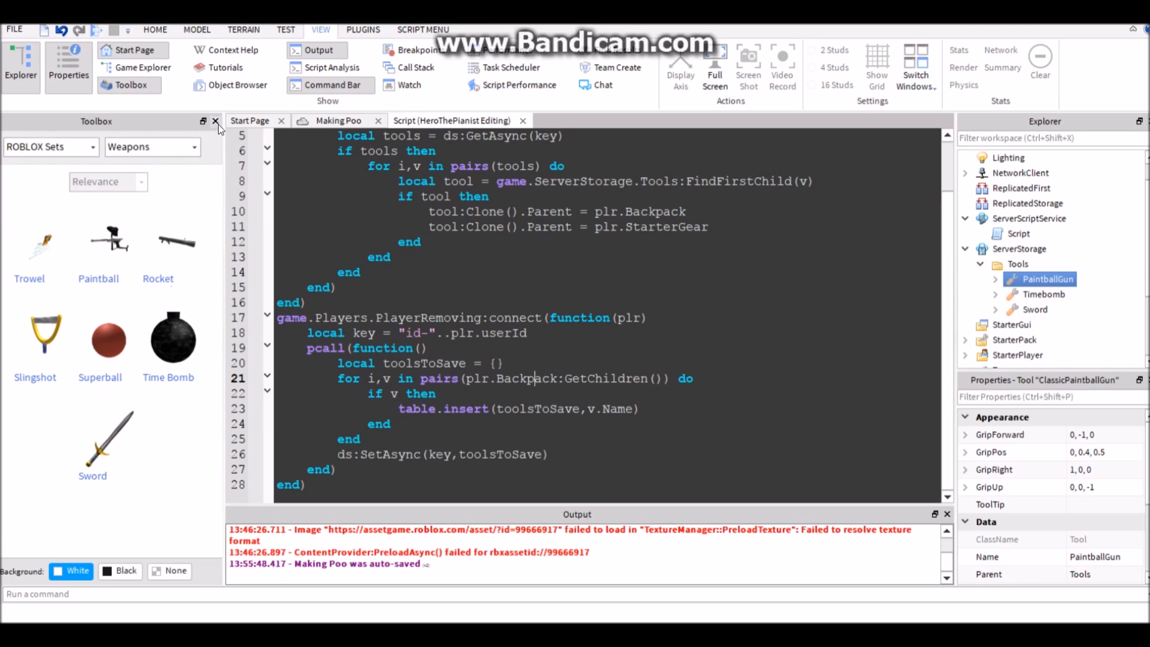
Close the weapons catalogue to reach the live game's Developer Console server log.
left_click(216, 121)
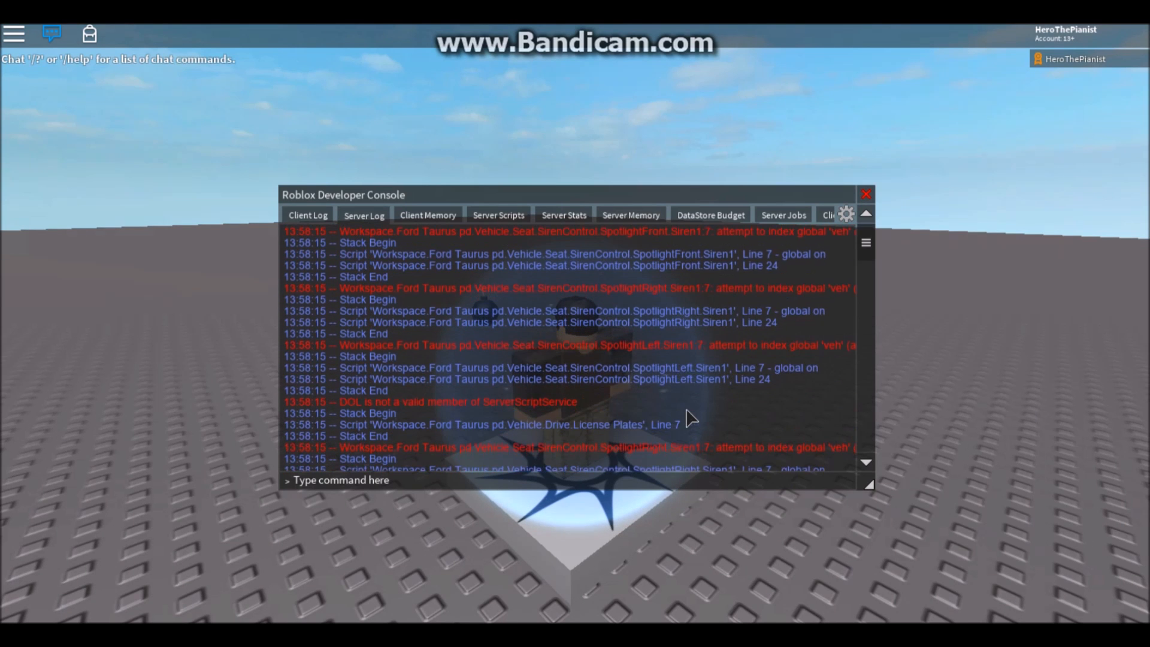
Leave the game and change the restore lines to plr:WaitForChild("Backpack") and plr:WaitForChild("StarterGear").
left_click(865, 194)
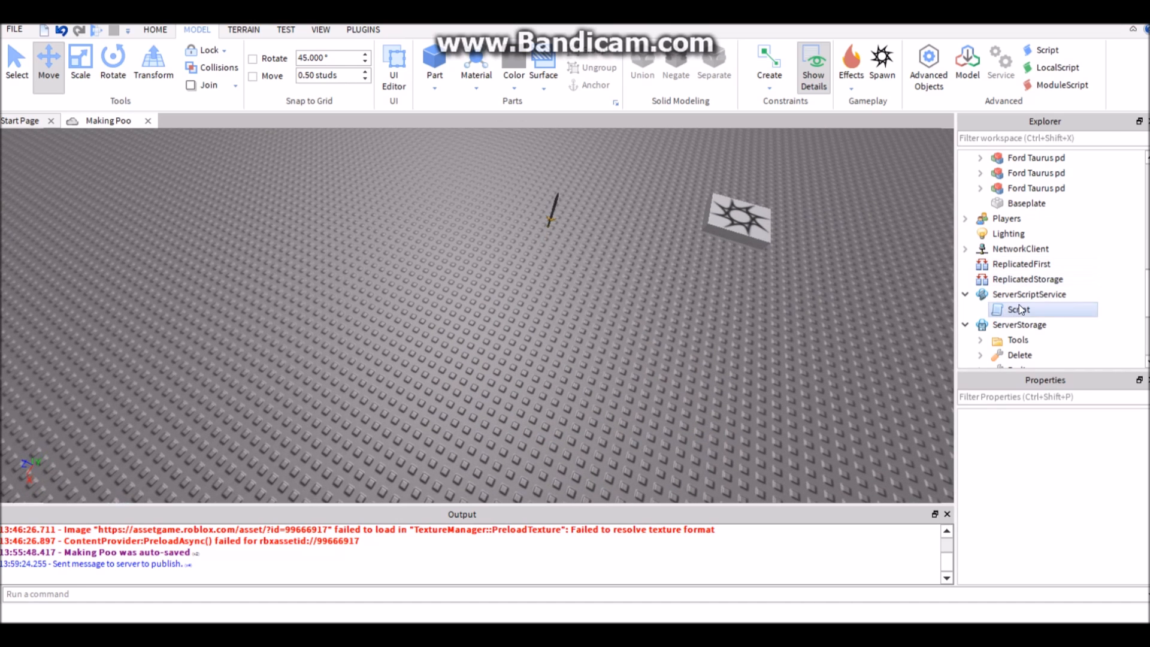
double_click(1019, 310)
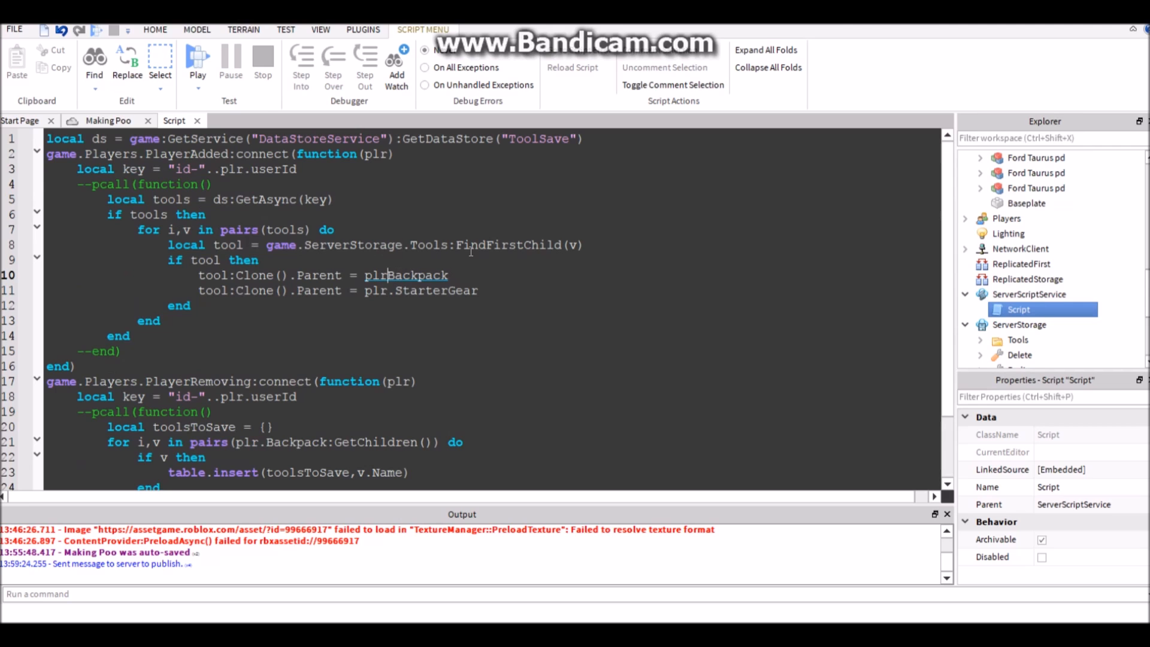
type("WaitForChild(\"")
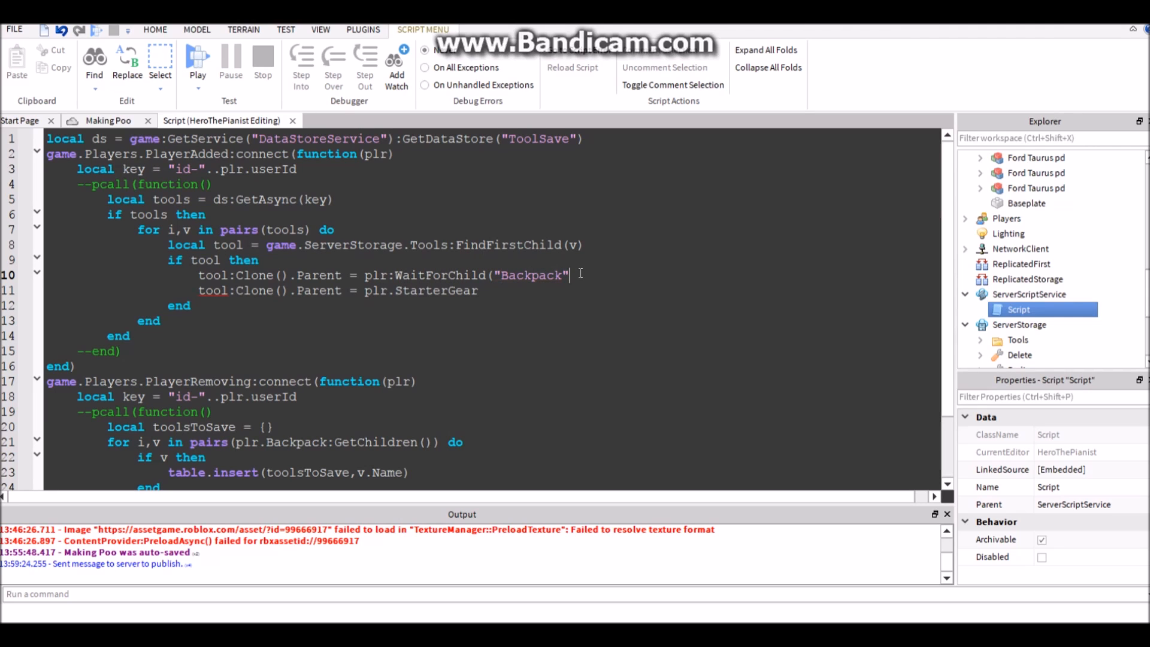
left_click_drag(392, 275, 538, 275)
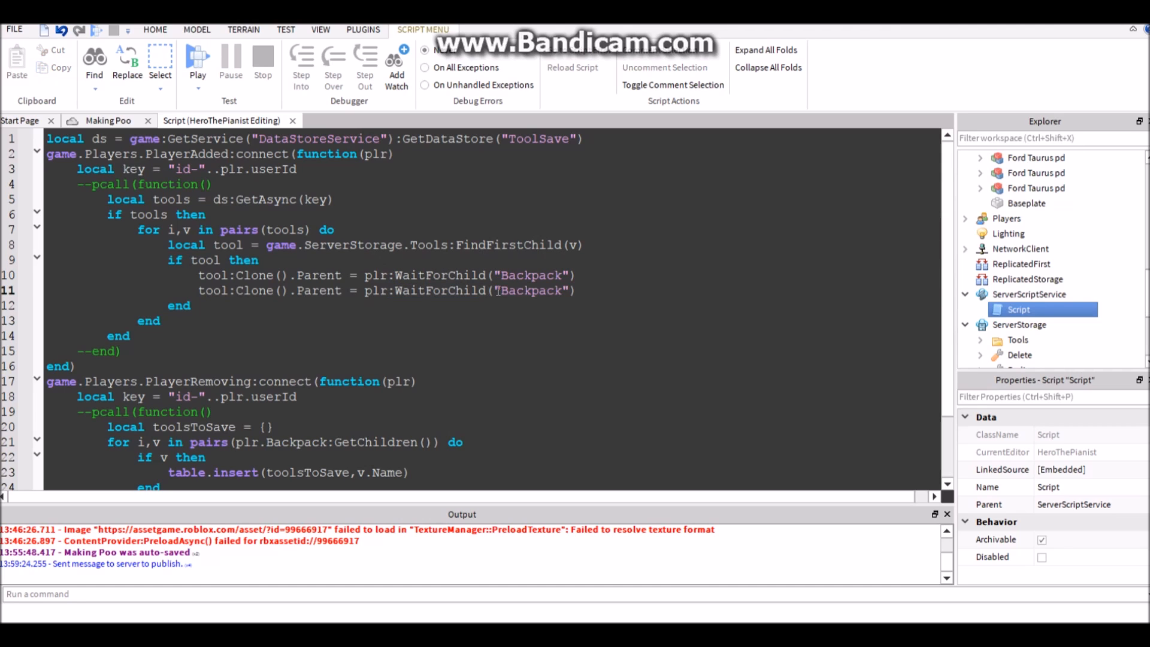
type("StarterGe")
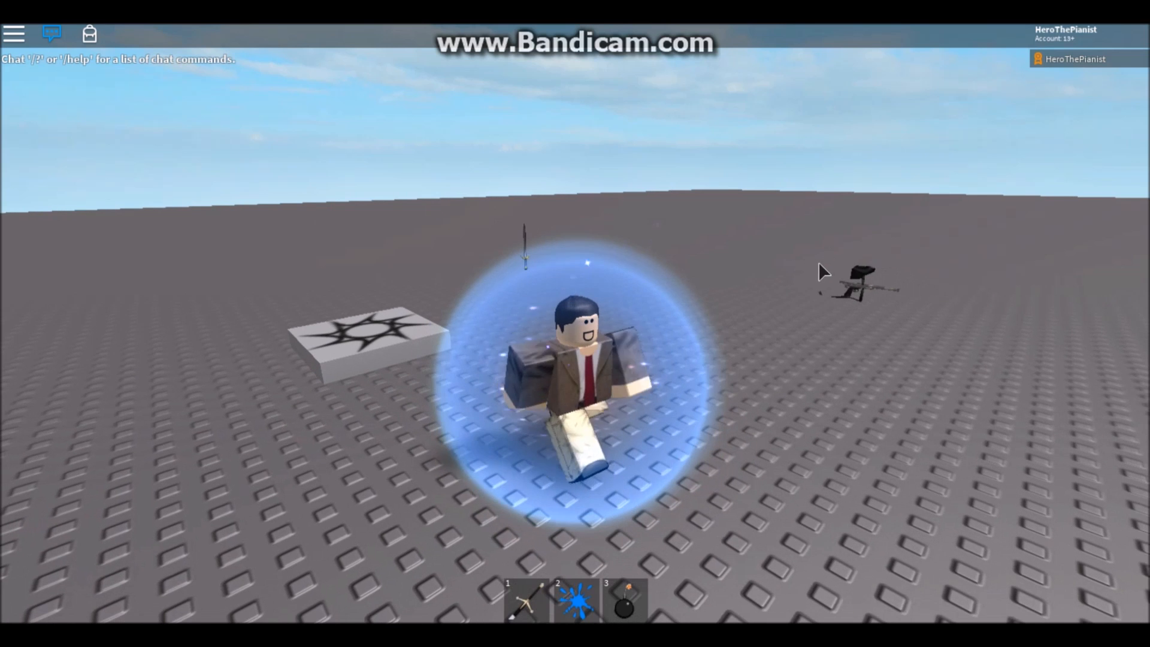
Drop the time bomb from the hotbar onto the baseplate.
left_click(575, 598)
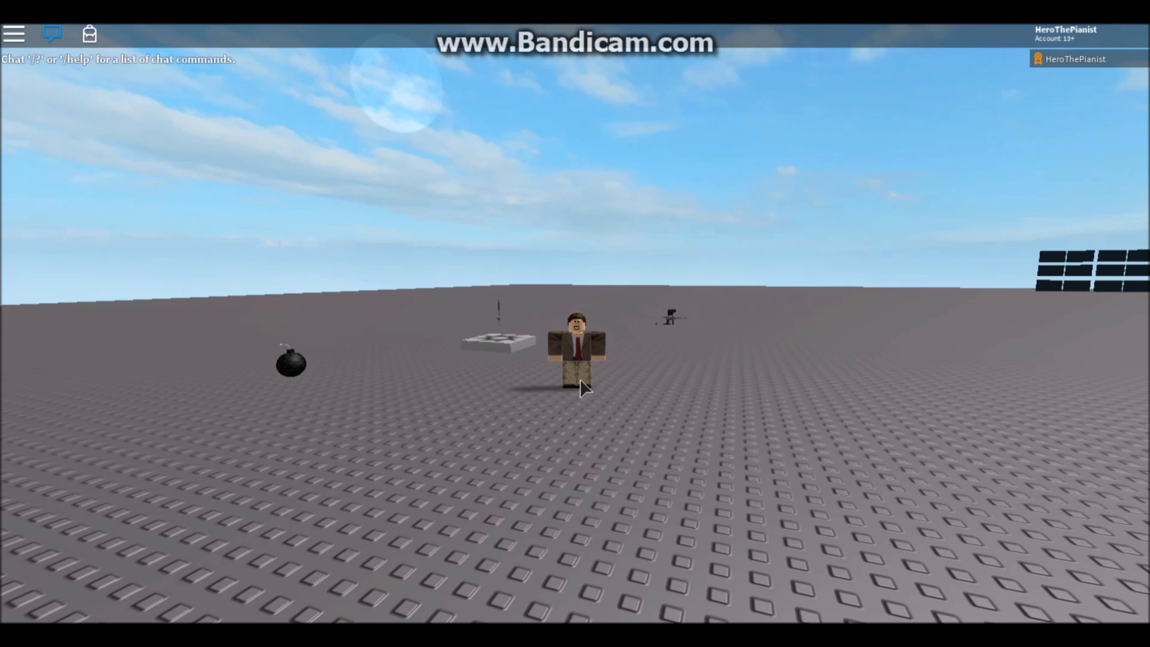
mouse_move(807, 284)
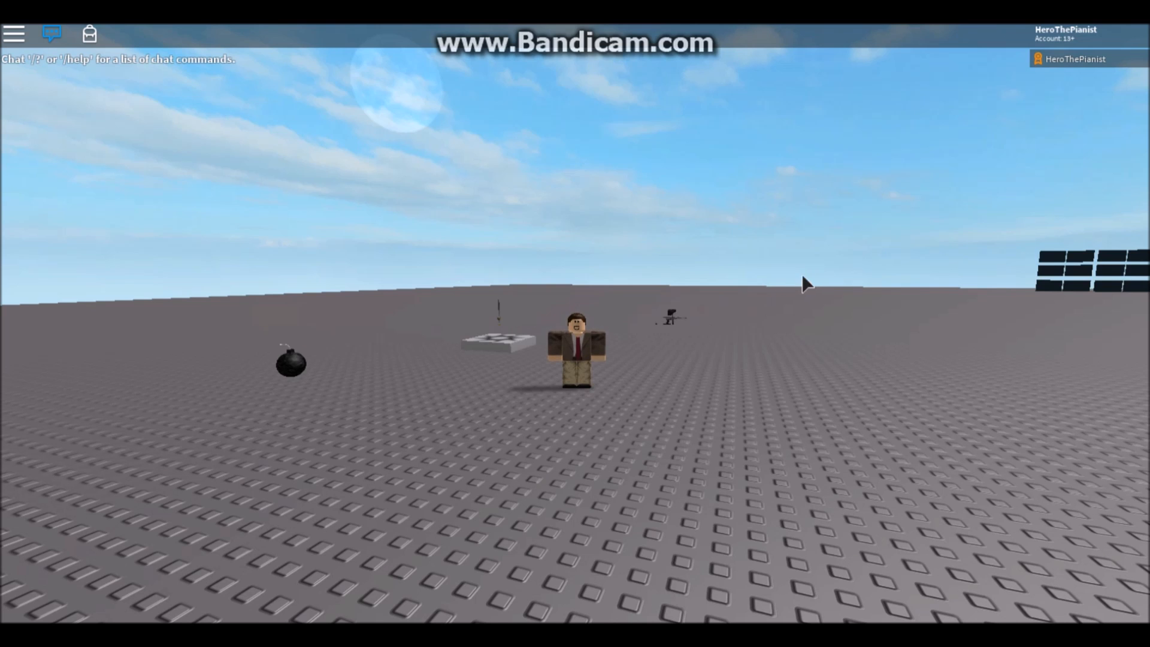